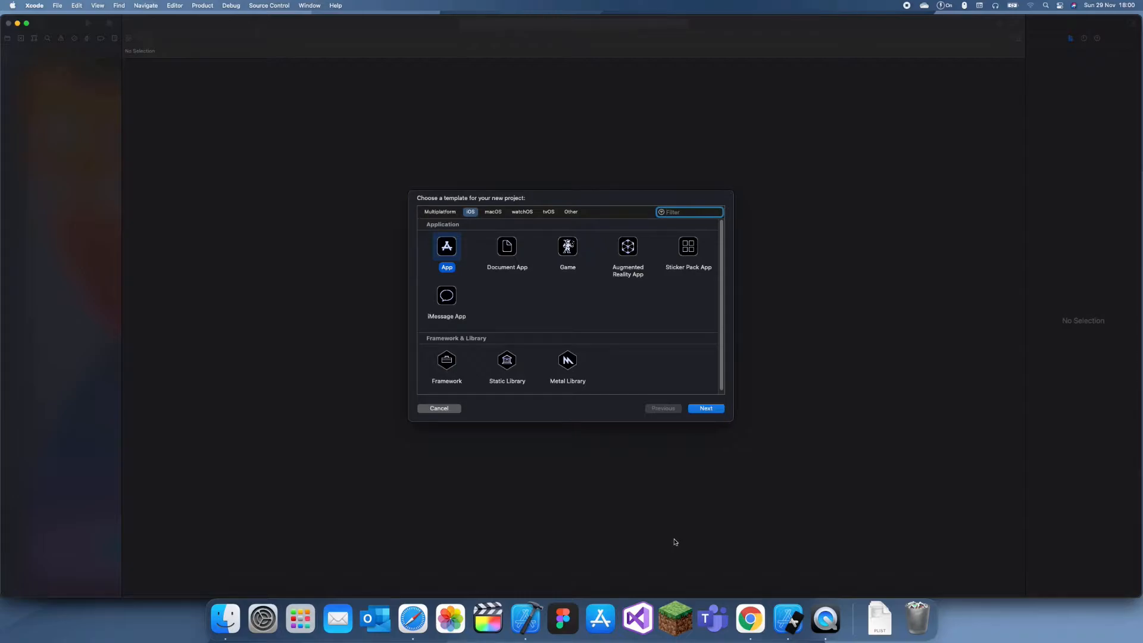
{"action": "mouse_move", "coordinate": [433, 314]}
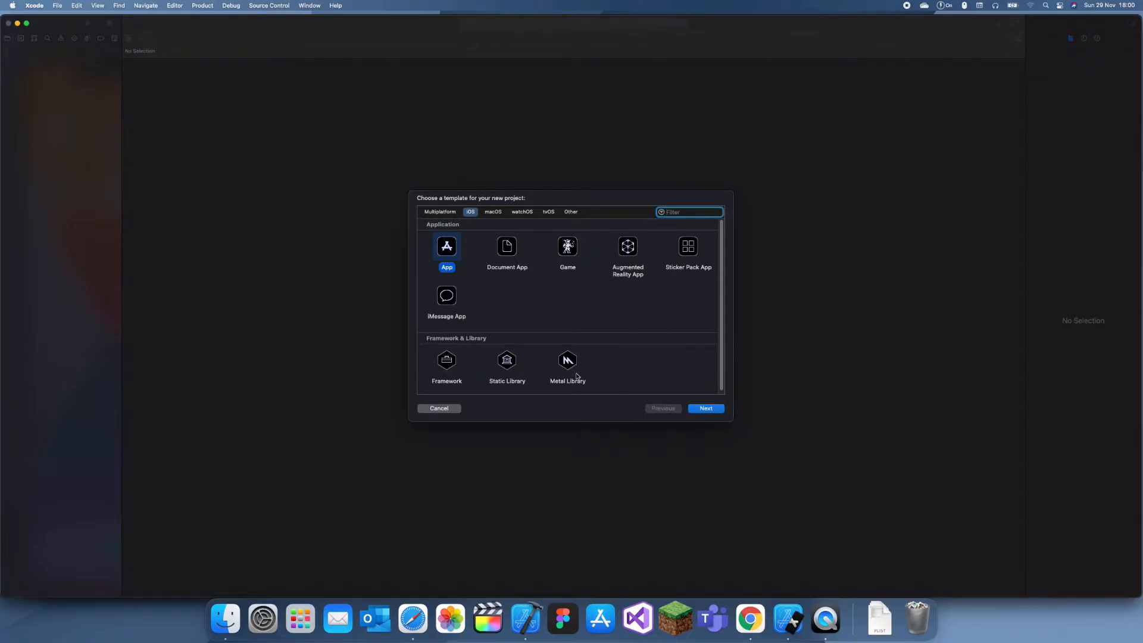
{"action": "mouse_move", "coordinate": [570, 313]}
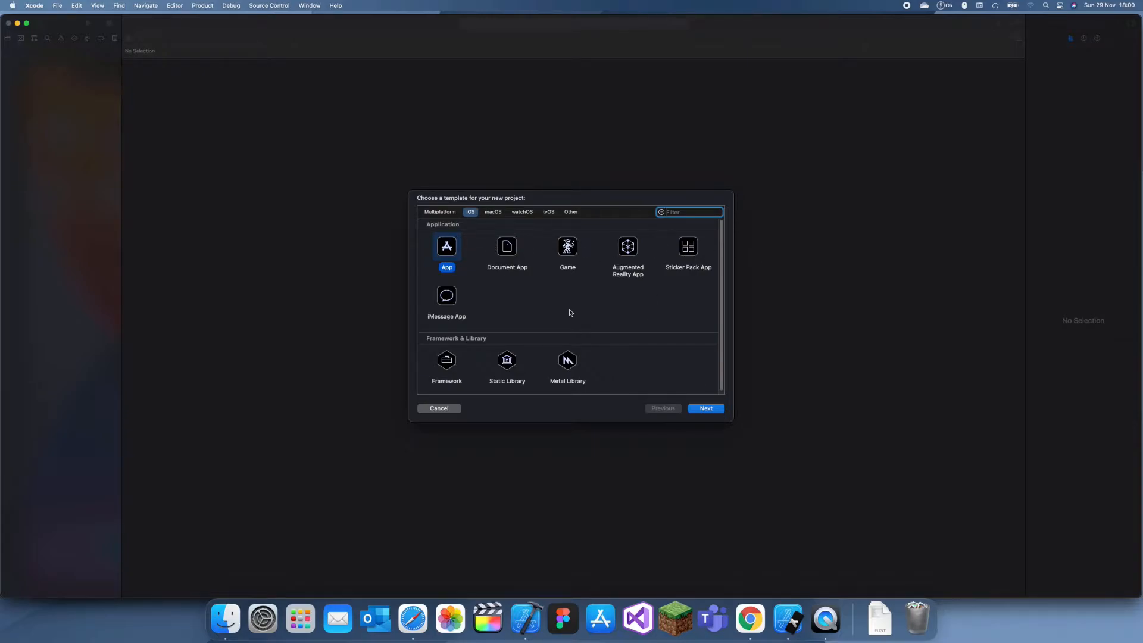
Step: Choose the iOS App template and continue to the project options sheet
{"action": "left_click", "coordinate": [703, 408]}
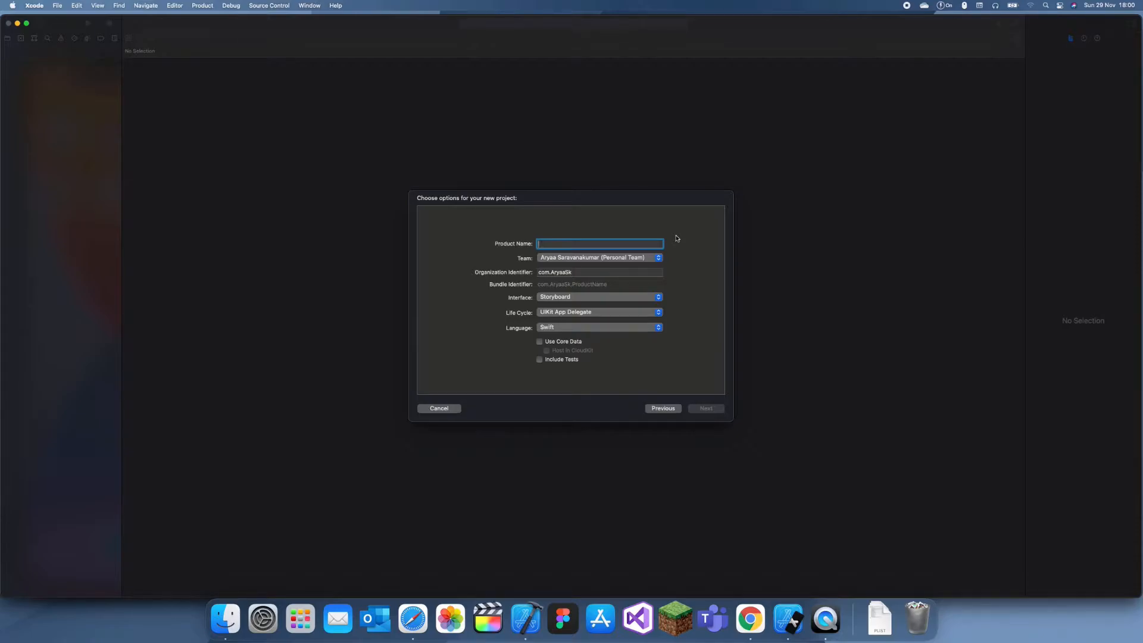
Step: Name the product FSCalendar_Demo and create the project in the Xcode folder
{"action": "type", "text": "FSxx"}
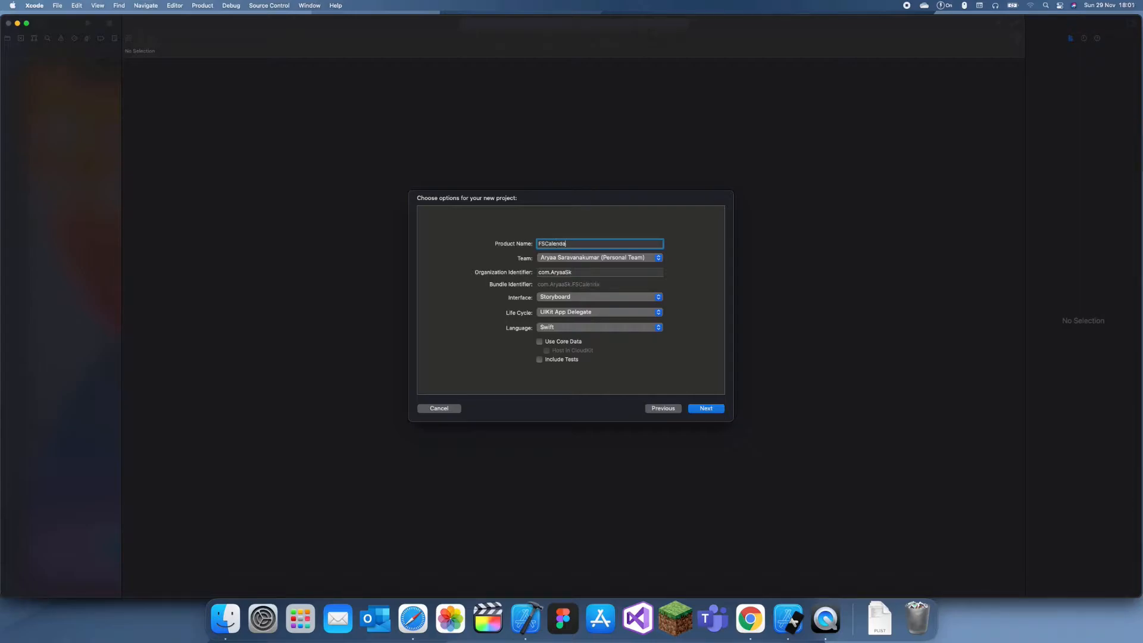
{"action": "type", "text": "r"}
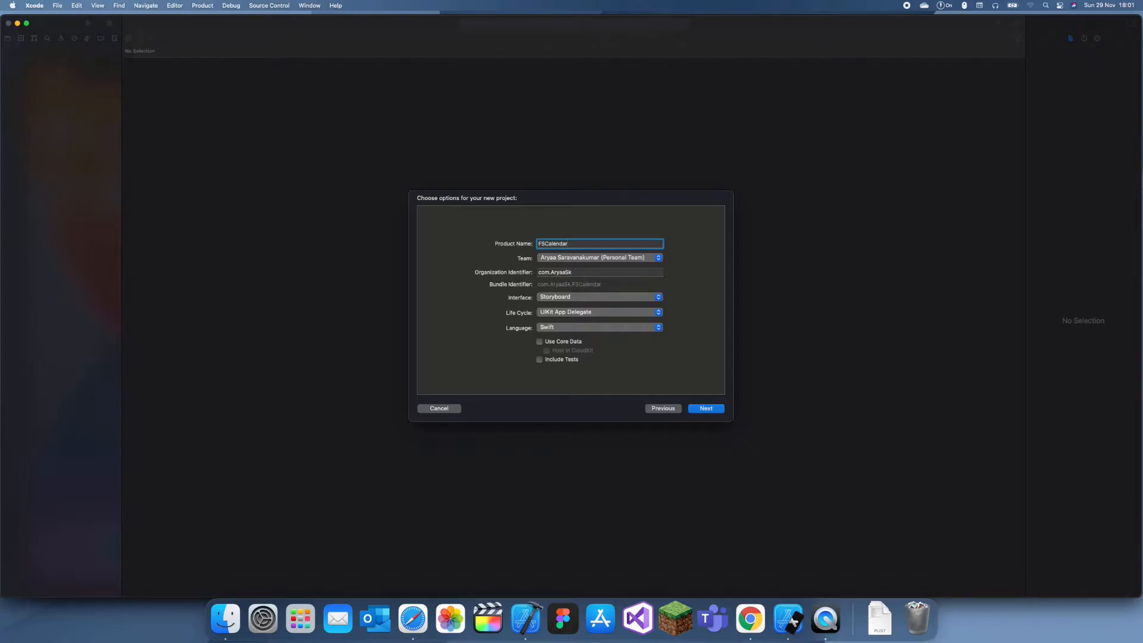
{"action": "left_click", "coordinate": [704, 408]}
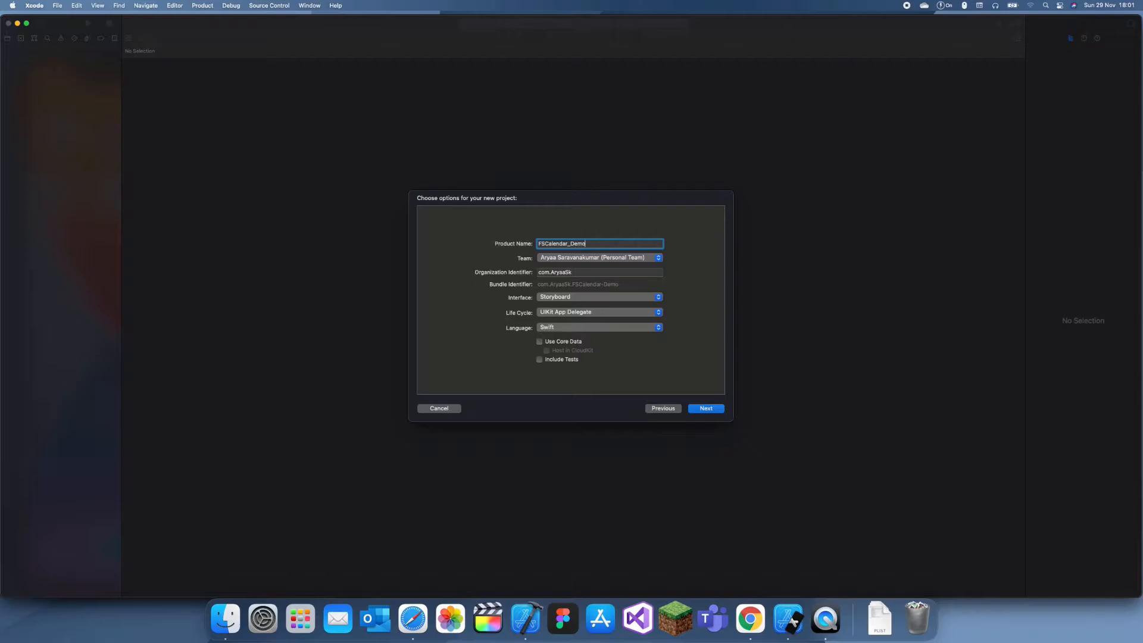
{"action": "left_click", "coordinate": [704, 408]}
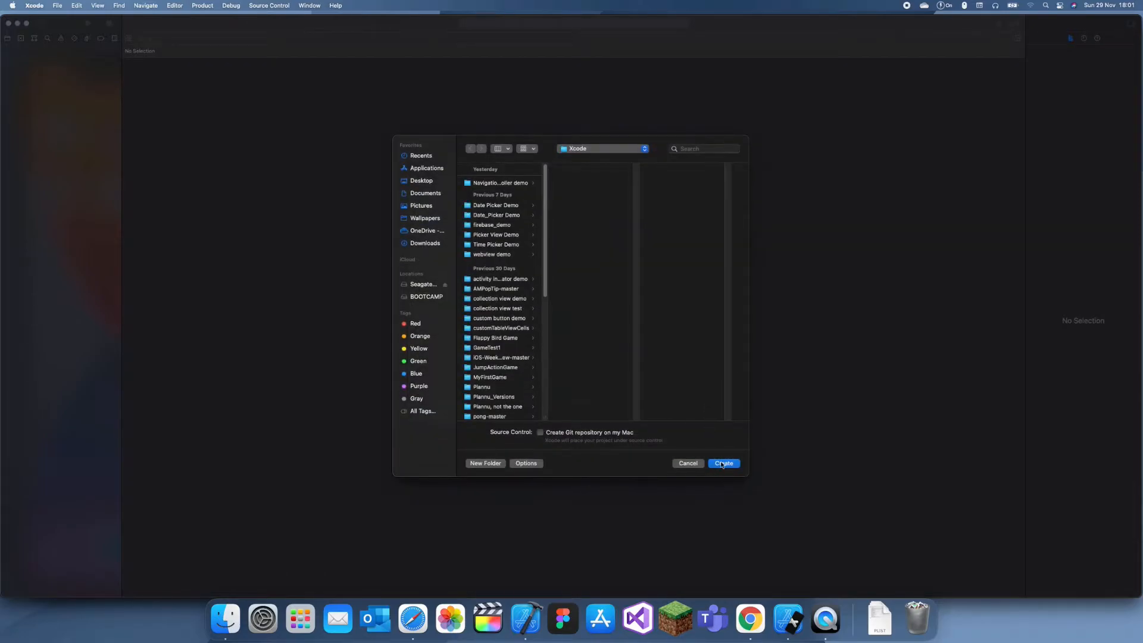
{"action": "left_click", "coordinate": [722, 463]}
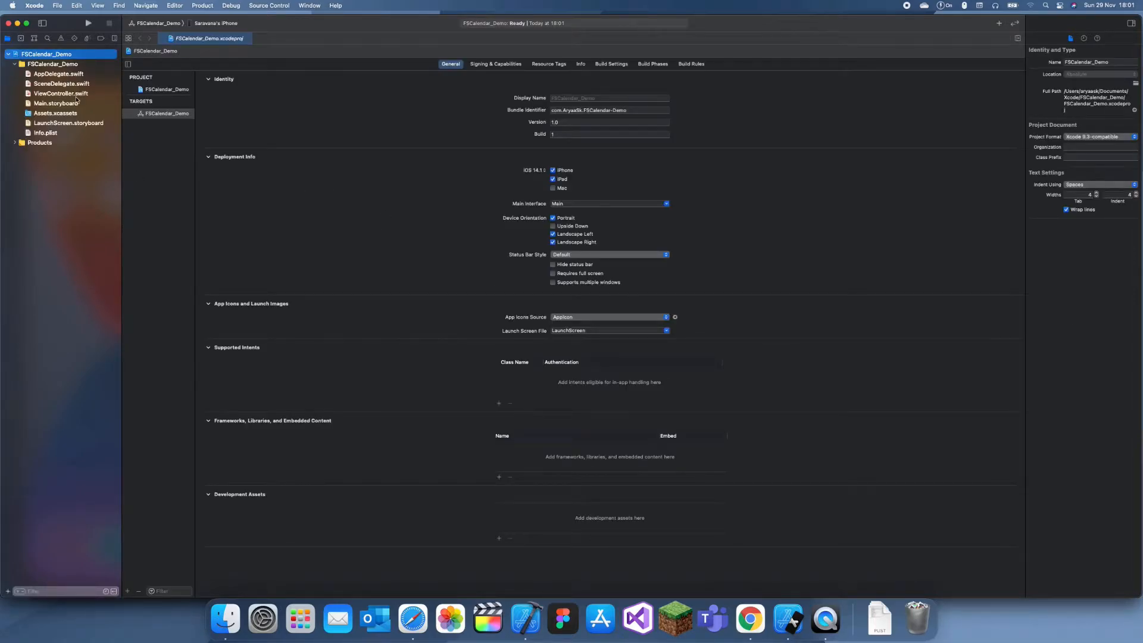
Step: Show Main.storyboard in the editor, then bring Safari to the front
{"action": "left_click", "coordinate": [60, 92]}
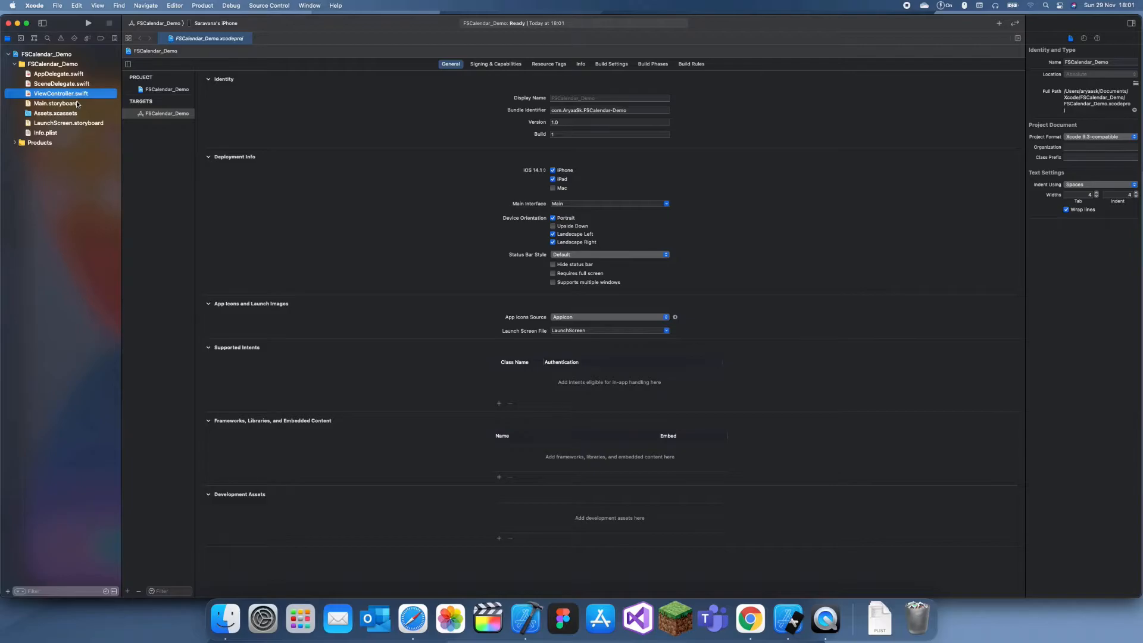
{"action": "left_click", "coordinate": [55, 103]}
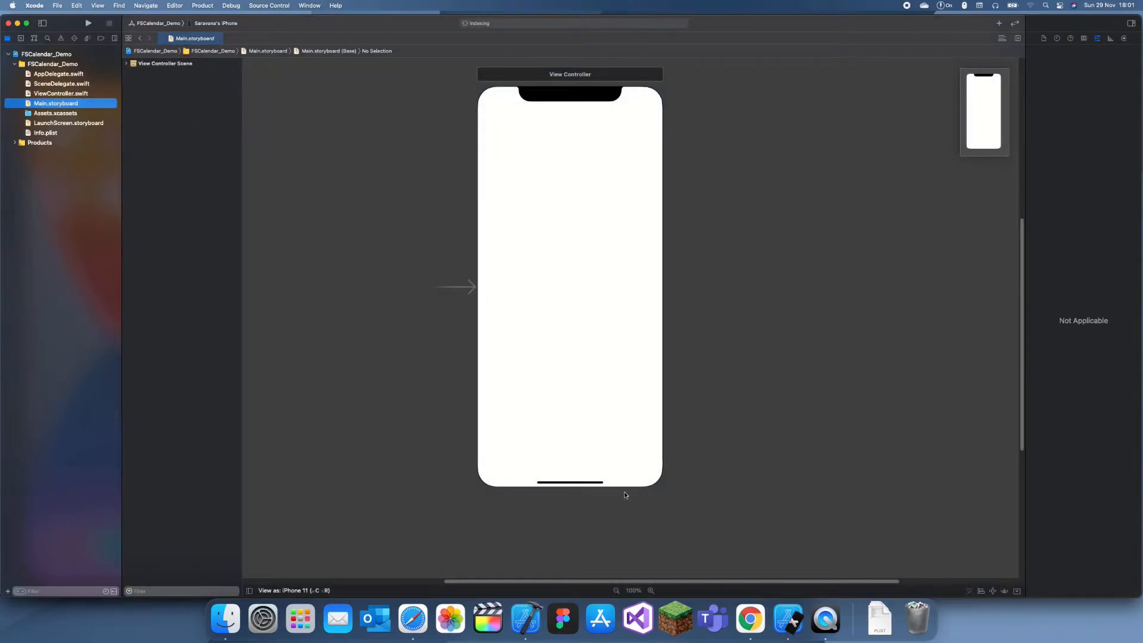
{"action": "left_click", "coordinate": [413, 619]}
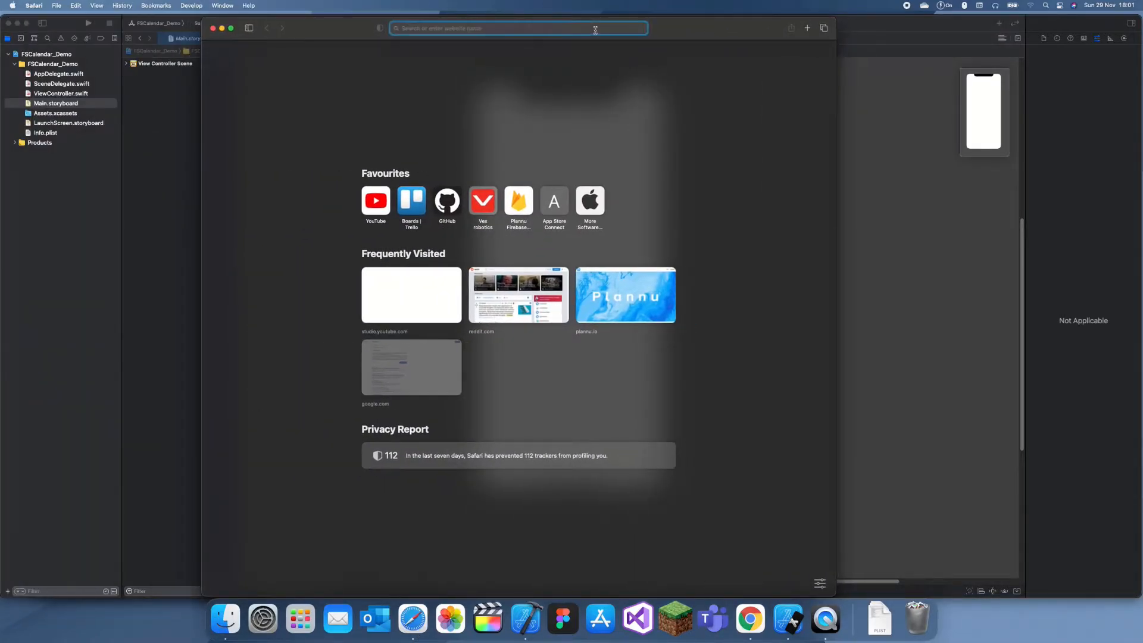
Step: Search Google for fscalendar and land on the WenchaoD/FSCalendar GitHub repository
{"action": "type", "text": "fscal"}
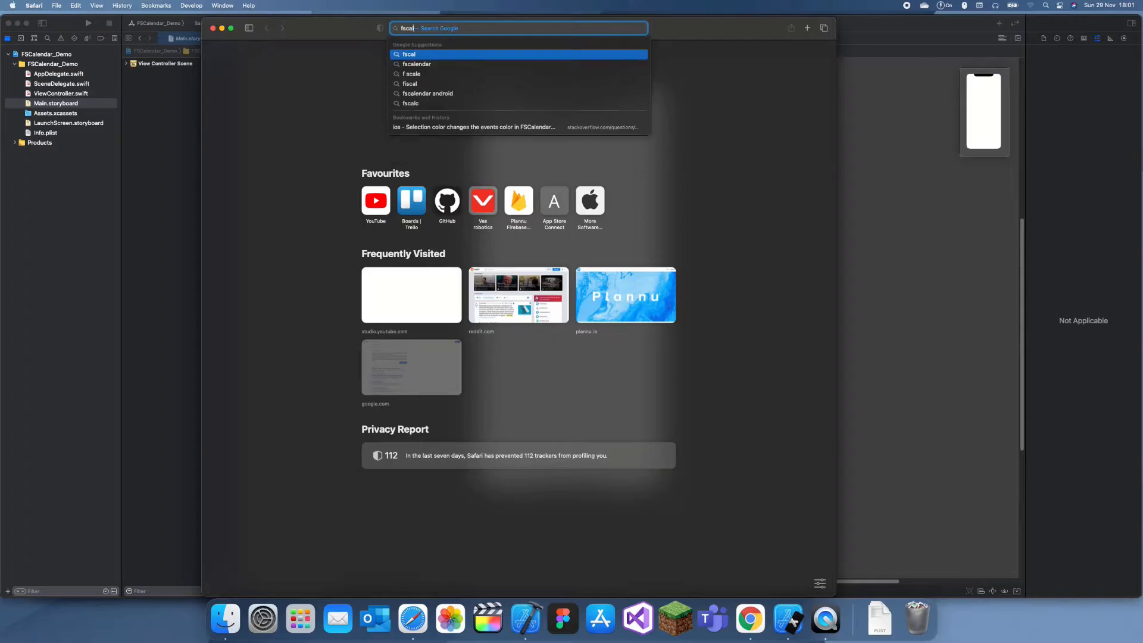
{"action": "left_click", "coordinate": [417, 64]}
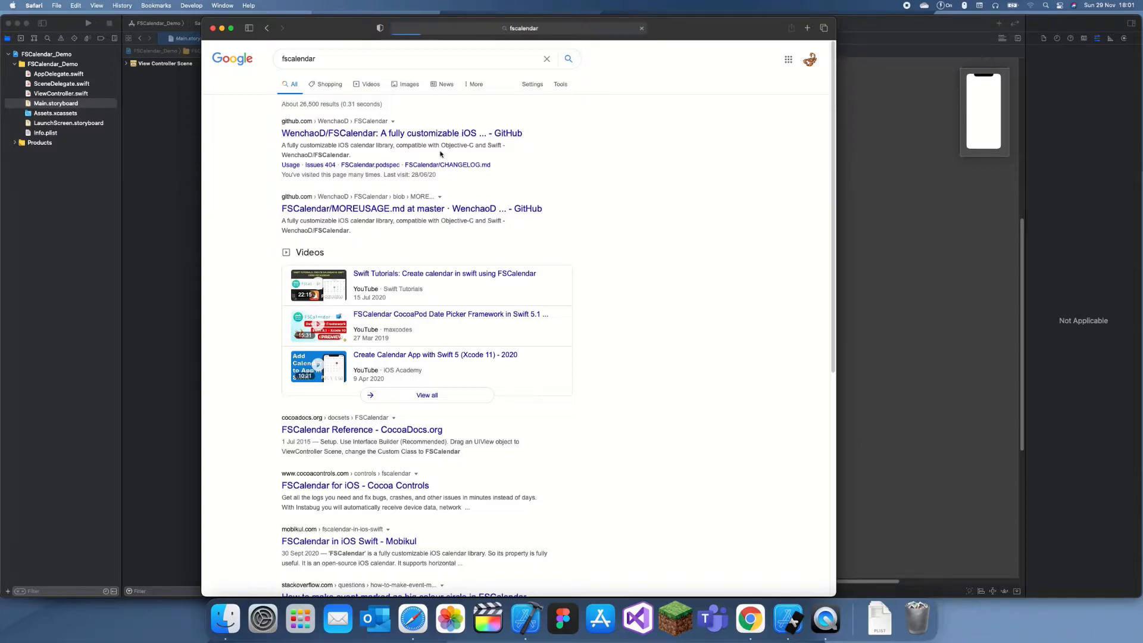
{"action": "left_click", "coordinate": [401, 132]}
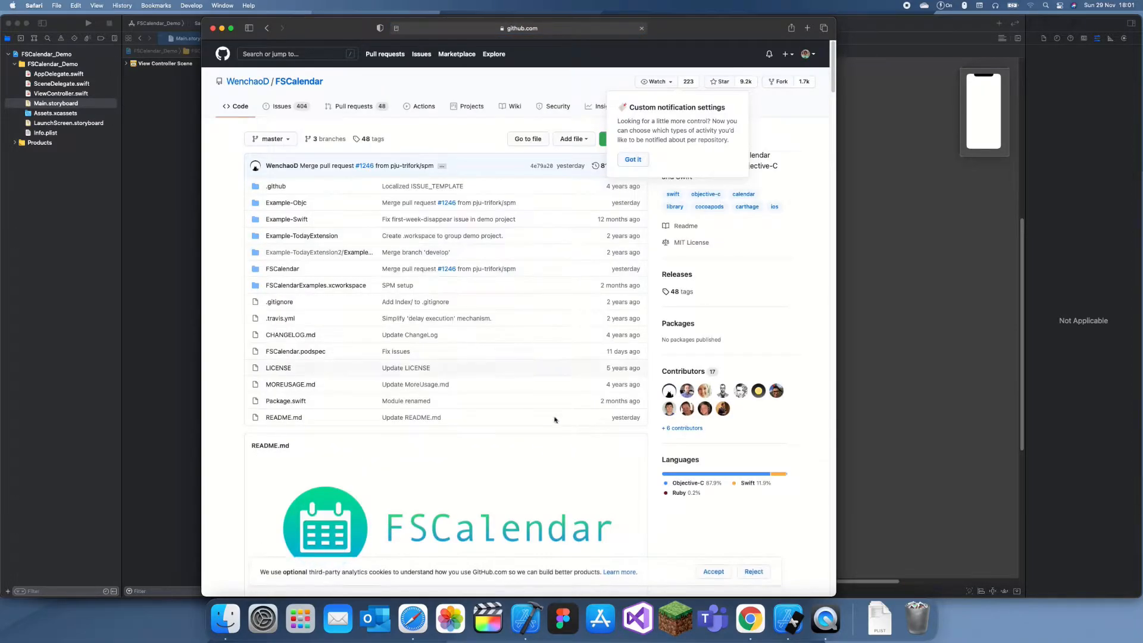
Step: Dismiss the notification tip, scroll the README to Installation > CocoaPods, and search Spotlight for Terminal
{"action": "left_click", "coordinate": [324, 521]}
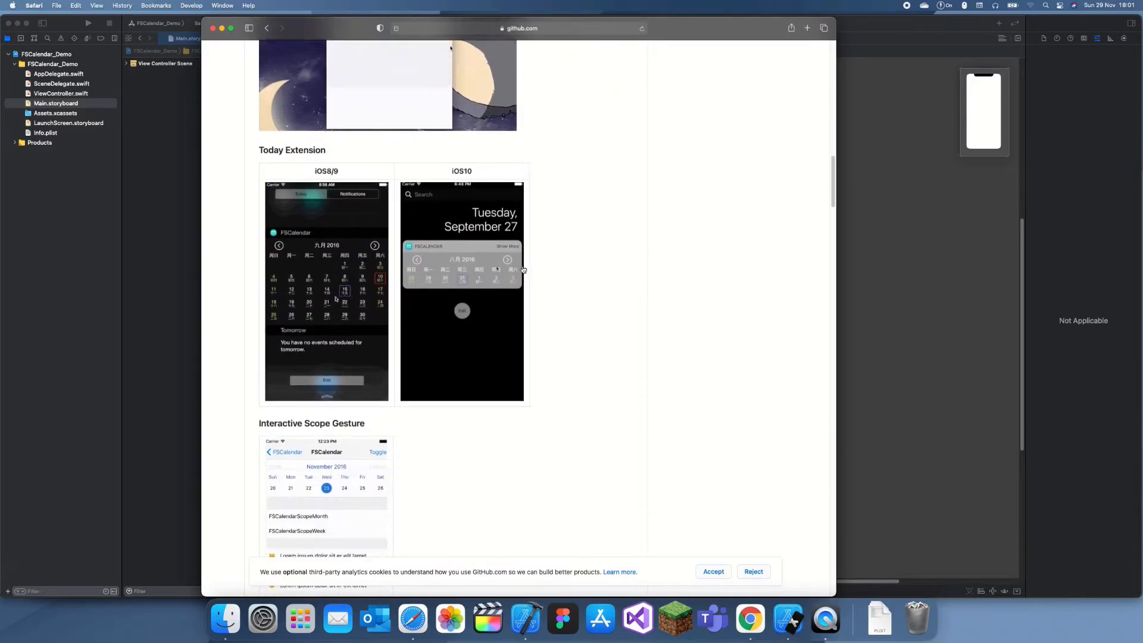
{"action": "scroll", "scroll_direction": "down", "scroll_amount": 3}
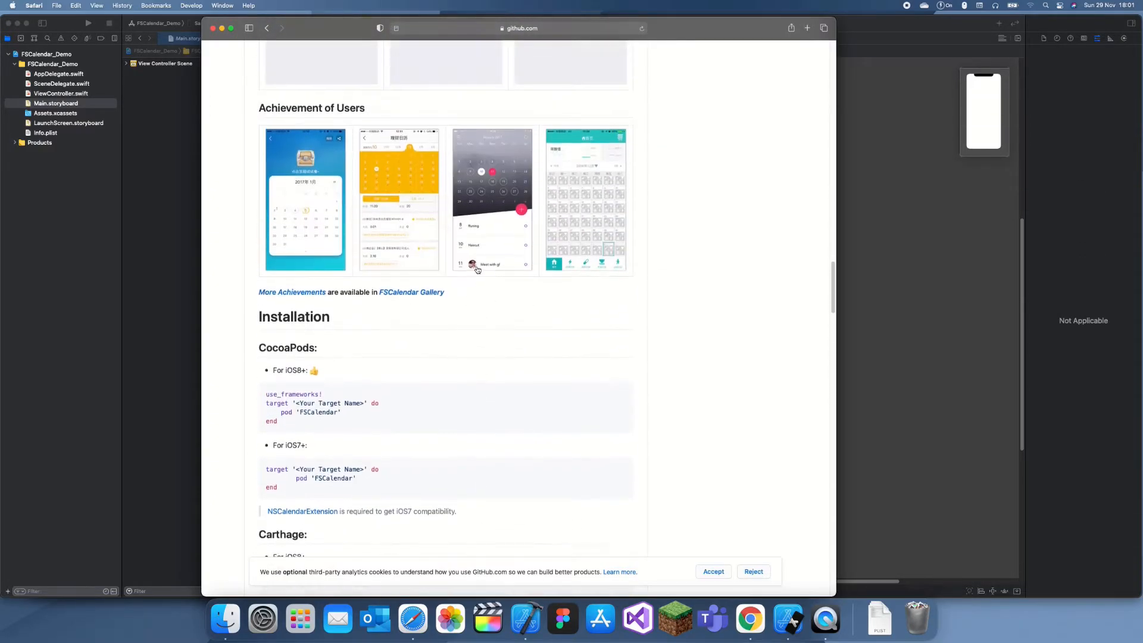
{"action": "scroll", "scroll_direction": "down", "scroll_amount": 3}
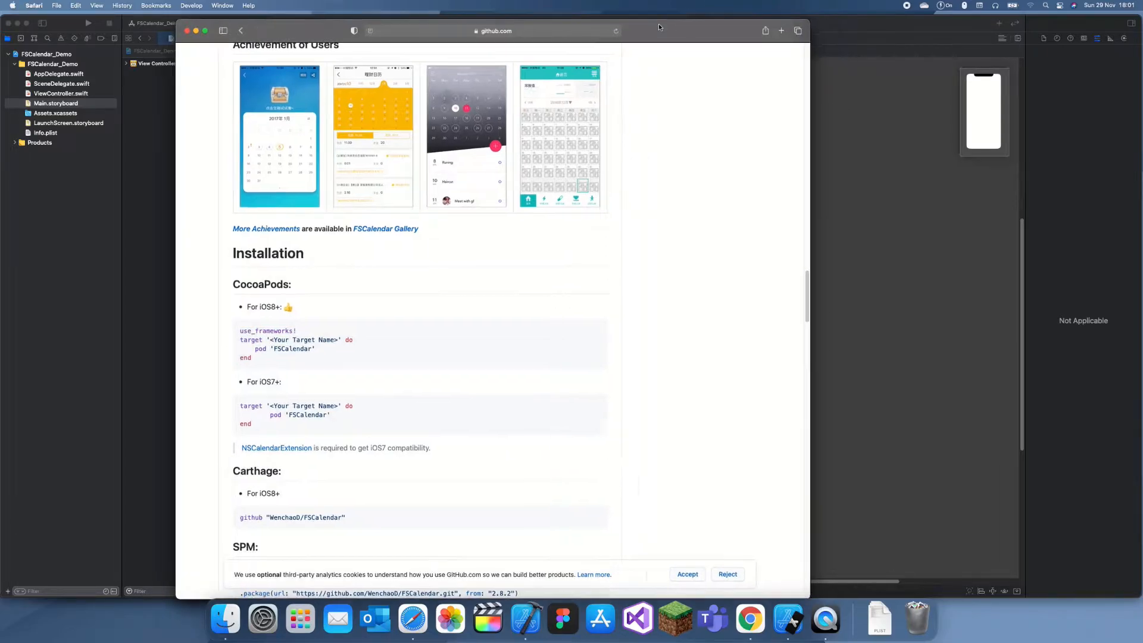
{"action": "type", "text": "te"}
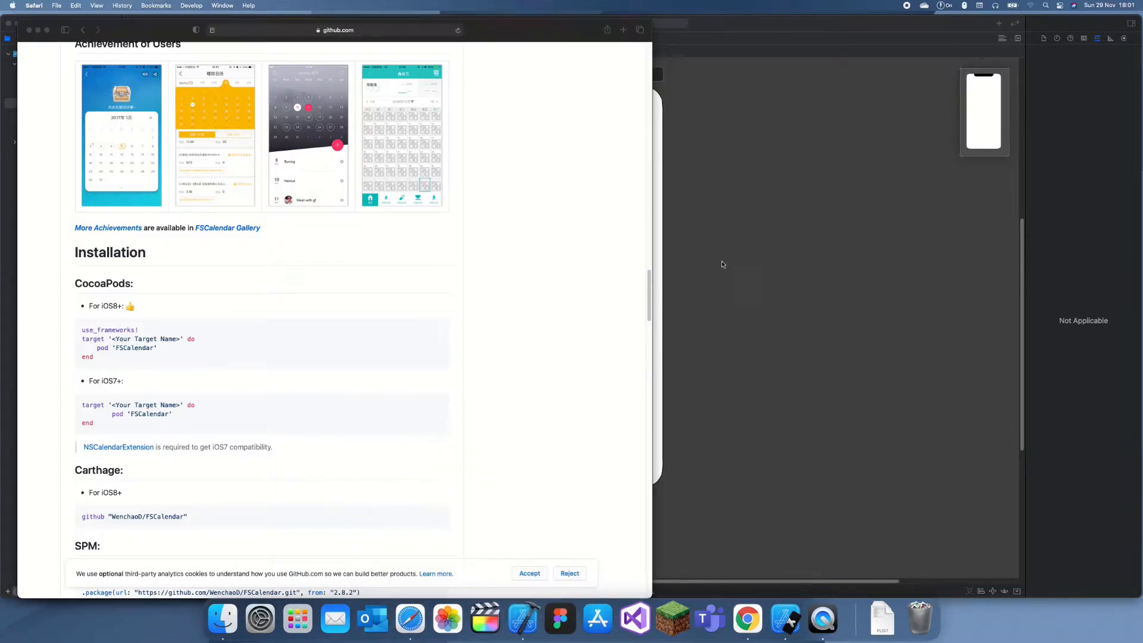
Step: In a new Terminal window, cd into Documents/Xcode/FSCalendar_Demo
{"action": "left_click", "coordinate": [843, 619]}
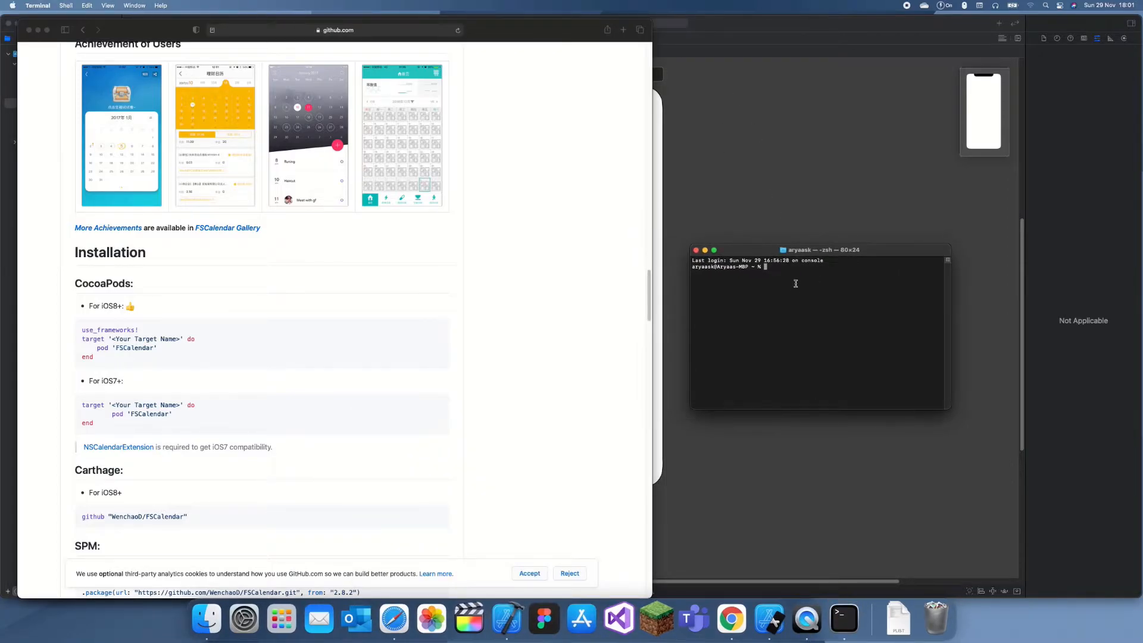
{"action": "type", "text": "cd De"}
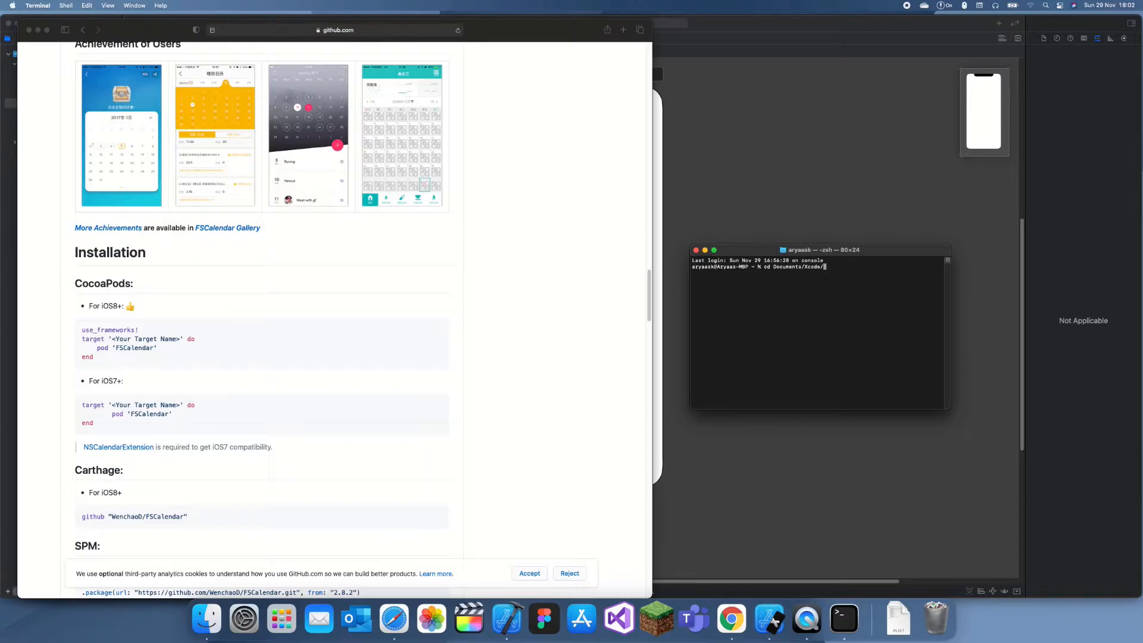
{"action": "type", "text": "FSCalendar"}
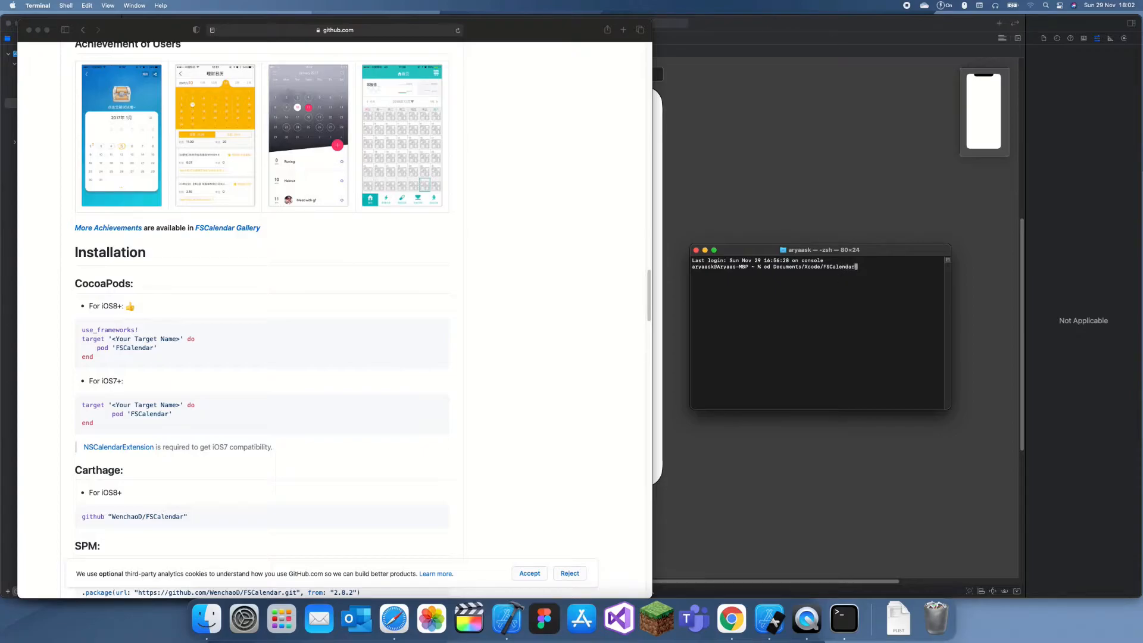
{"action": "type", "text": "_Demo"}
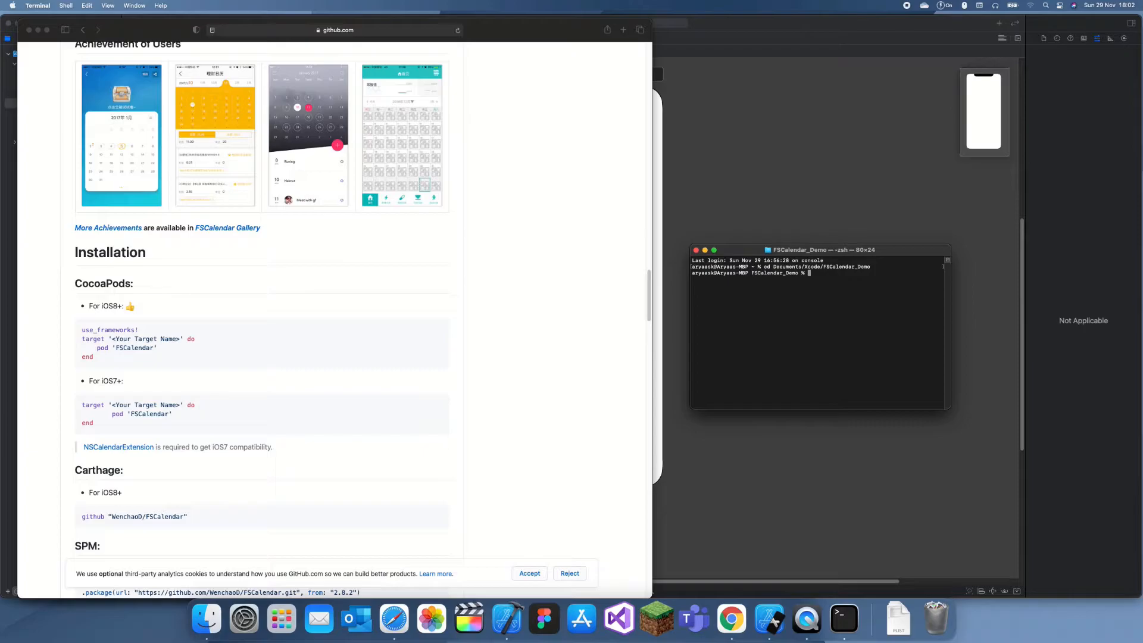
Step: Run pod init and open the generated Podfile in Xcode
{"action": "type", "text": "pod init"}
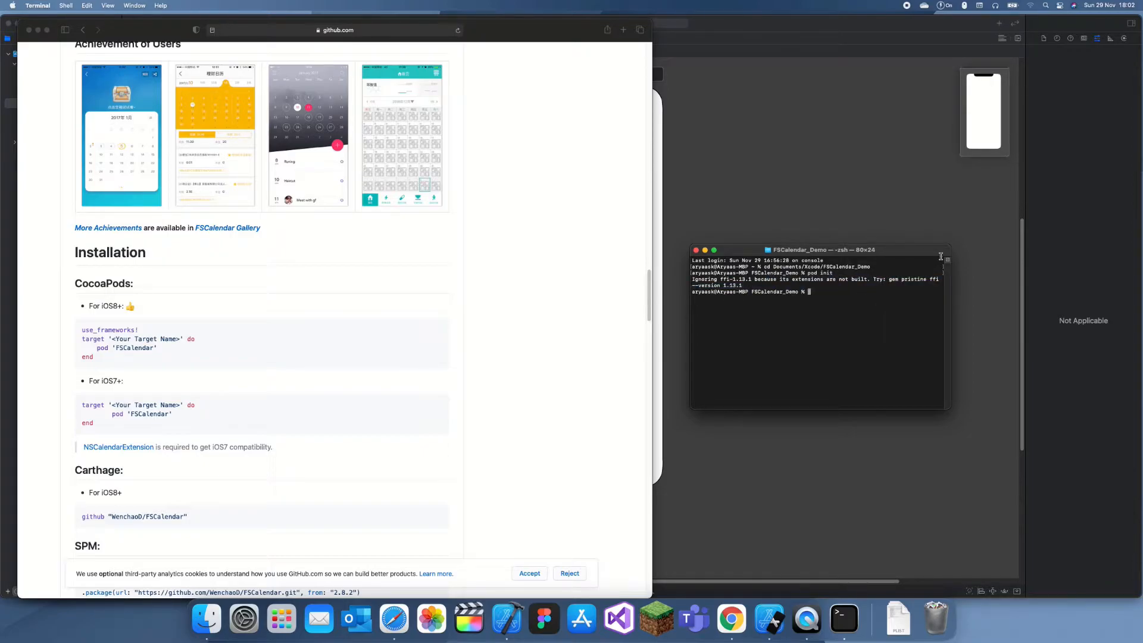
{"action": "type", "text": "open"}
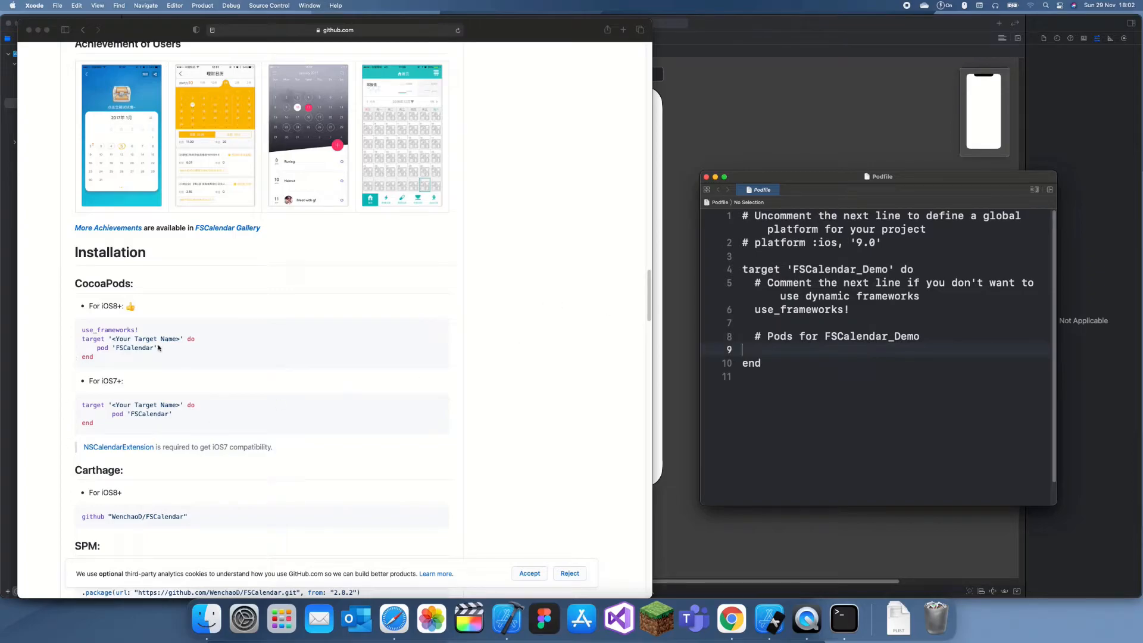
Step: Add pod 'FSCalendar' to the FSCalendar_Demo target block in the Podfile
{"action": "double_click", "coordinate": [131, 347]}
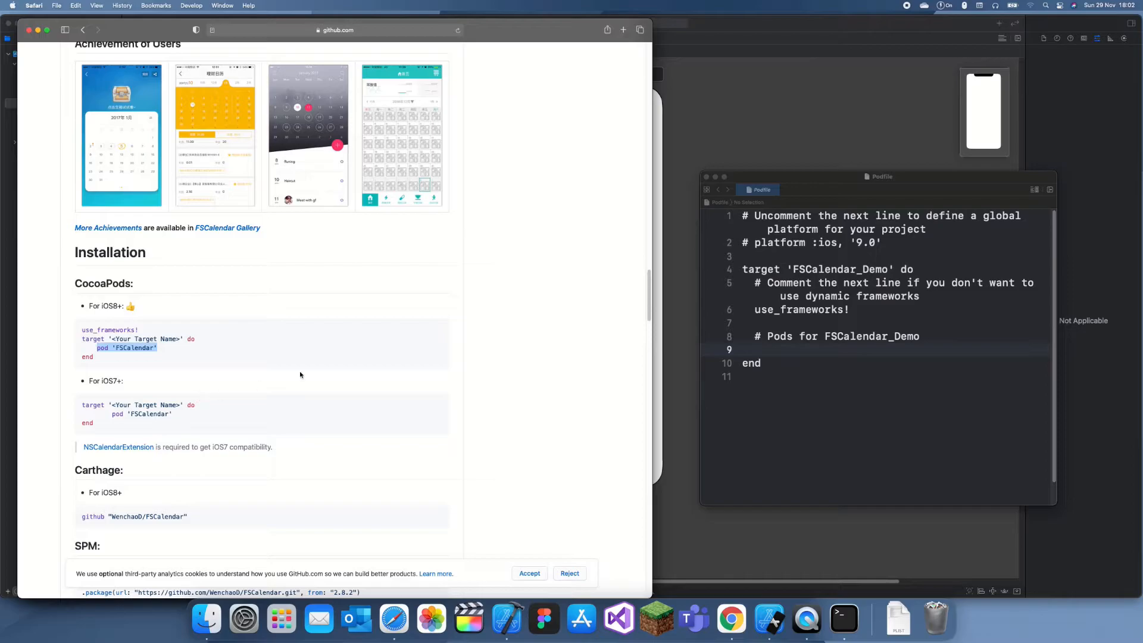
{"action": "left_click", "coordinate": [802, 349]}
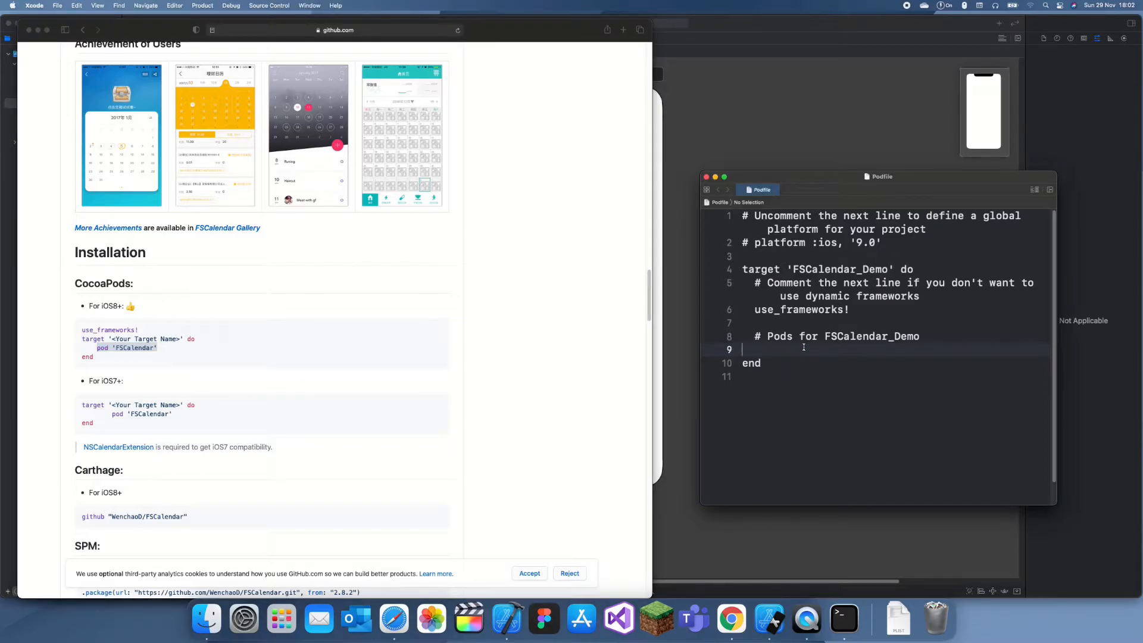
{"action": "type", "text": "pod 'FSCalendar'"}
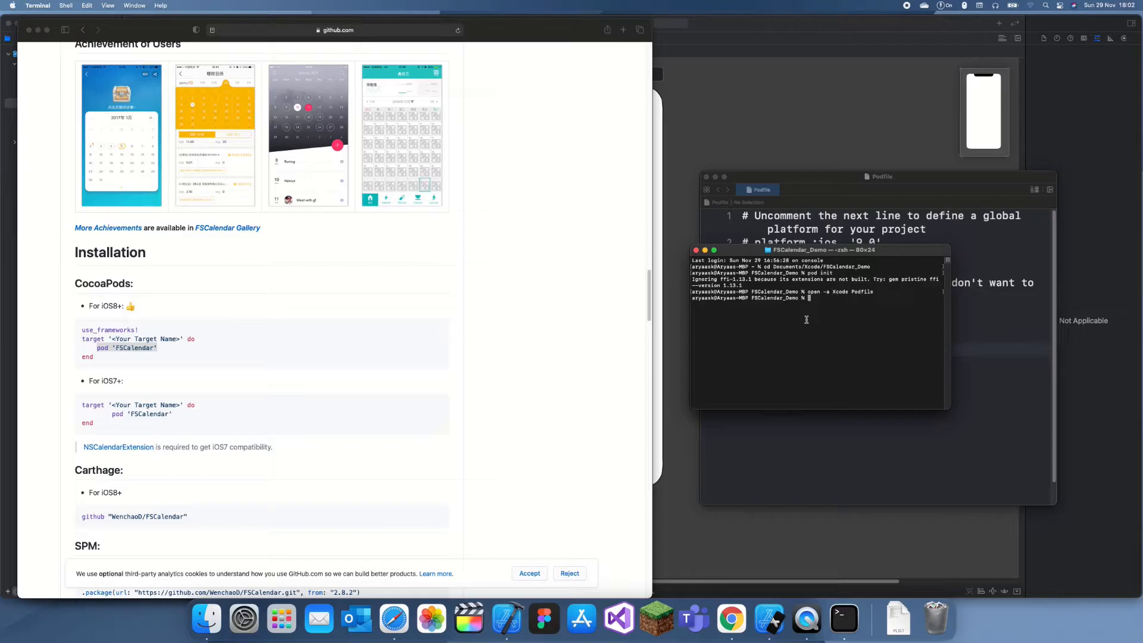
Step: Run pod install to fetch the FSCalendar dependency
{"action": "type", "text": "pod install"}
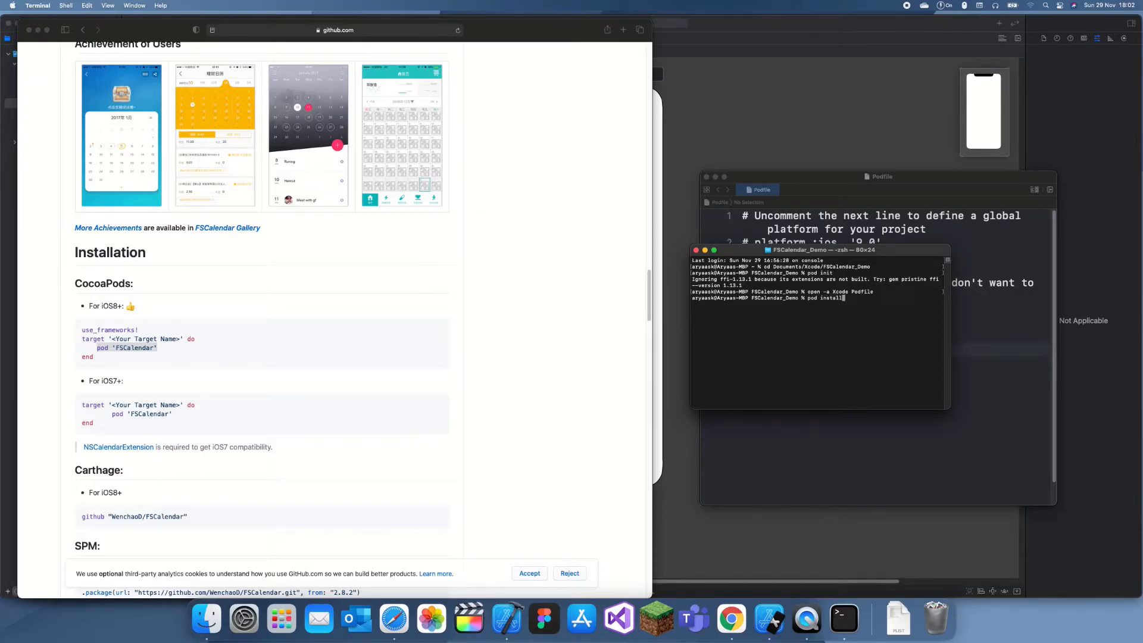
{"action": "key", "text": "Return"}
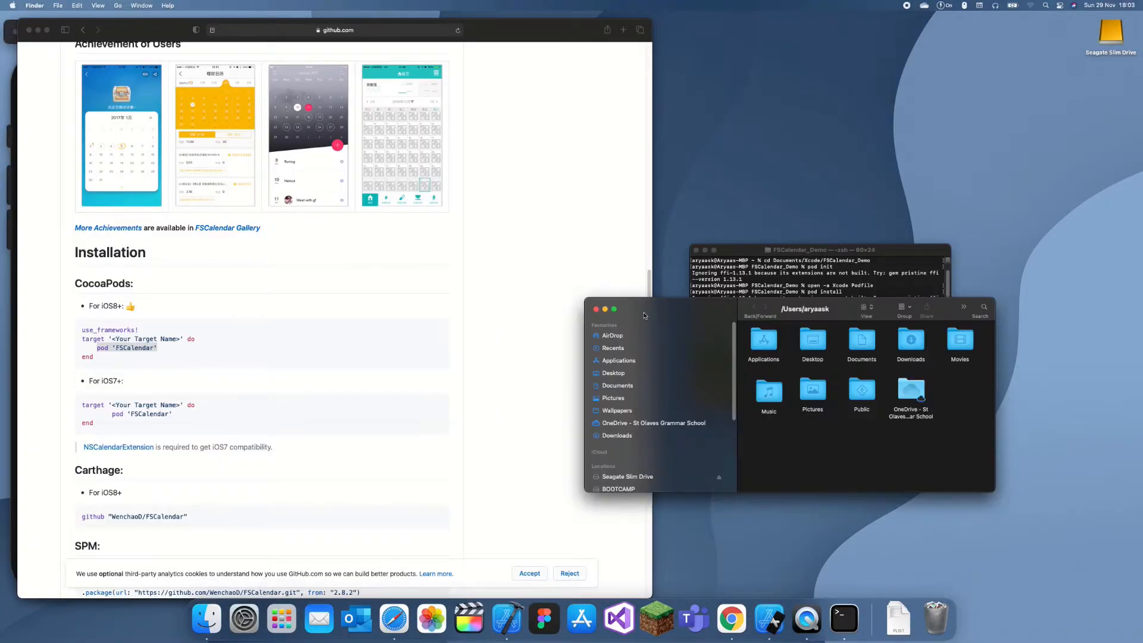
{"action": "mouse_move", "coordinate": [778, 369]}
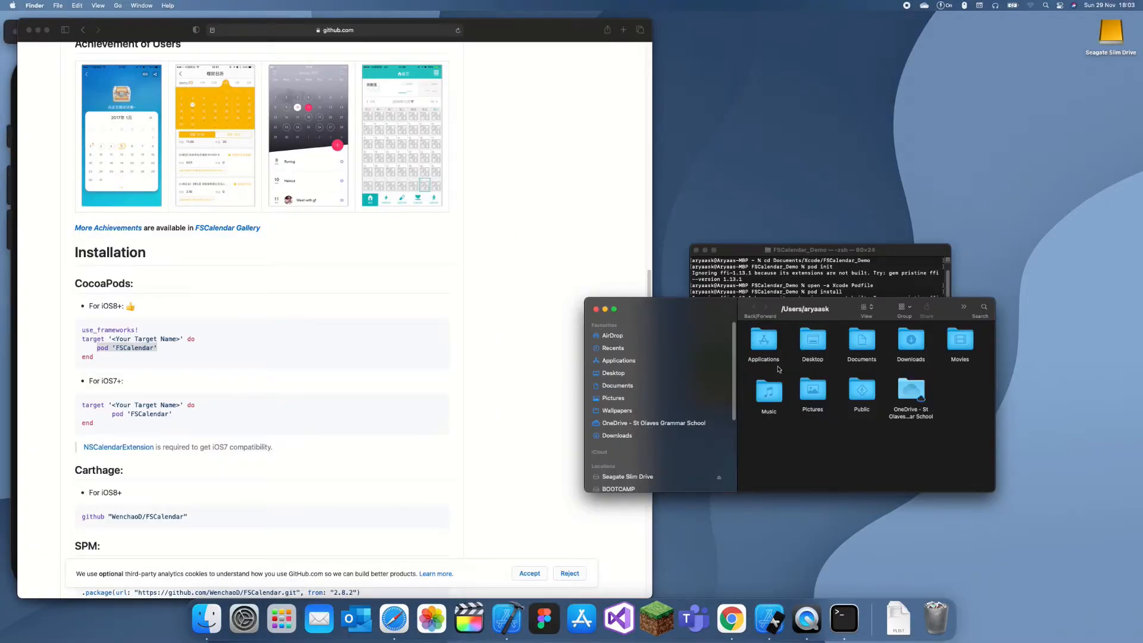
Step: Browse to Documents/Xcode/FSCalendar_Demo and launch FSCalendar_Demo.xcworkspace in Xcode
{"action": "left_click", "coordinate": [613, 348]}
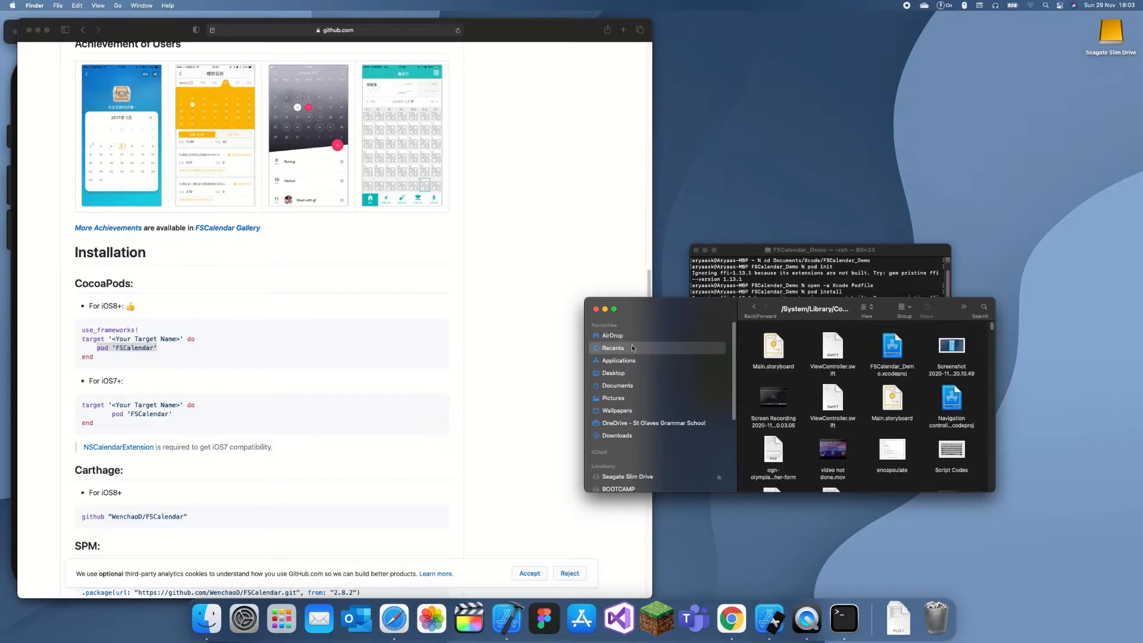
{"action": "mouse_move", "coordinate": [632, 369]}
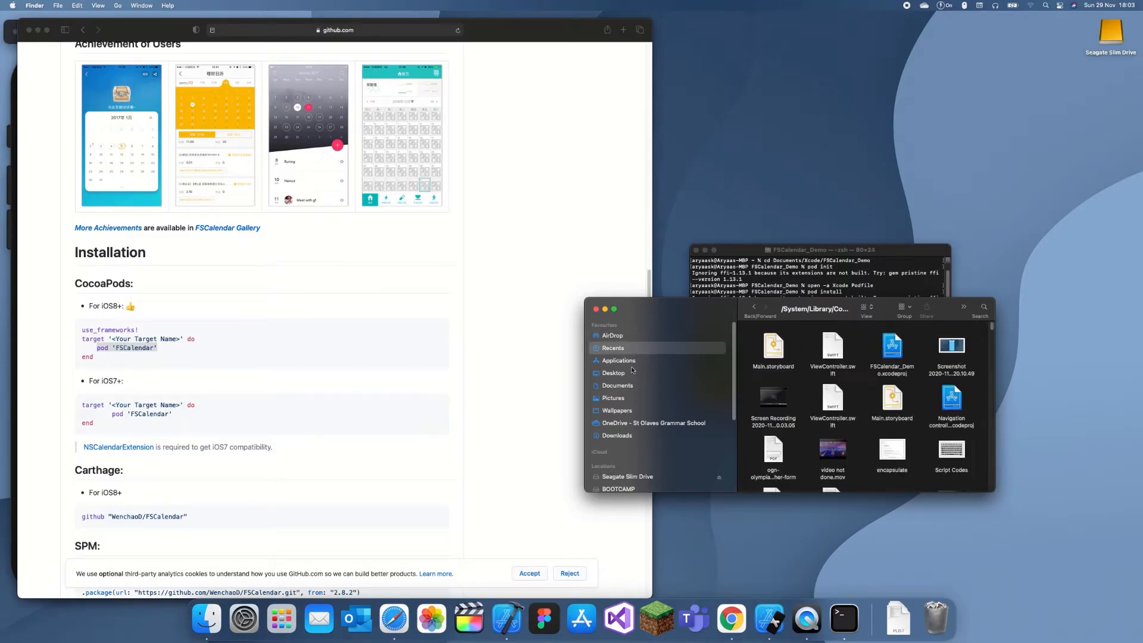
{"action": "left_click", "coordinate": [618, 384]}
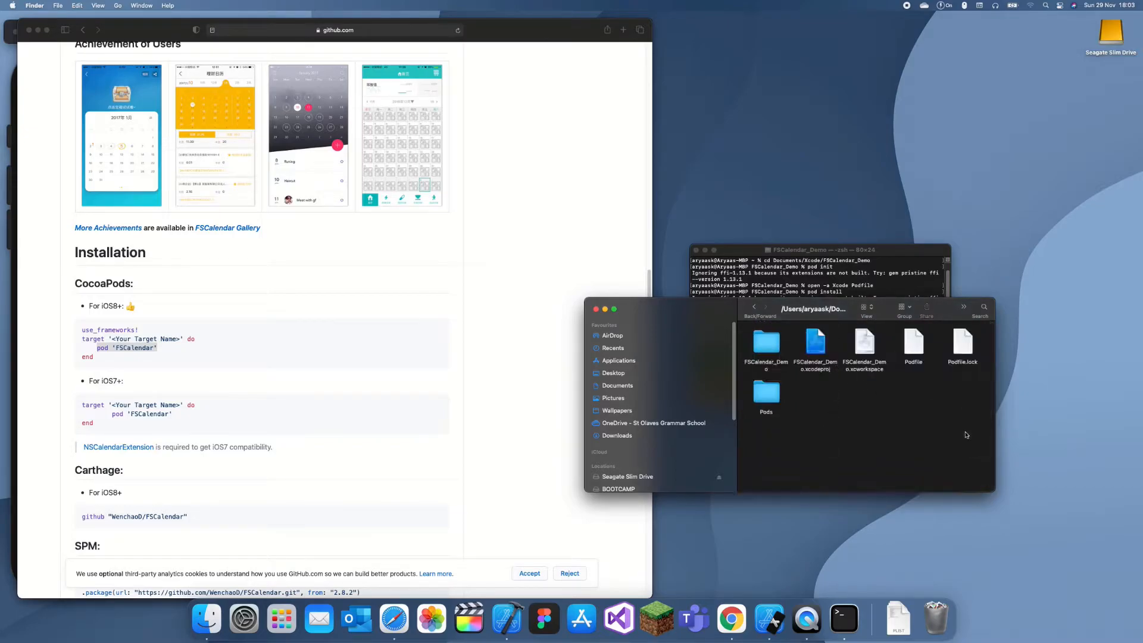
{"action": "double_click", "coordinate": [864, 342]}
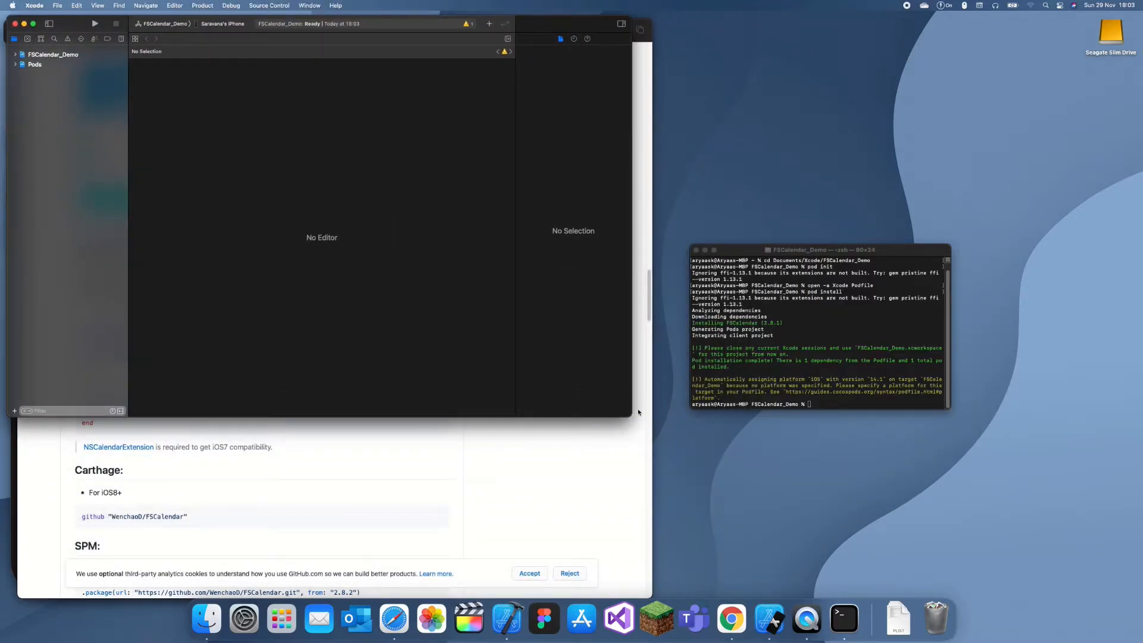
Step: Maximise Xcode, expand Pods to reveal FSCalendar and expand FSCalendar_Demo to reach Main.storyboard
{"action": "left_click", "coordinate": [33, 24]}
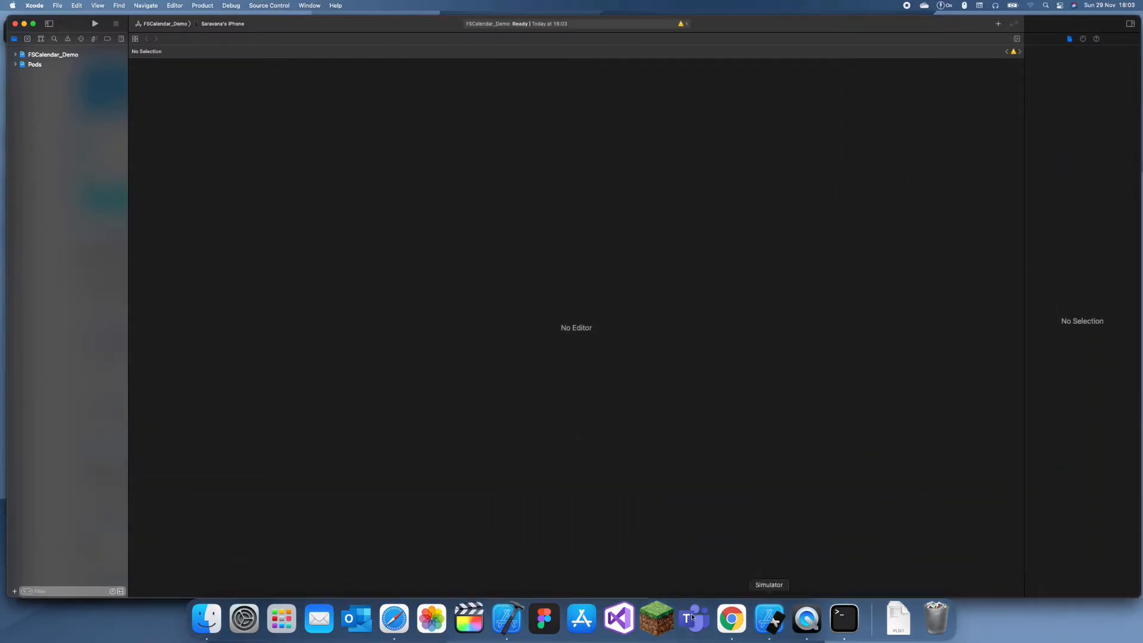
{"action": "left_click", "coordinate": [394, 619]}
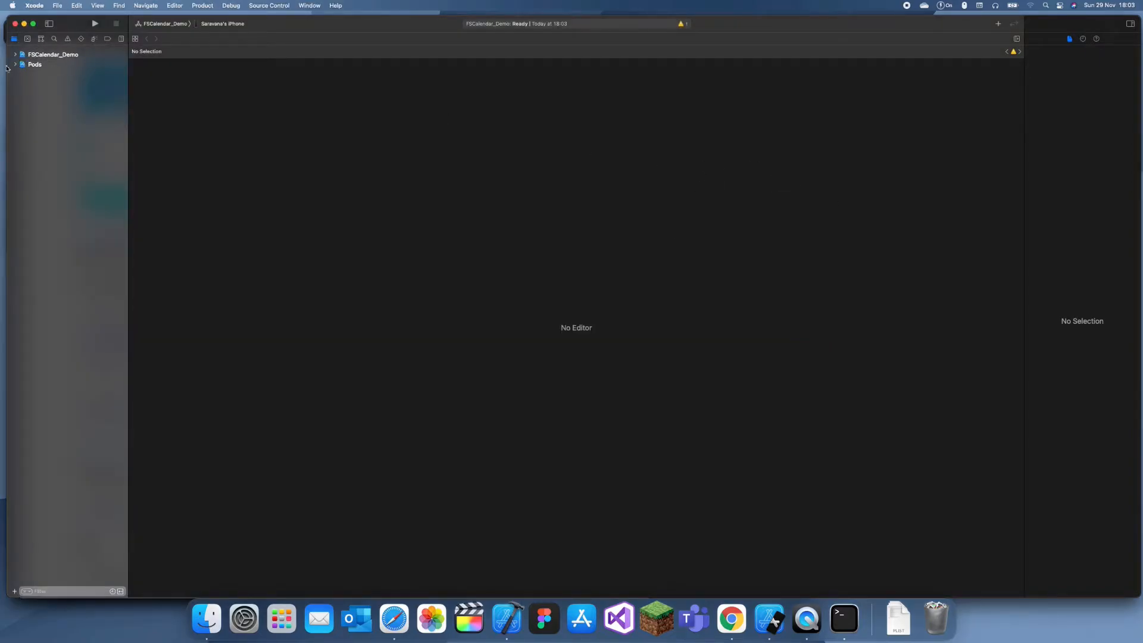
{"action": "left_click", "coordinate": [15, 64]}
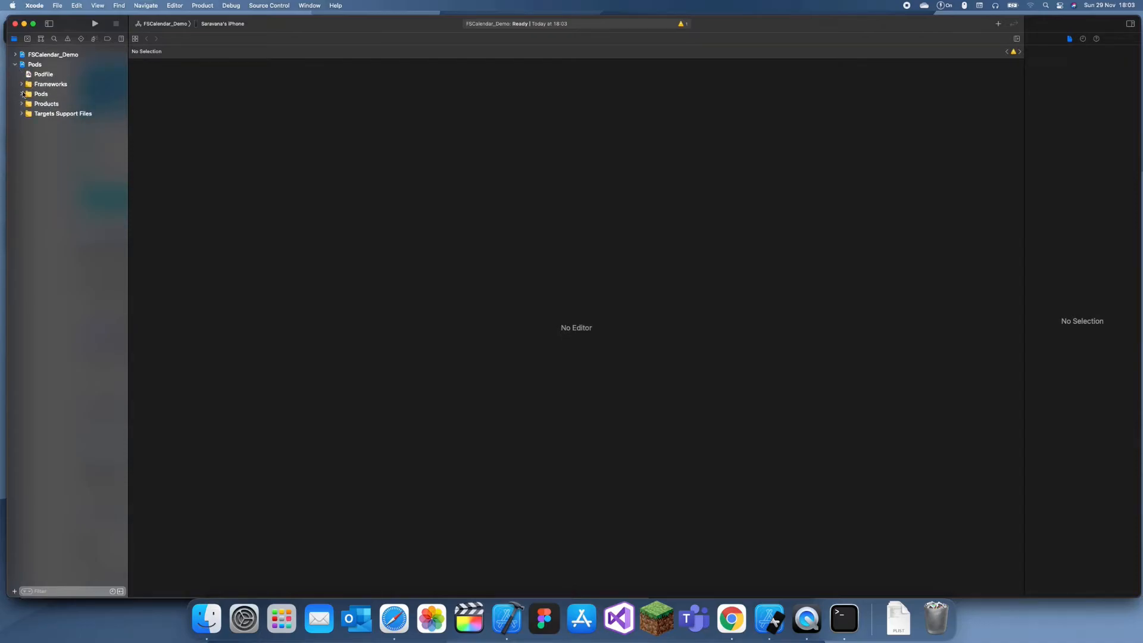
{"action": "left_click", "coordinate": [21, 93]}
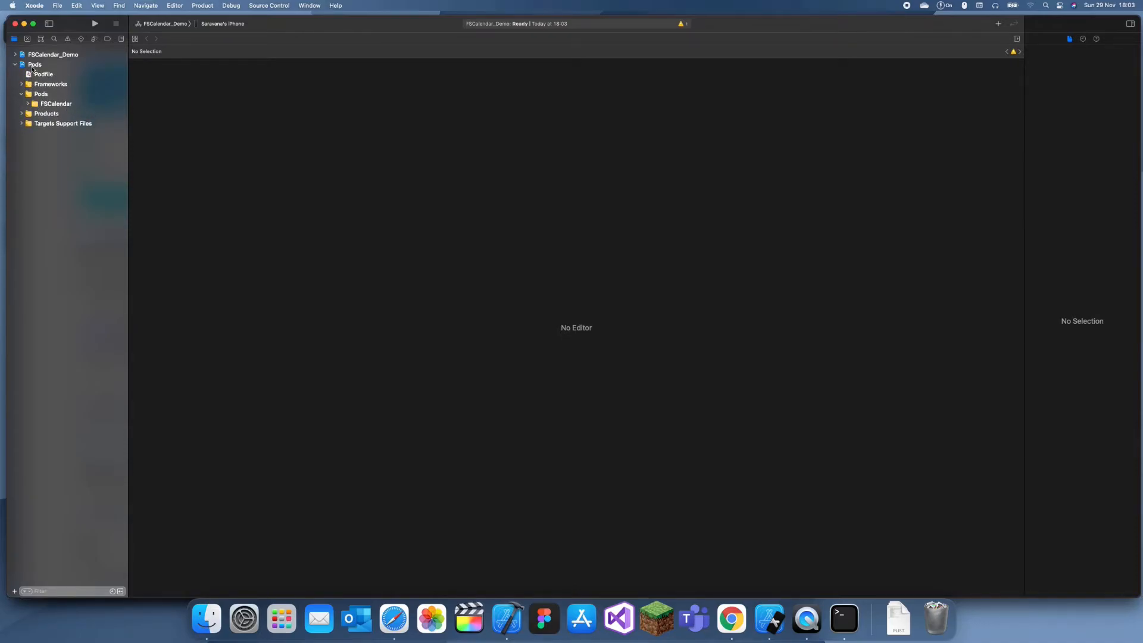
{"action": "left_click", "coordinate": [15, 54]}
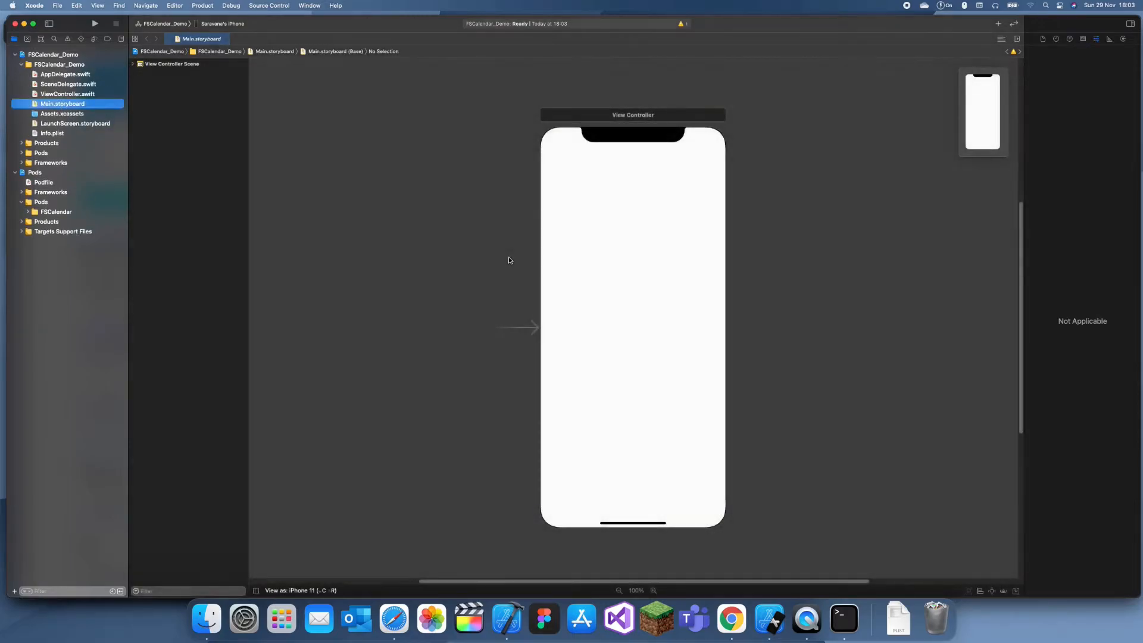
{"action": "mouse_move", "coordinate": [680, 542]}
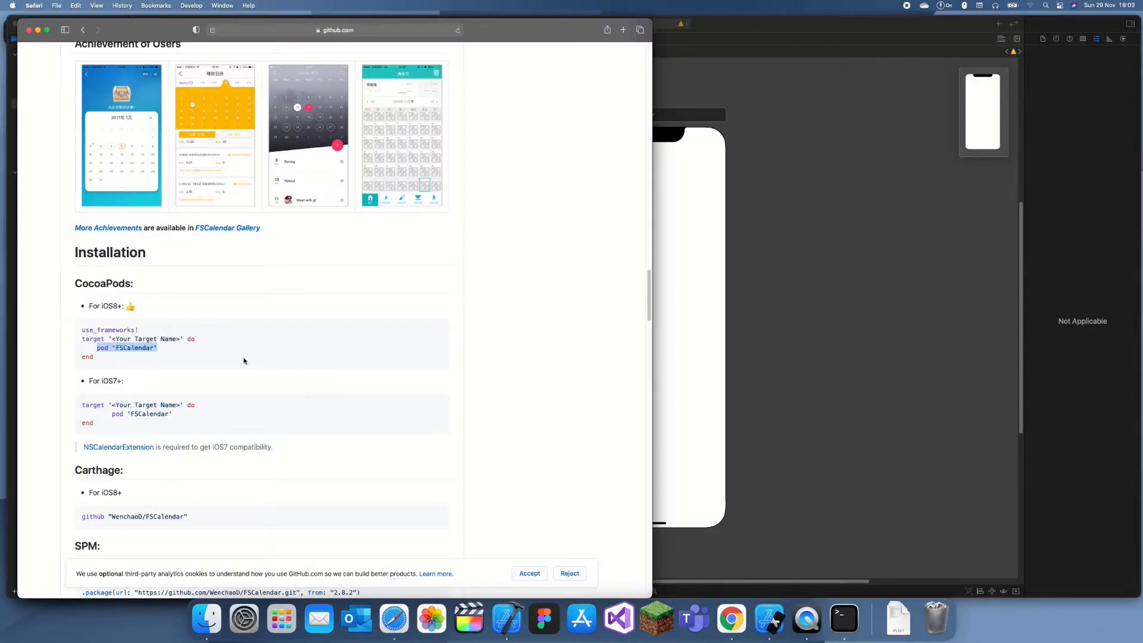
Step: Scroll the README down to the Setup section's Interface Builder instructions
{"action": "scroll", "scroll_direction": "down", "scroll_amount": 3}
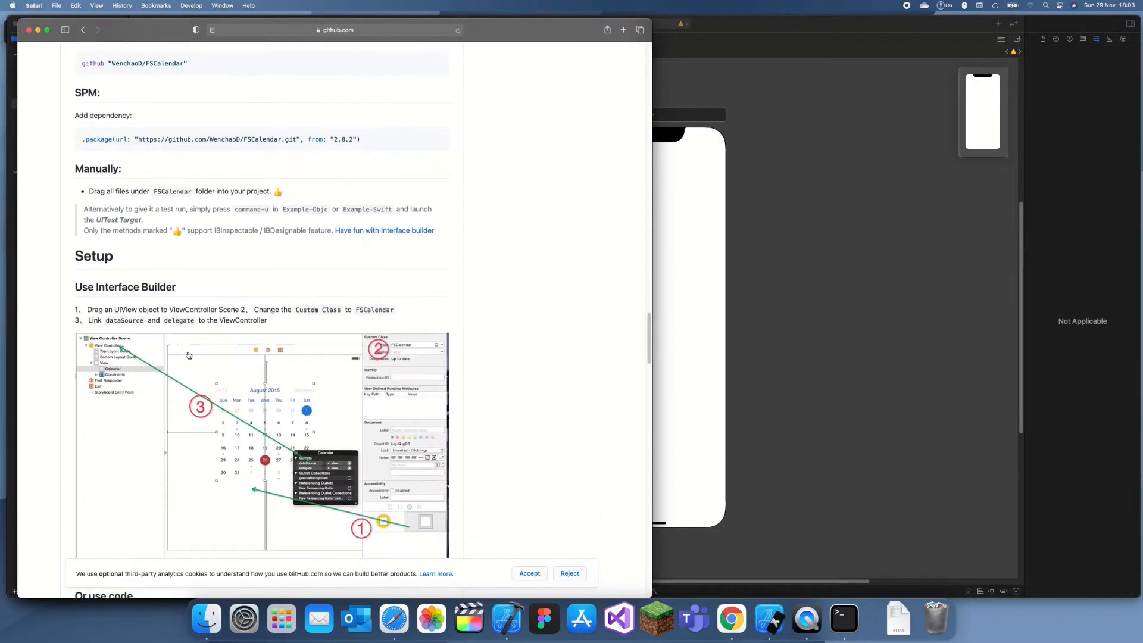
{"action": "scroll", "scroll_direction": "down", "scroll_amount": 3}
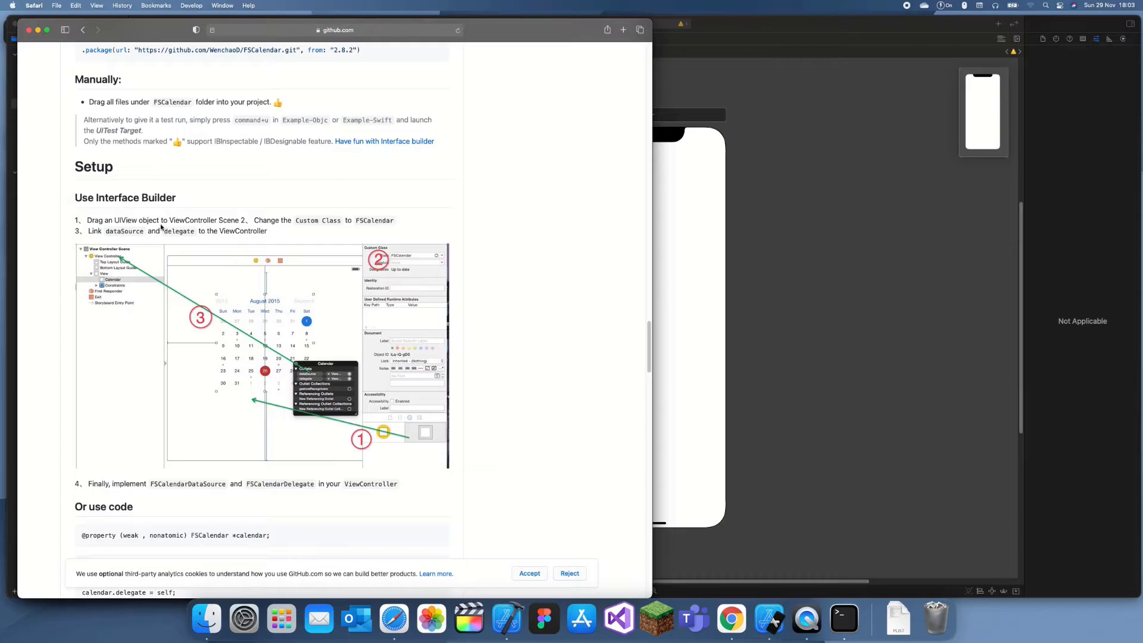
{"action": "mouse_move", "coordinate": [260, 259]}
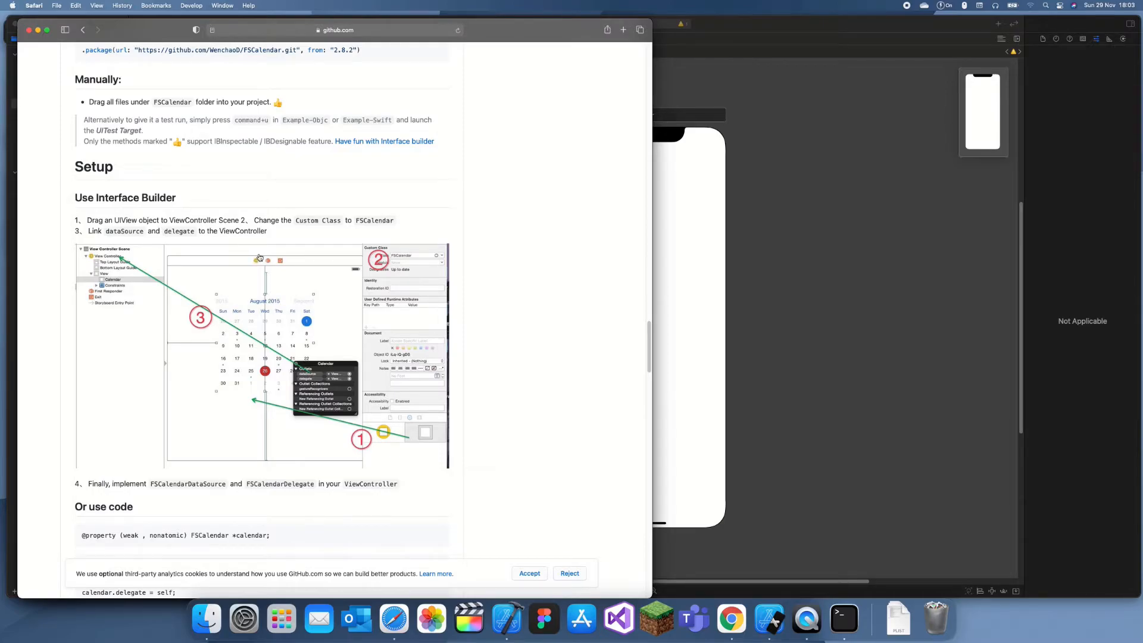
{"action": "mouse_move", "coordinate": [175, 223]}
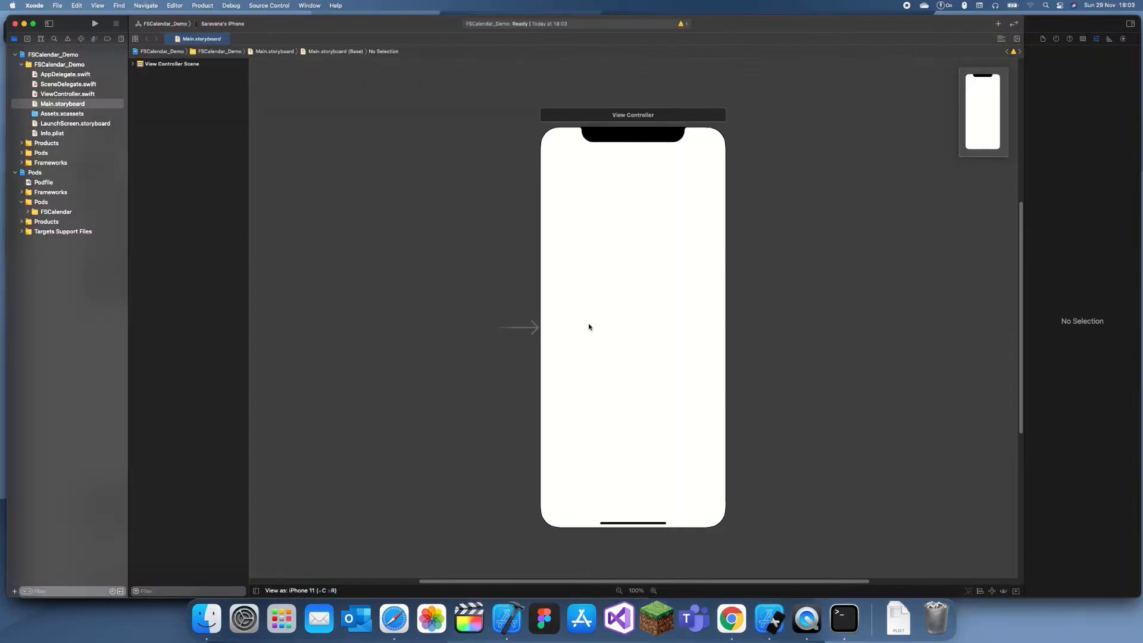
{"action": "mouse_move", "coordinate": [674, 323]}
{"action": "type", "text": "uiview"}
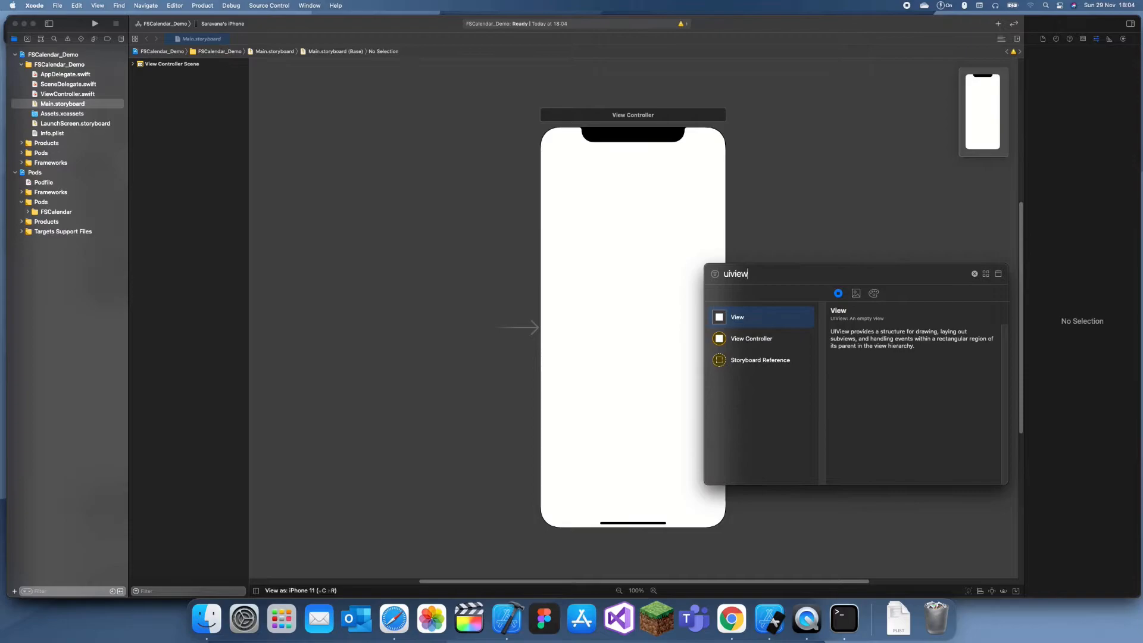
Step: Drop a UIView onto the view controller and set its Custom Class to FSCalendar
{"action": "left_click_drag", "start_coordinate": [735, 317], "coordinate": [617, 232]}
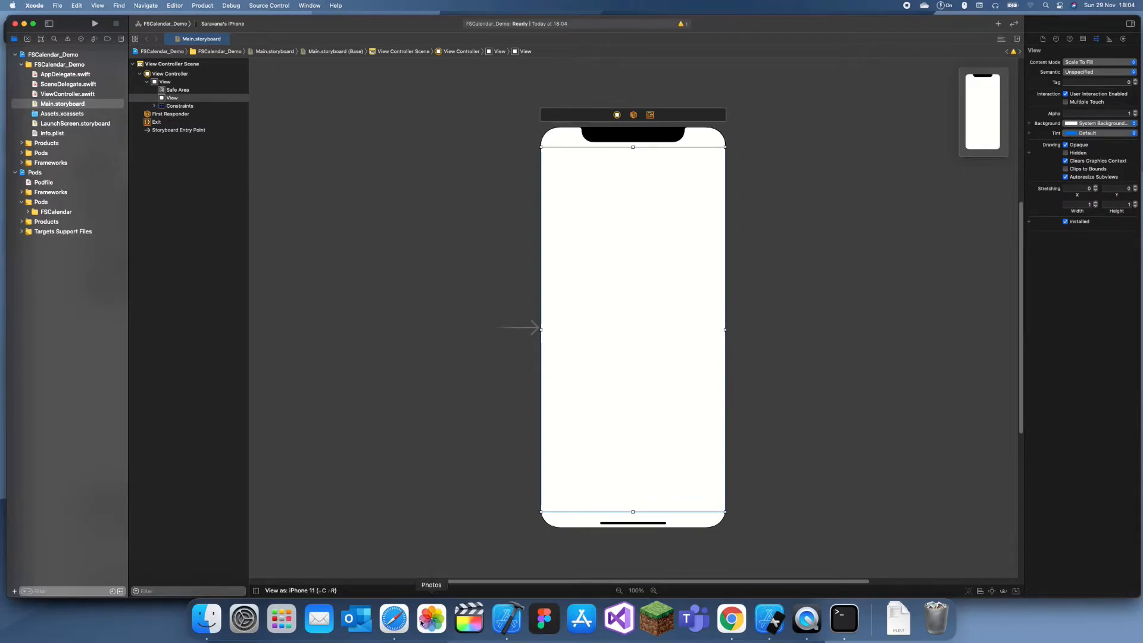
{"action": "left_click", "coordinate": [394, 619]}
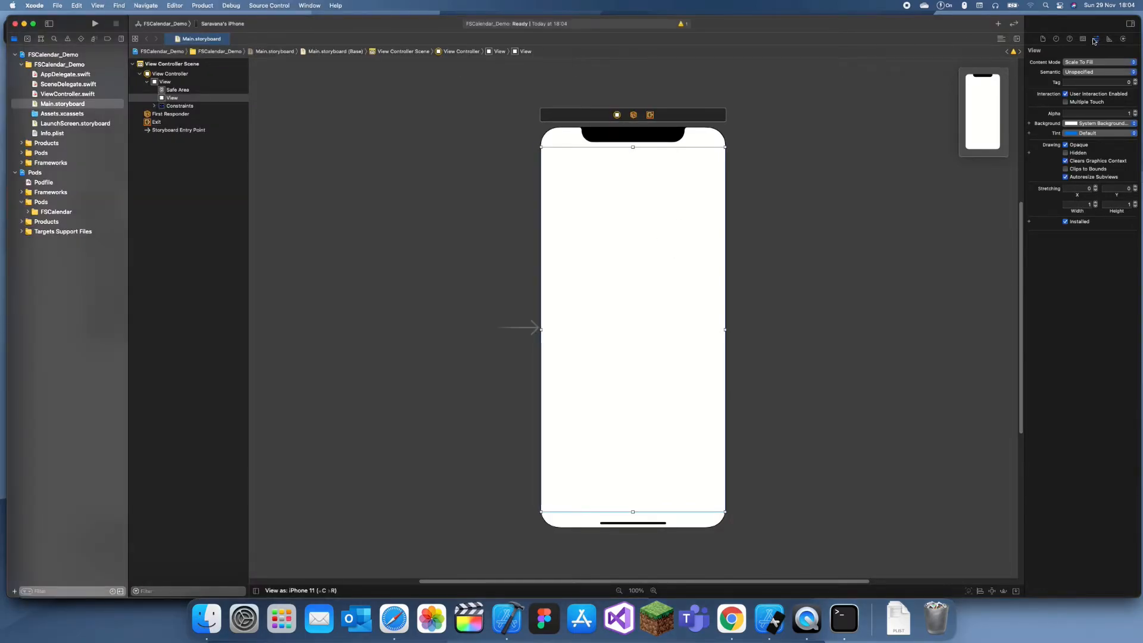
{"action": "left_click", "coordinate": [1094, 38]}
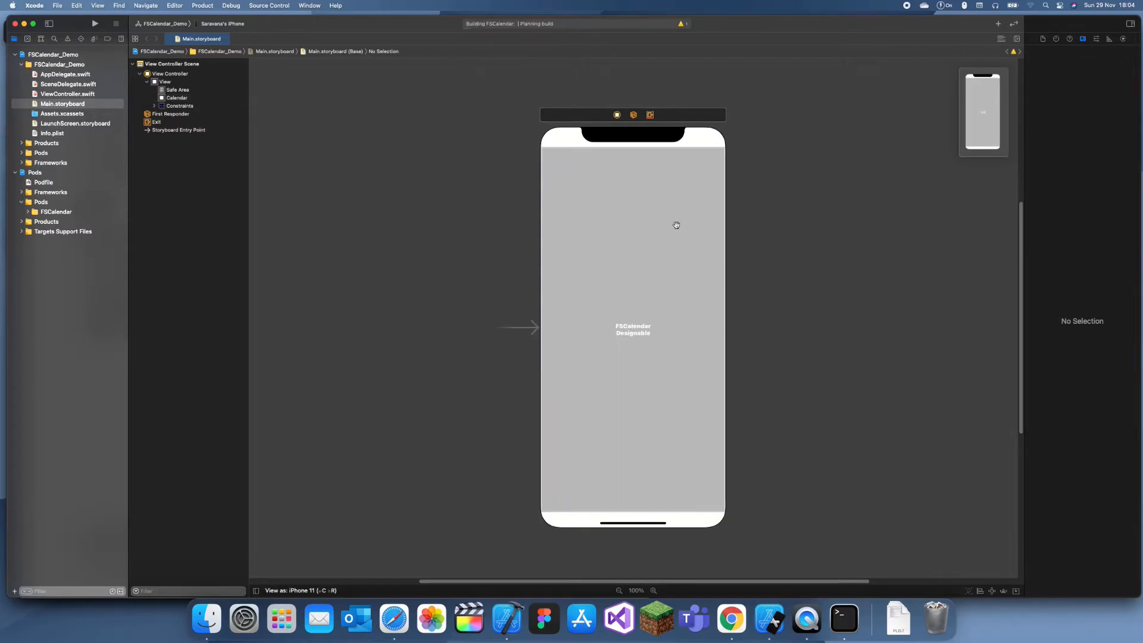
{"action": "left_click", "coordinate": [177, 98]}
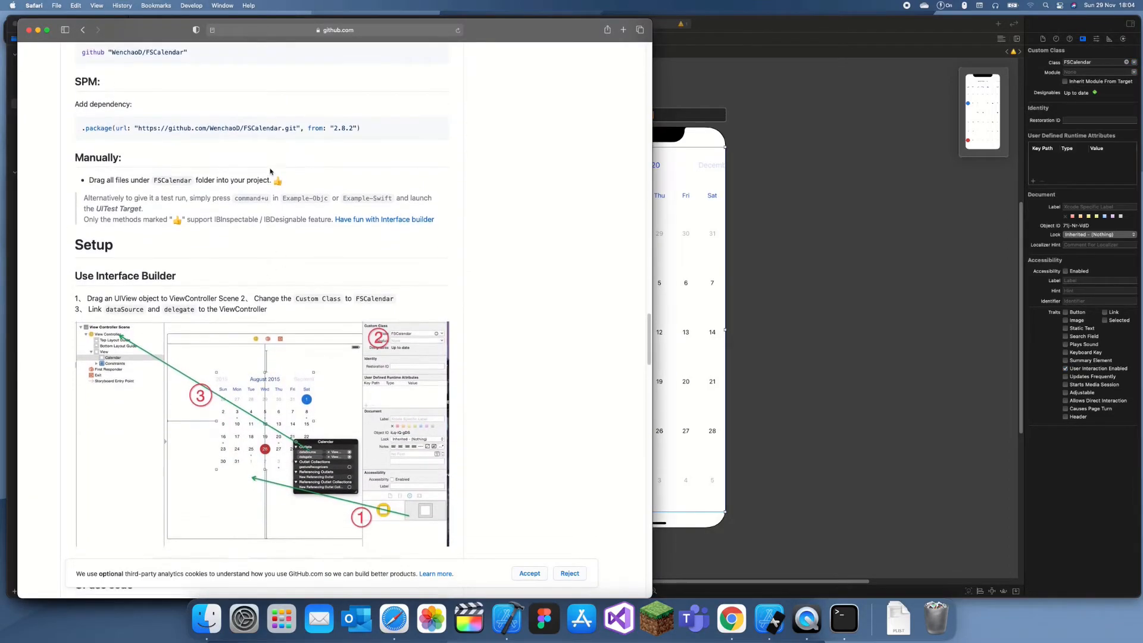
Step: Scroll the README to step 4 and the 'Or use code' sample
{"action": "scroll", "scroll_direction": "down", "scroll_amount": 3}
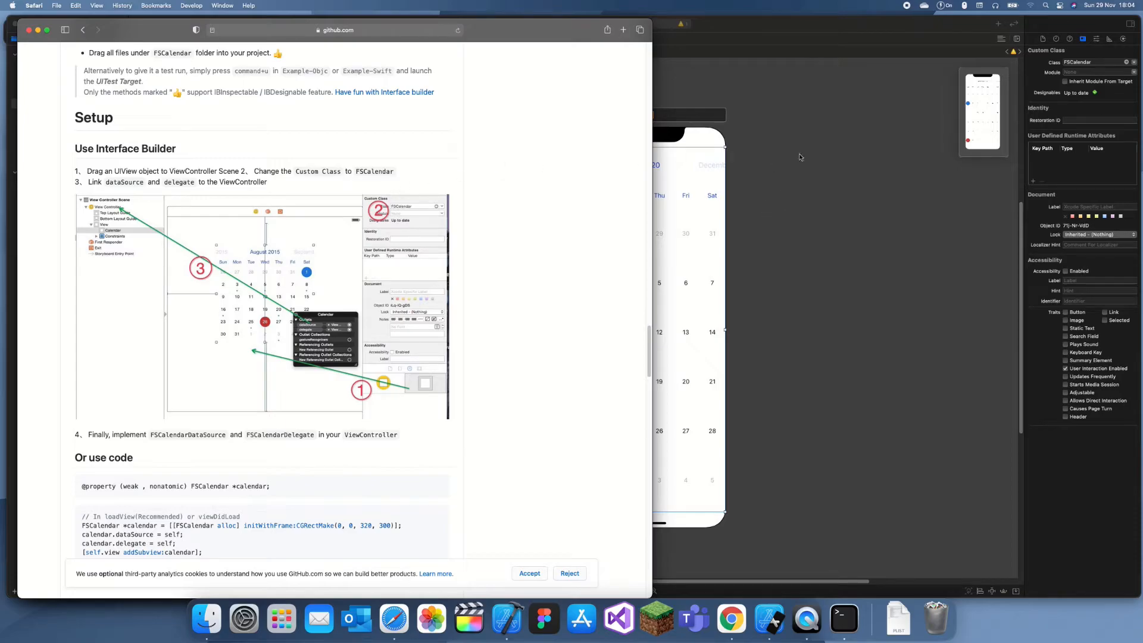
{"action": "mouse_move", "coordinate": [329, 183]}
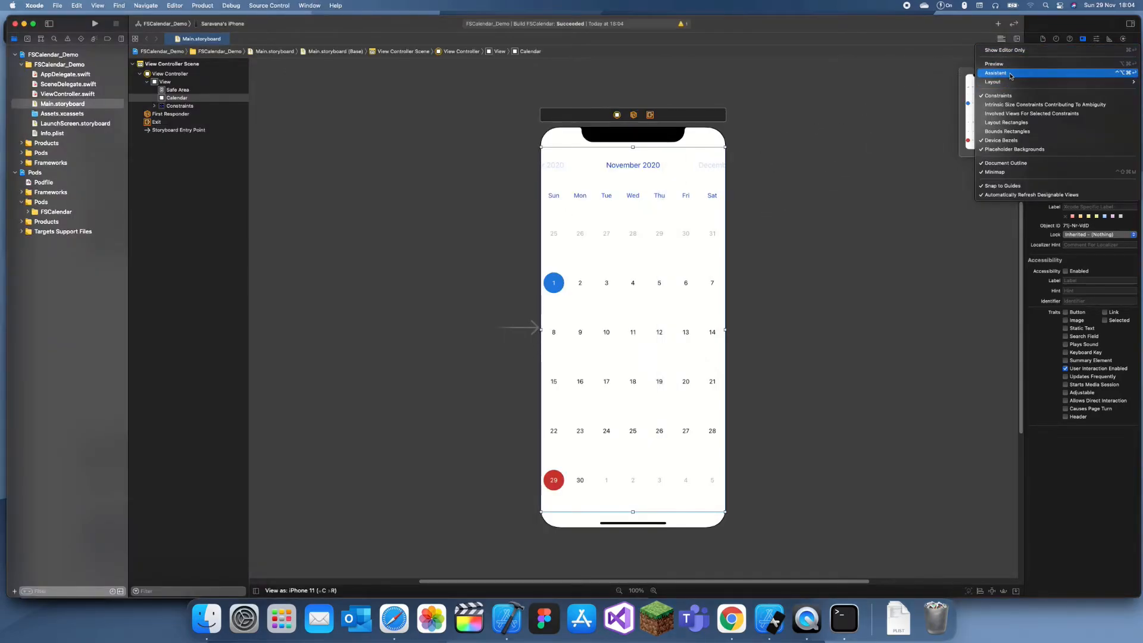
Step: Create the fsCalendar outlet and assign fsCalendar.delegate and fsCalendar.dataSource to self in viewDidLoad
{"action": "left_click", "coordinate": [995, 72]}
{"action": "type", "text": "fsCalendar"}
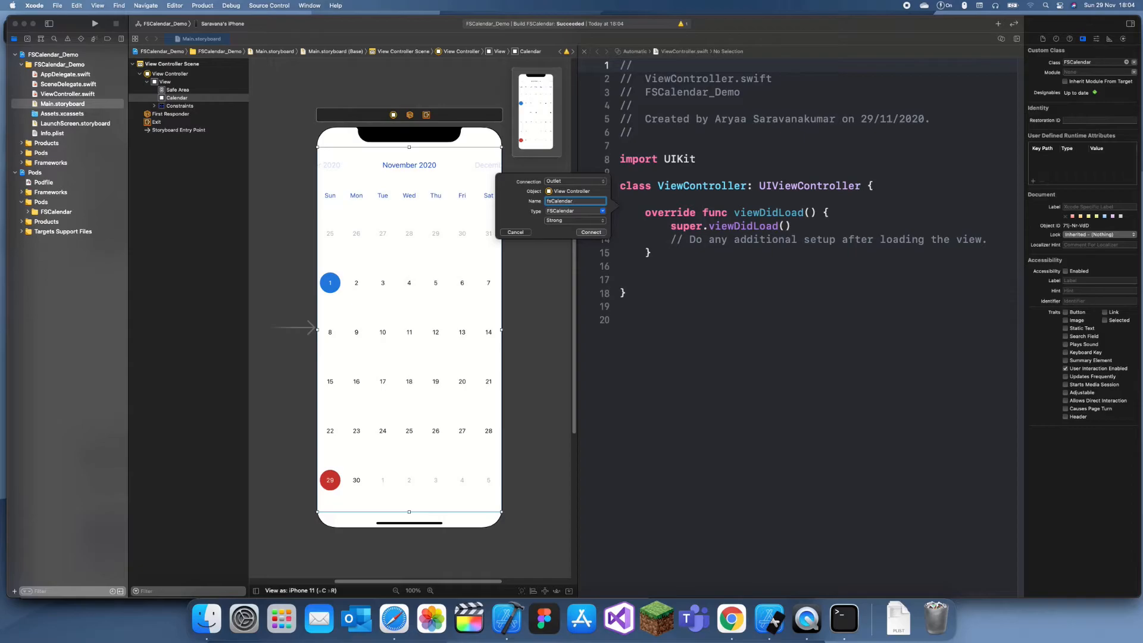
{"action": "left_click", "coordinate": [590, 232]}
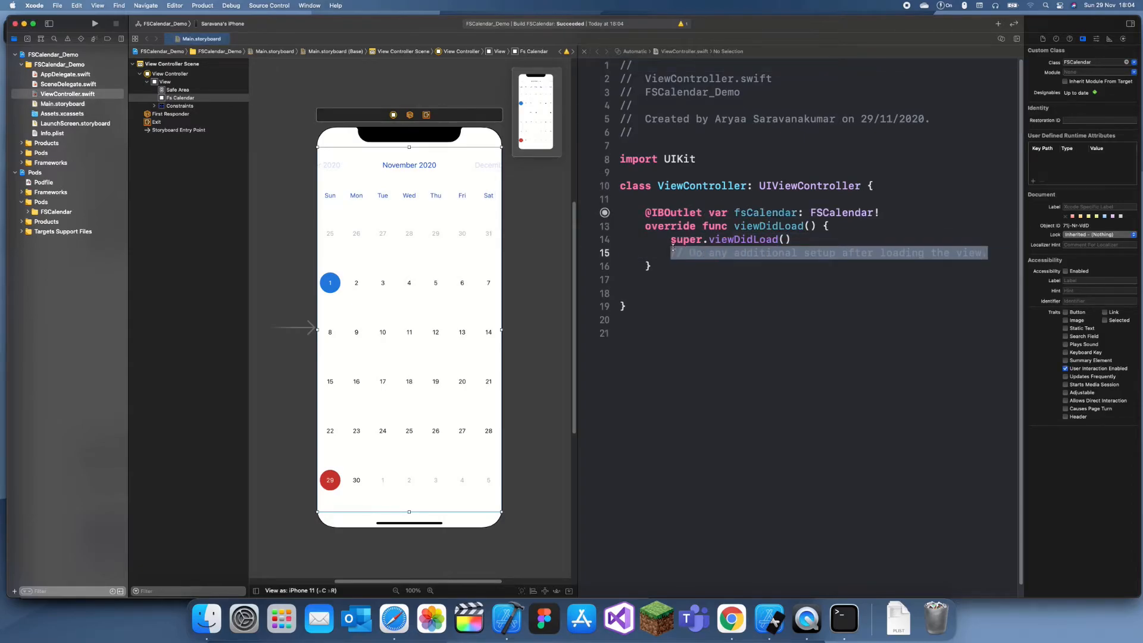
{"action": "type", "text": "fsCalendar"}
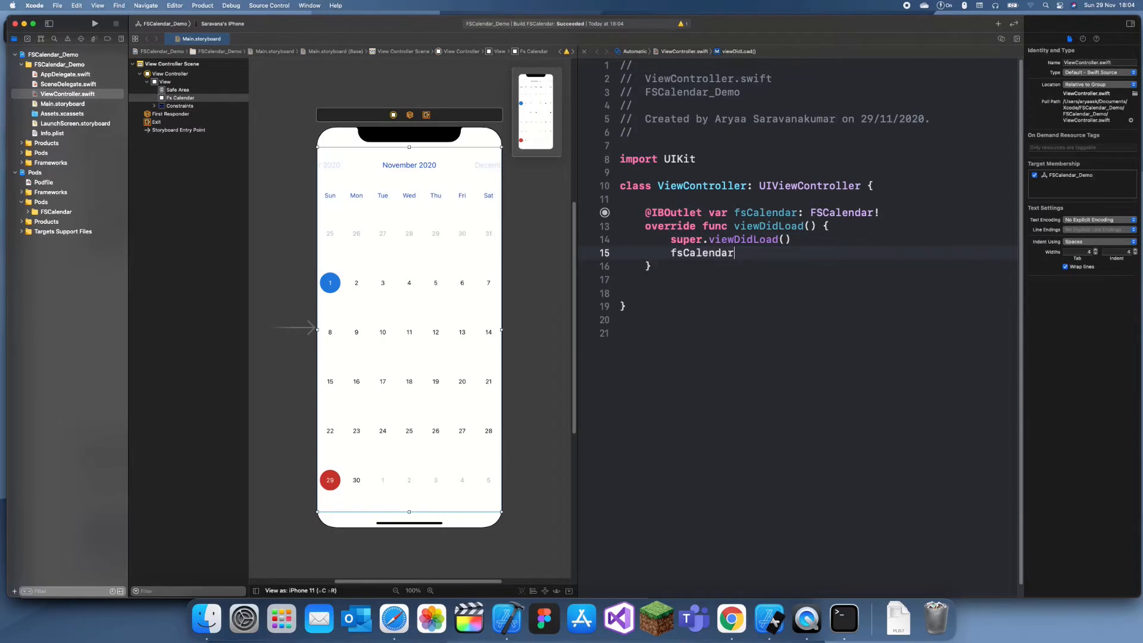
{"action": "type", "text": ".delege"}
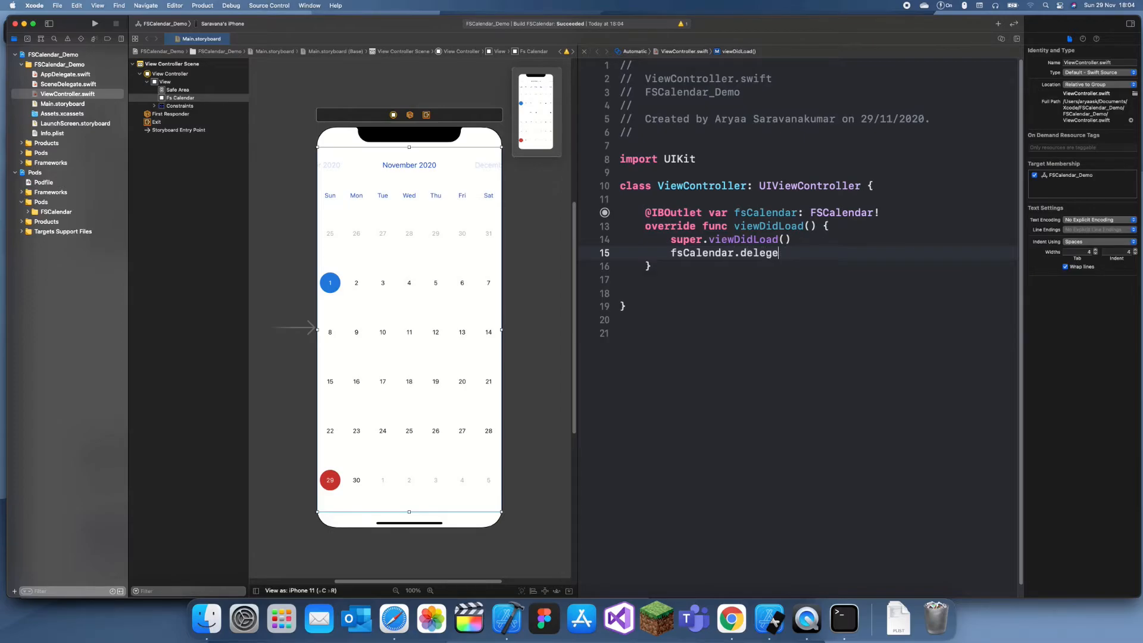
{"action": "type", "text": "gate = self"}
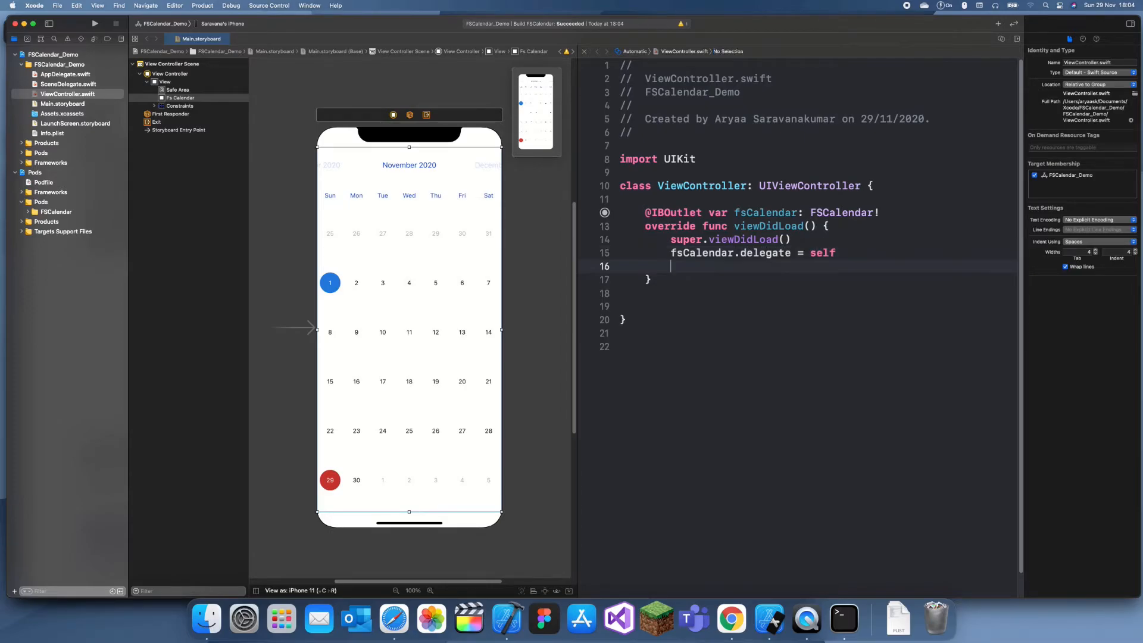
{"action": "type", "text": "fsCalendar.data"}
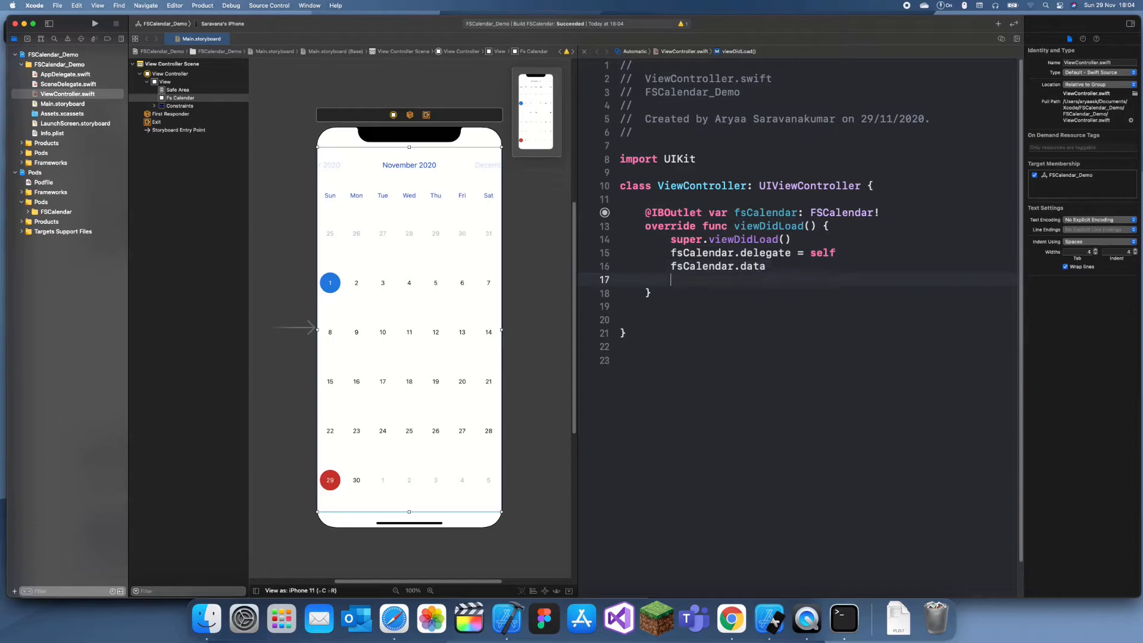
{"action": "type", "text": "Source = self"}
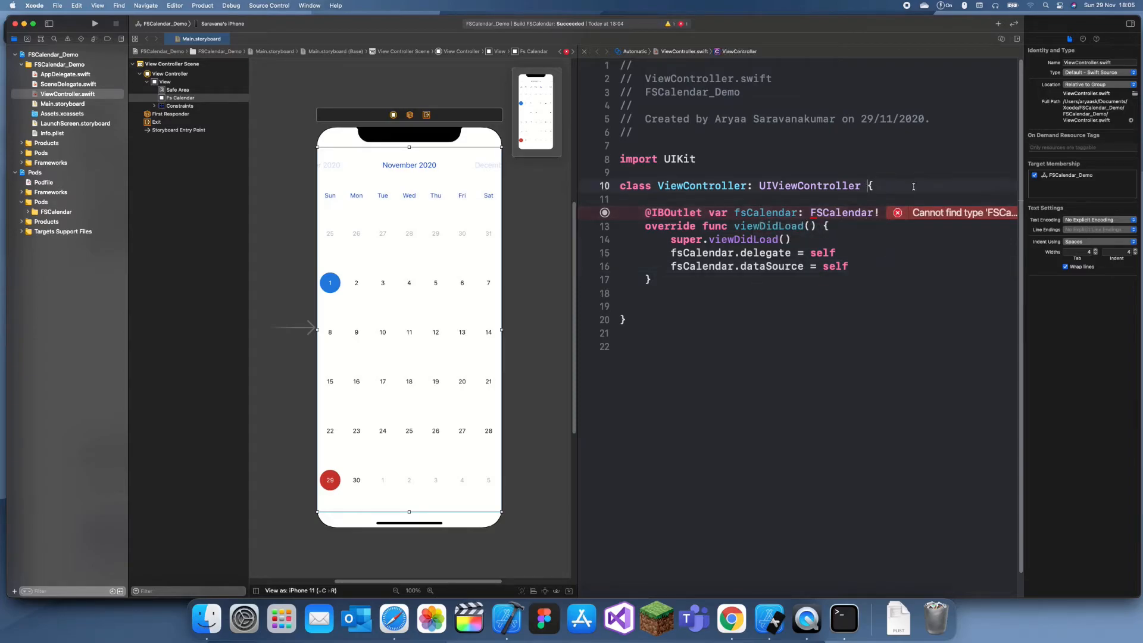
{"action": "type", "text": ", FSCa"}
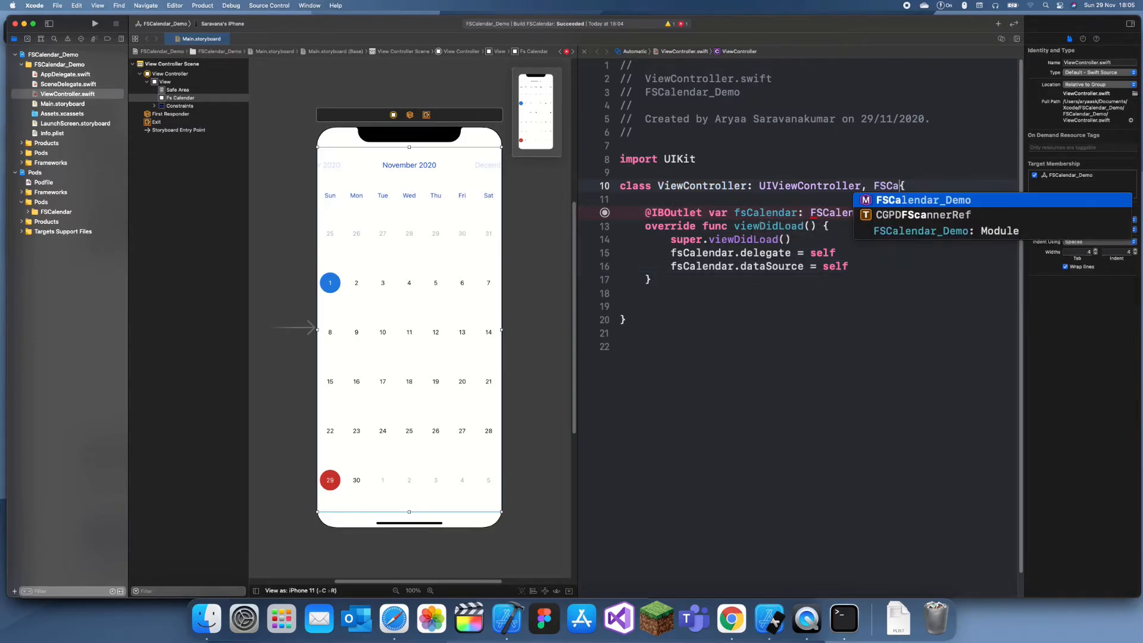
Step: Add import FSCalendar, adopt FSCalendarDelegate and FSCalendarDataSource, and run the app with Cmd+R
{"action": "key", "text": "backspace"}
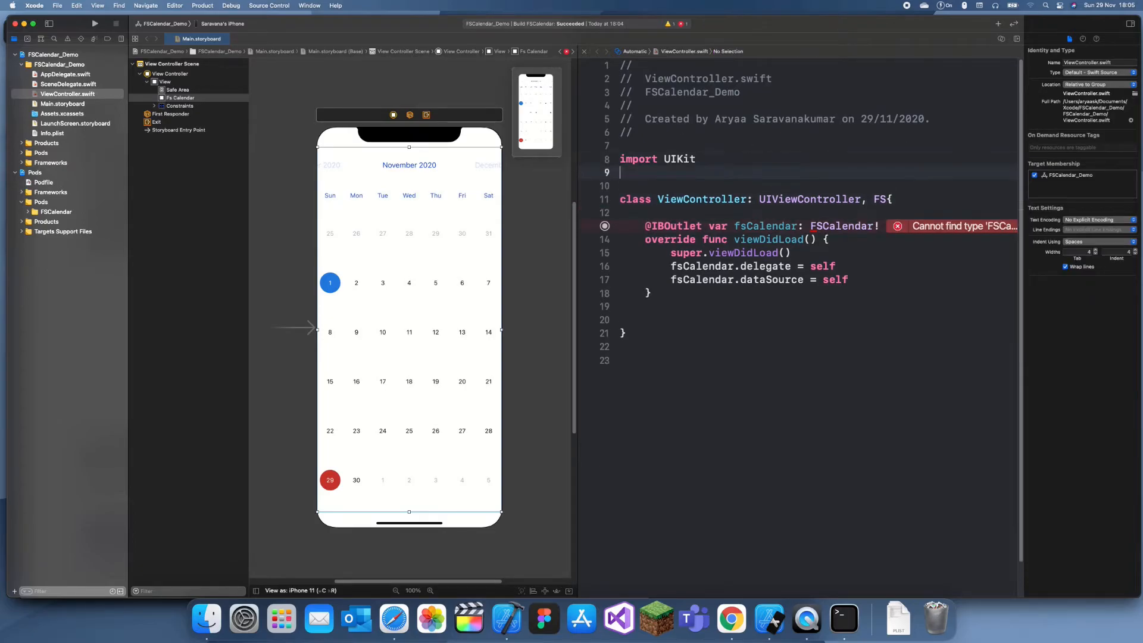
{"action": "type", "text": "import module"}
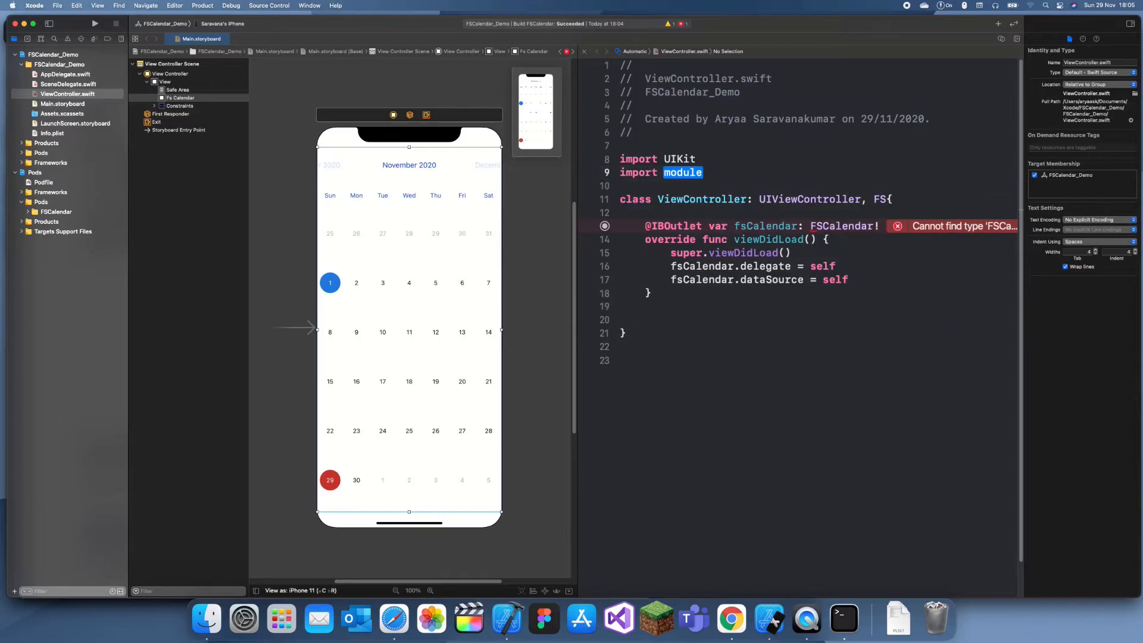
{"action": "type", "text": "FSCalendar"}
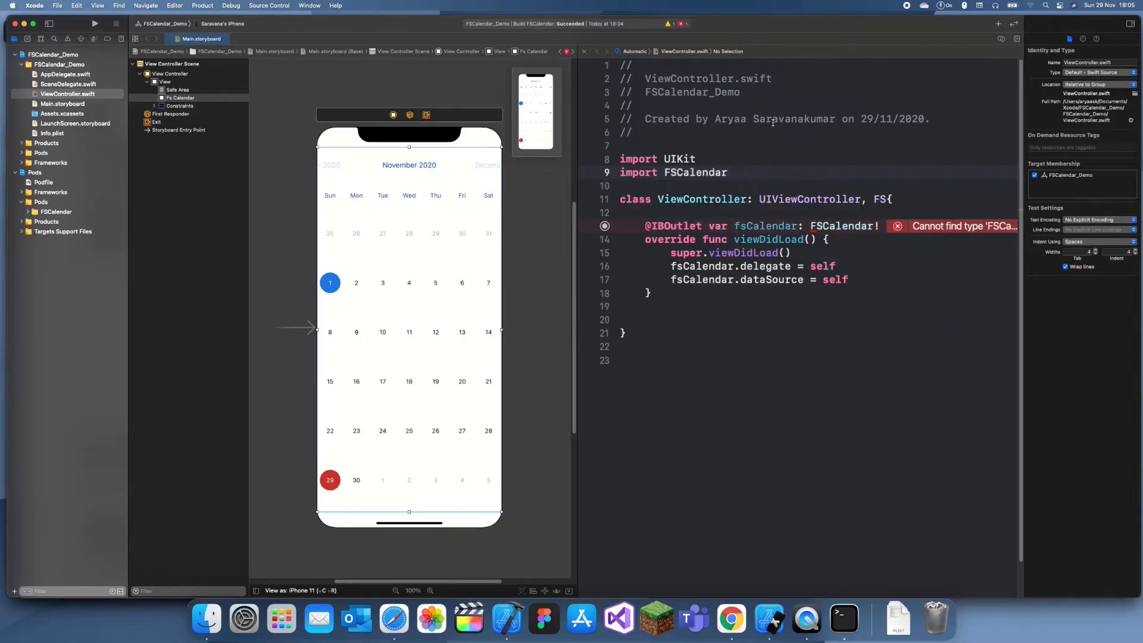
{"action": "double_click", "coordinate": [878, 198]}
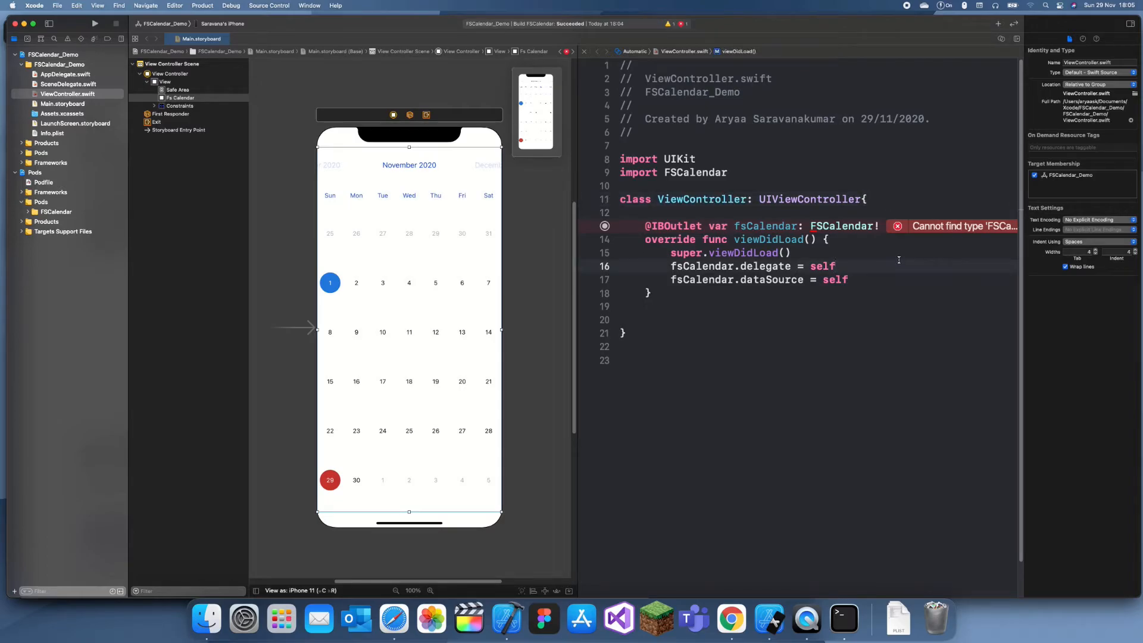
{"action": "type", "text": ", FSCalendarDelegate"}
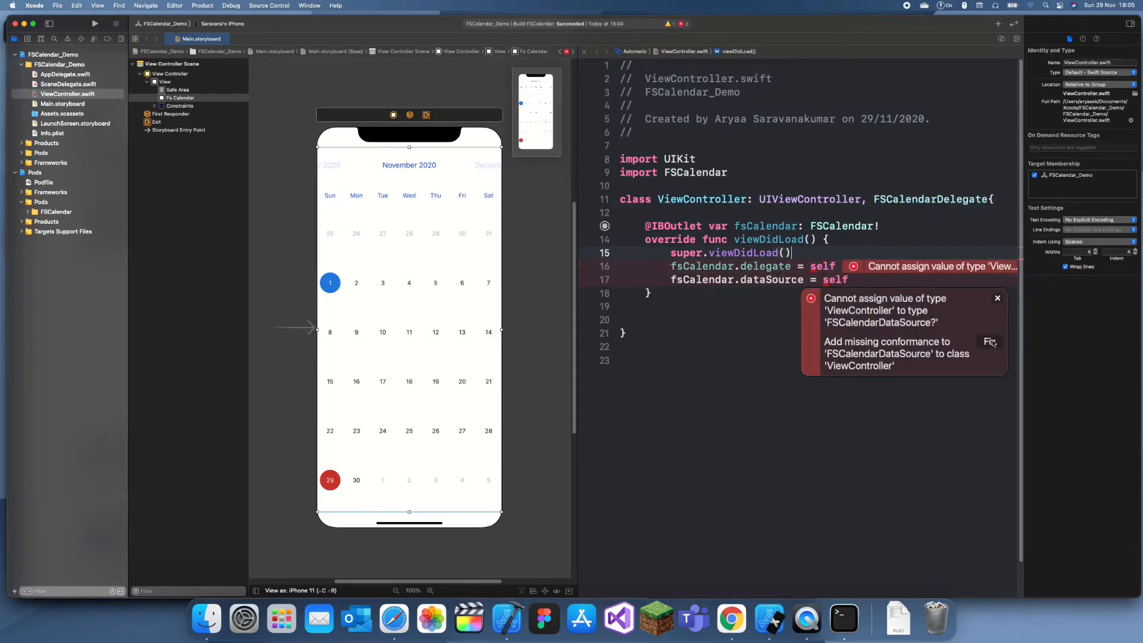
{"action": "left_click", "coordinate": [990, 342]}
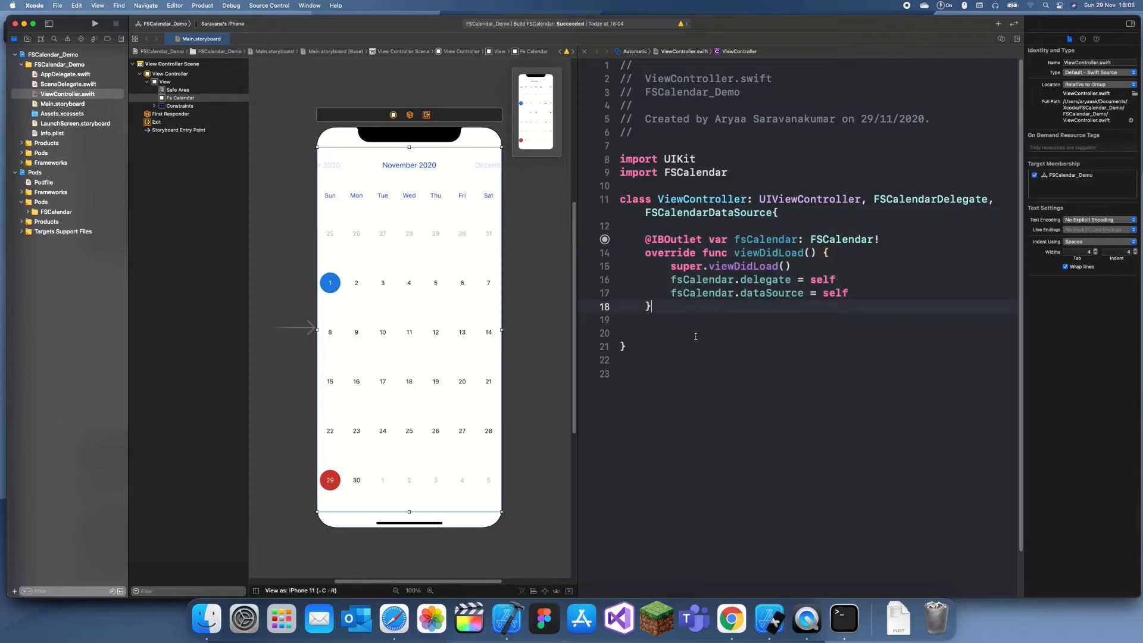
{"action": "key", "text": "Return"}
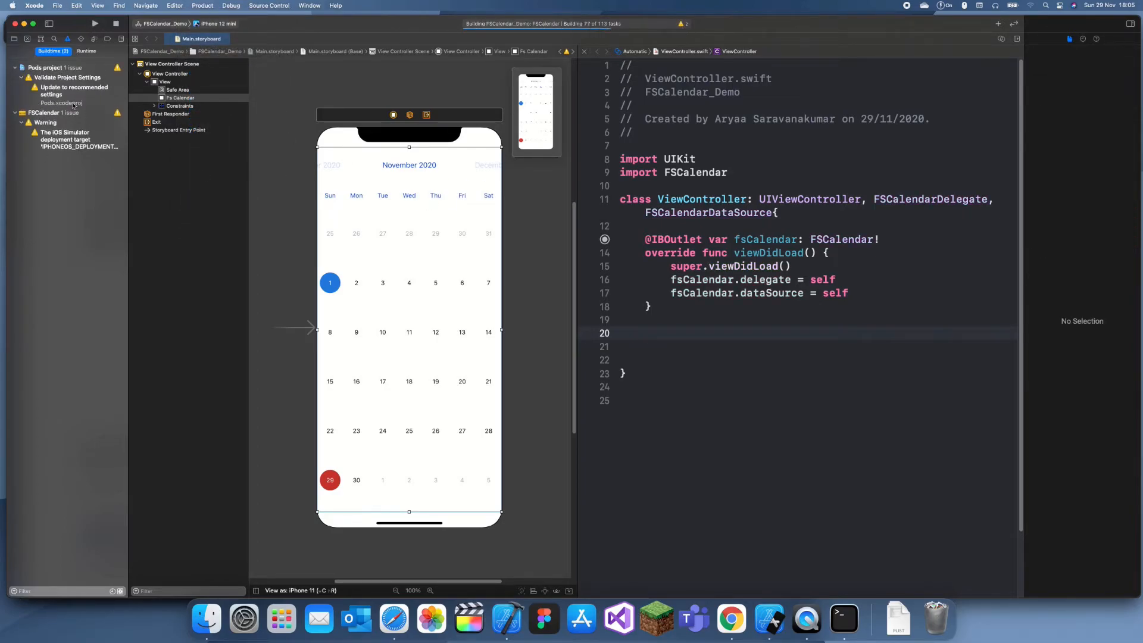
Step: Perform the recommended settings update for the Pods project and return to ViewController.swift
{"action": "left_click", "coordinate": [73, 91]}
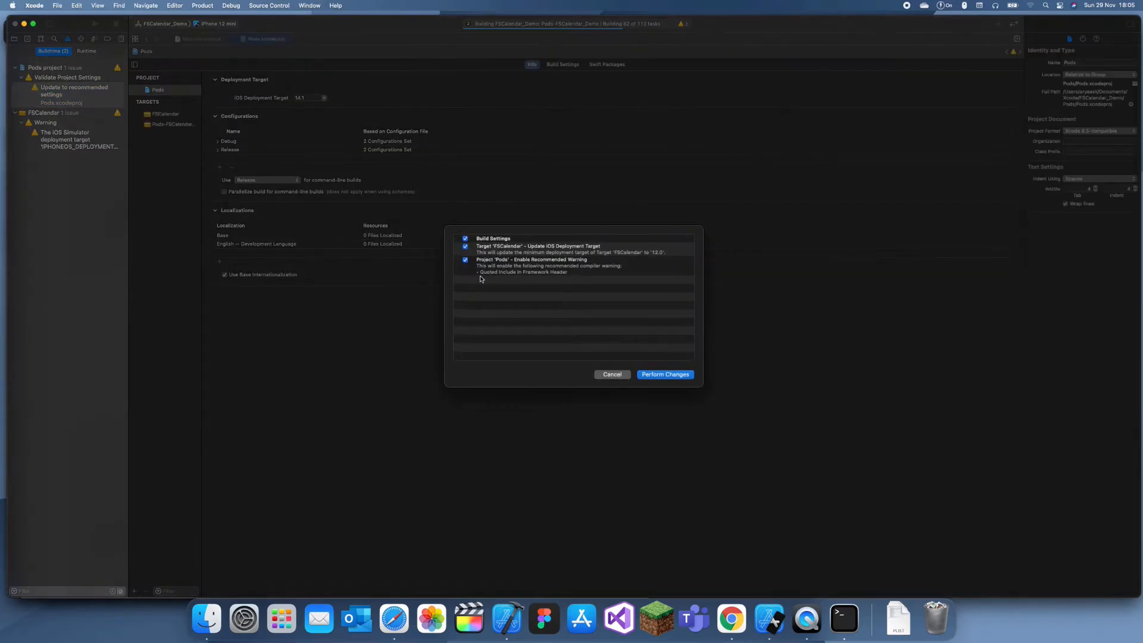
{"action": "left_click", "coordinate": [665, 374]}
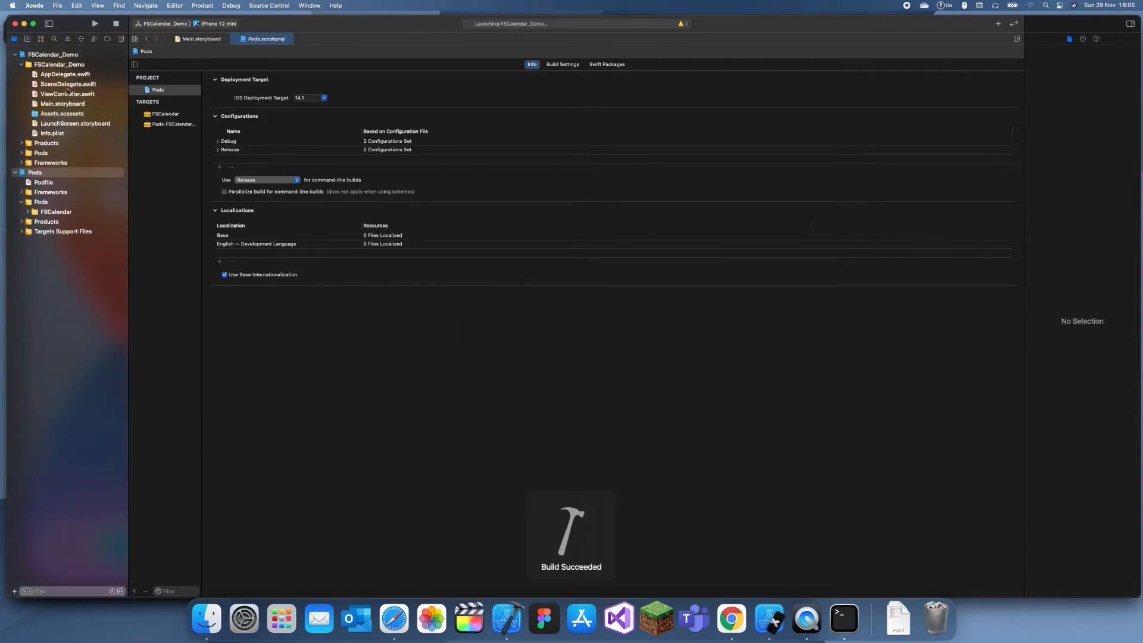
{"action": "left_click", "coordinate": [67, 93]}
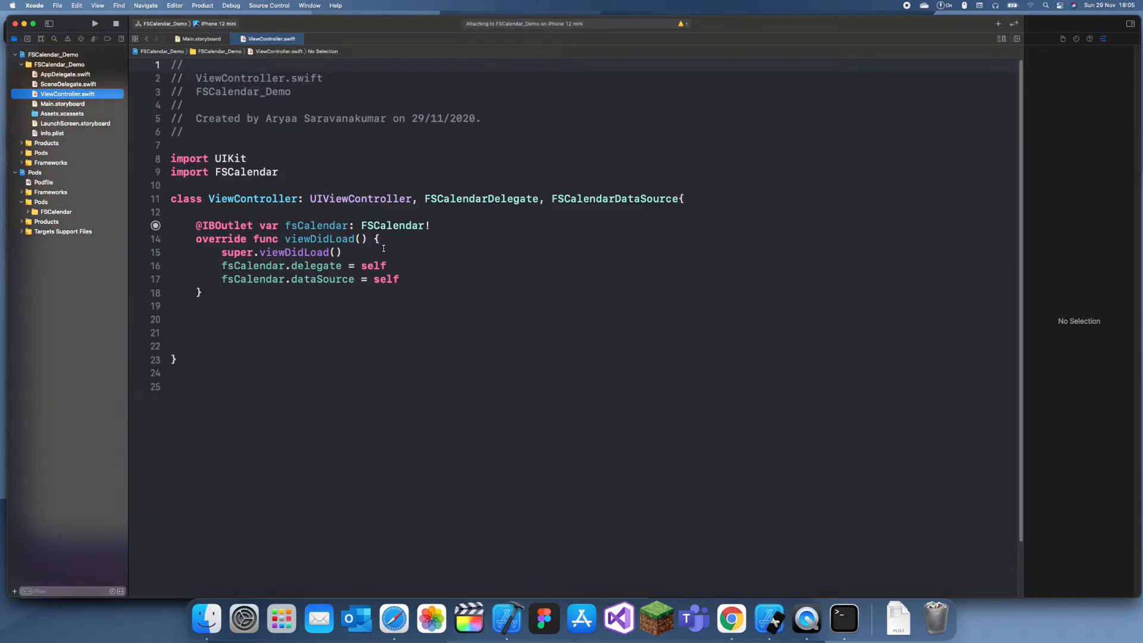
{"action": "left_click", "coordinate": [94, 24]}
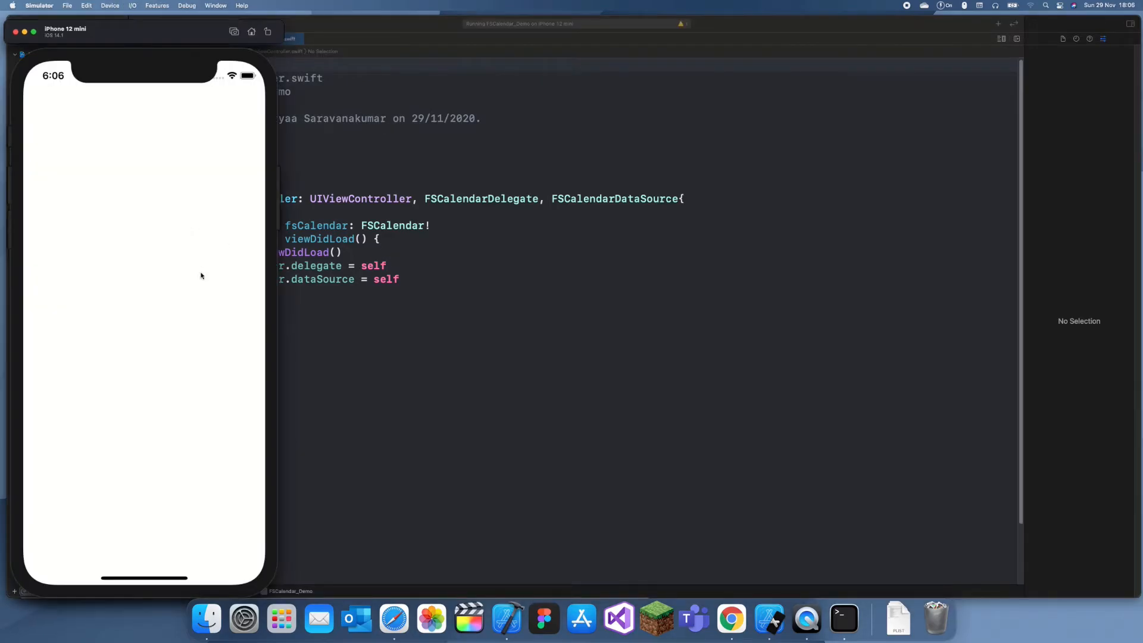
{"action": "mouse_move", "coordinate": [212, 312]}
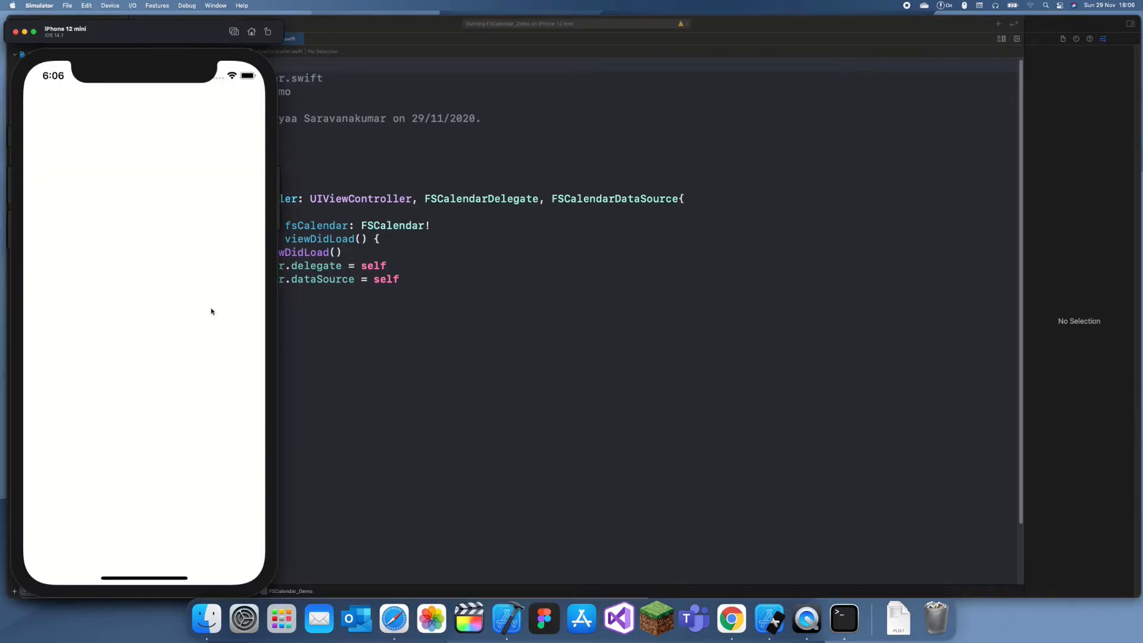
{"action": "mouse_move", "coordinate": [199, 326]}
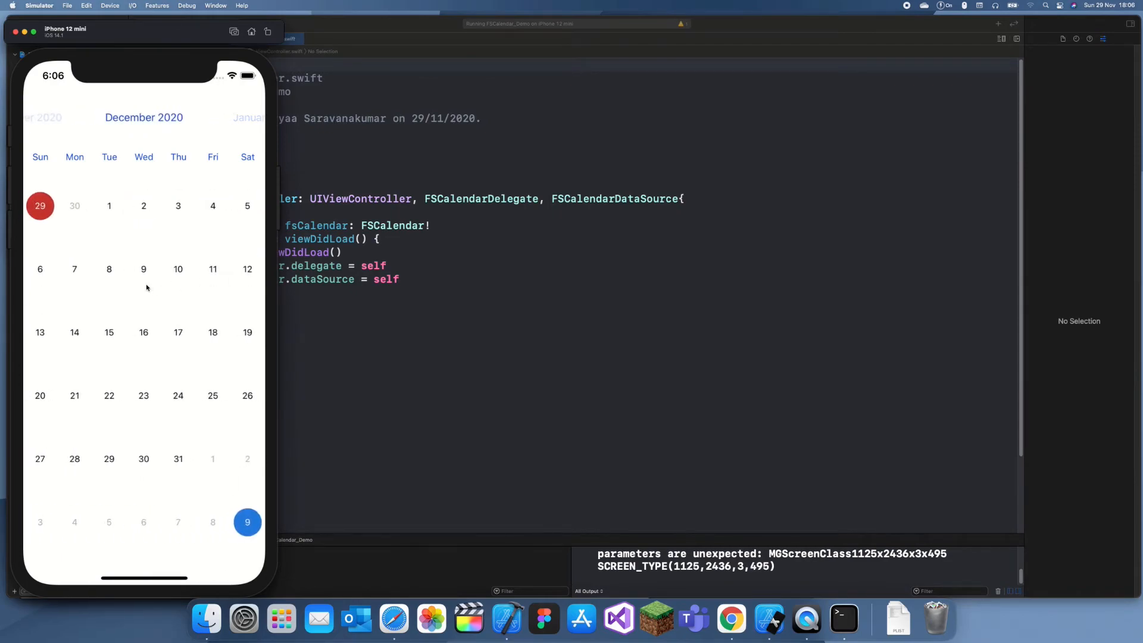
Step: Select December 9, 10, 11 and 17 on the calendar in the Simulator
{"action": "left_click", "coordinate": [143, 269]}
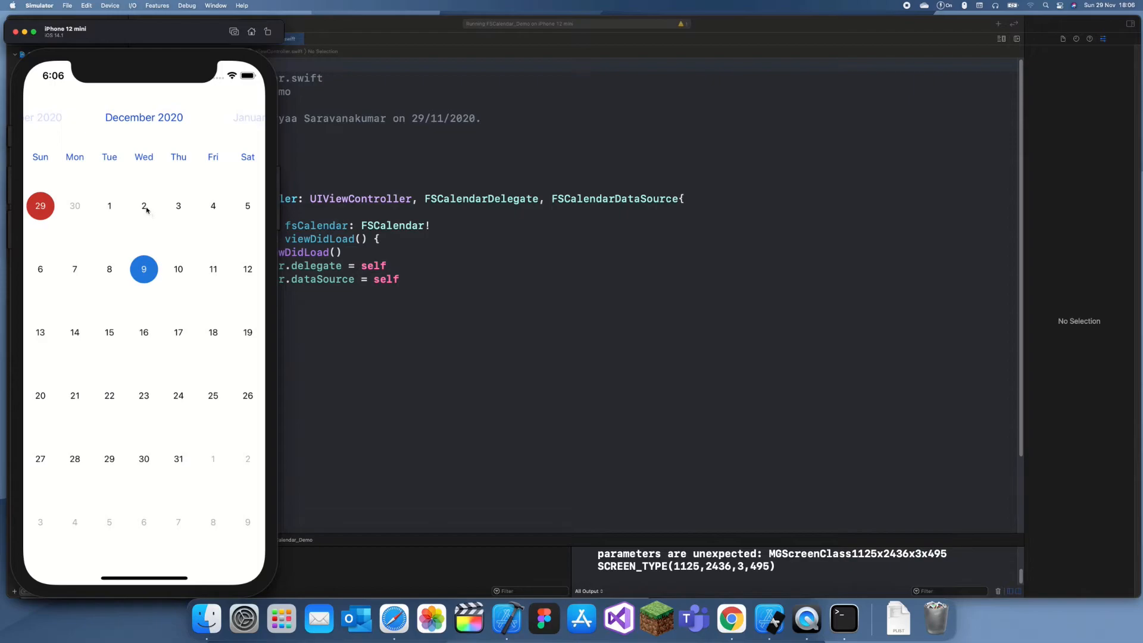
{"action": "left_click", "coordinate": [178, 269]}
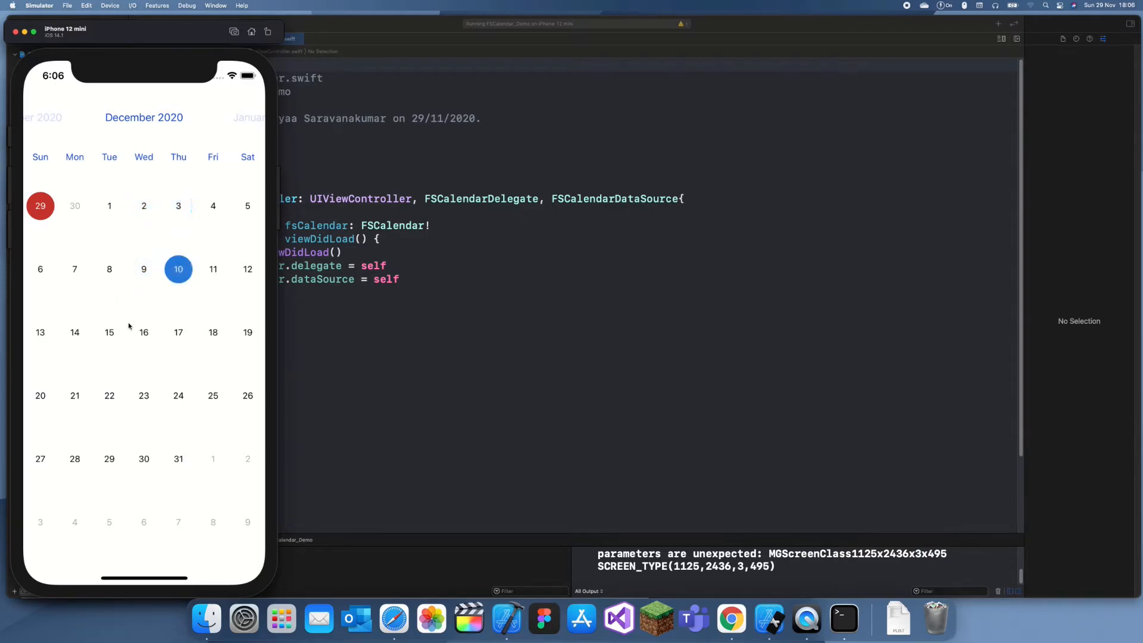
{"action": "left_click", "coordinate": [213, 269]}
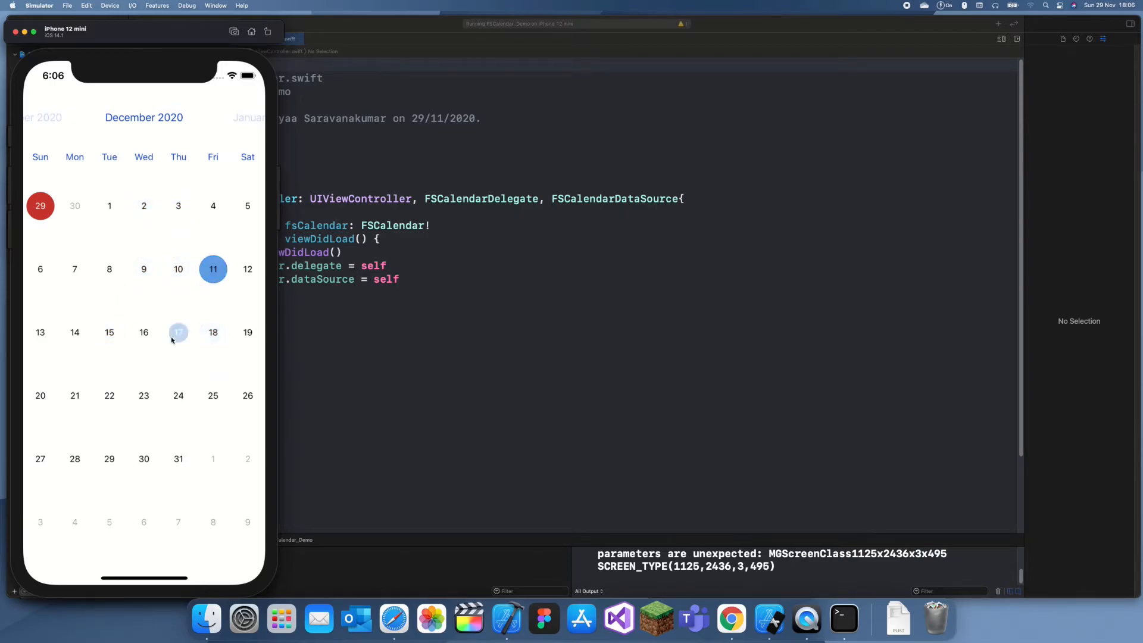
{"action": "left_click", "coordinate": [177, 332]}
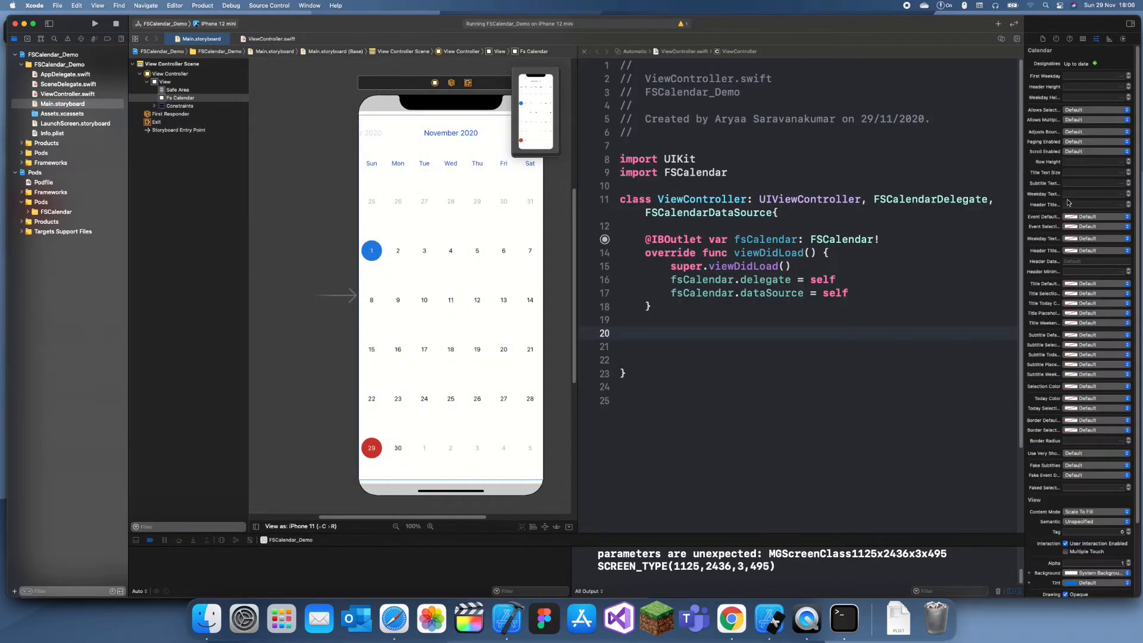
Step: Add the calendar(_:didSelect:at:) delegate method with print(date) as its body
{"action": "scroll", "scroll_direction": "down", "scroll_amount": 3}
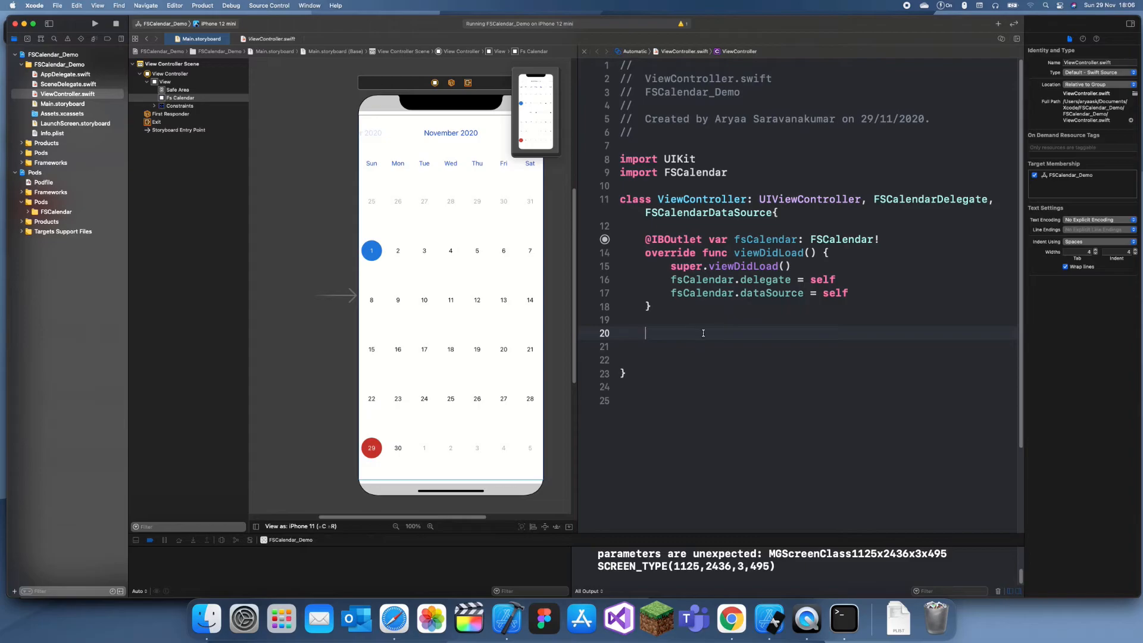
{"action": "type", "text": "didSe"}
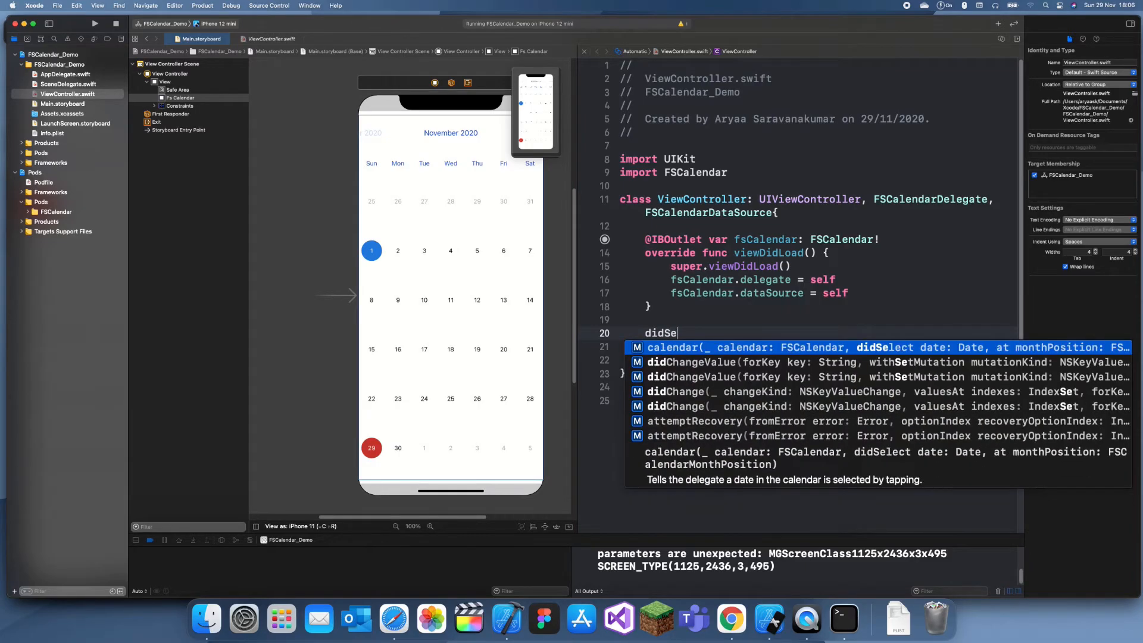
{"action": "type", "text": "lendar(_ calendar: FSCalendar,"}
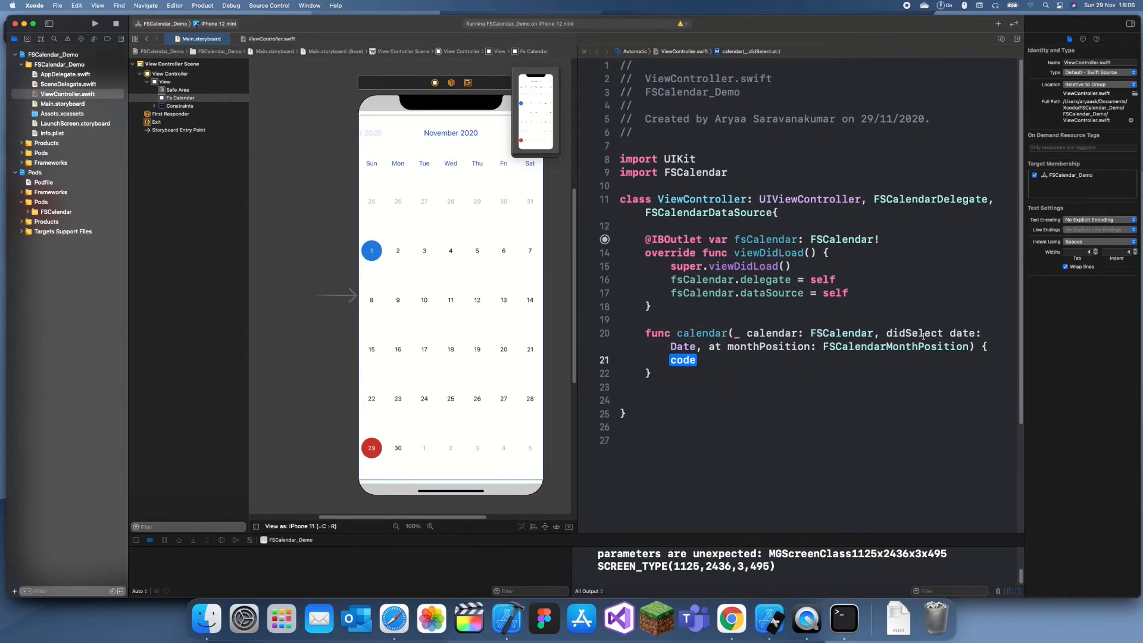
{"action": "double_click", "coordinate": [962, 333]}
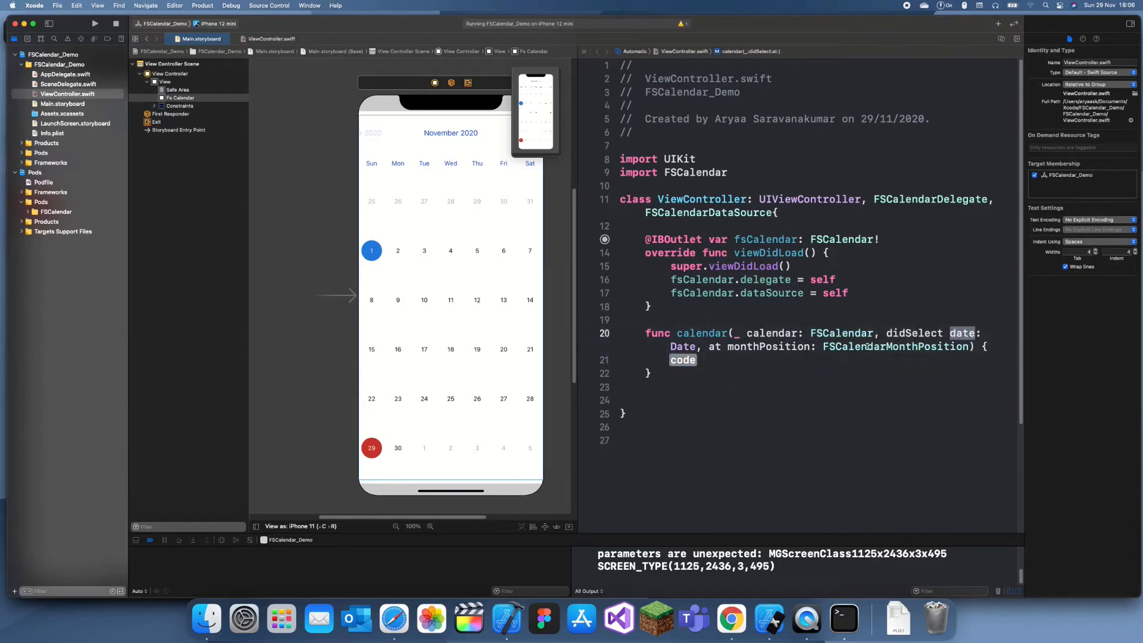
{"action": "type", "text": "print"}
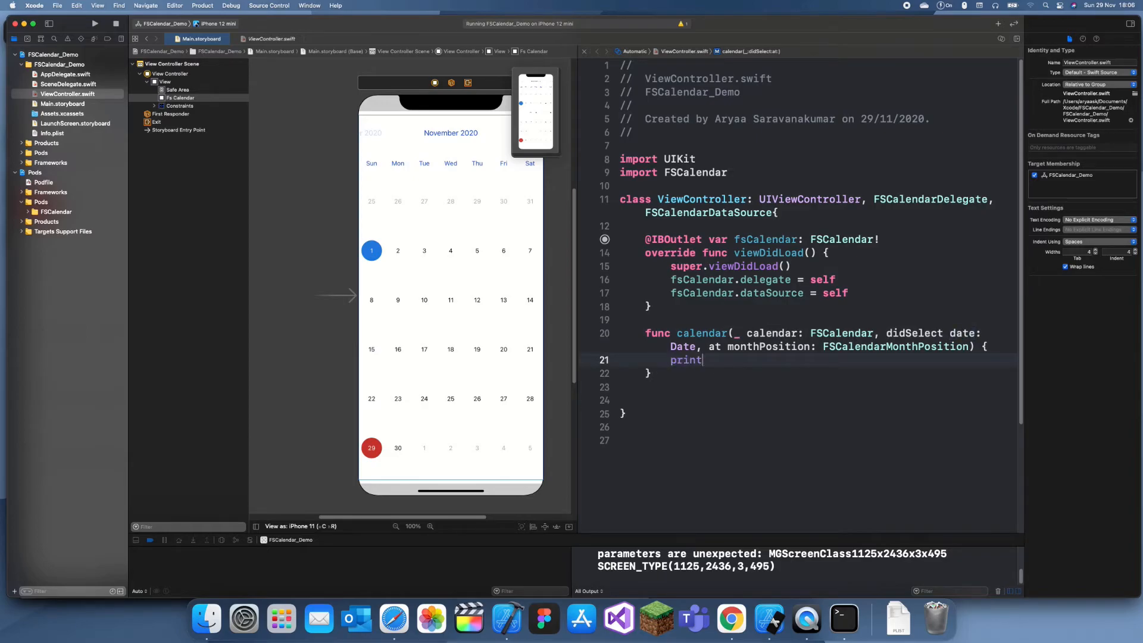
{"action": "type", "text": "(date"}
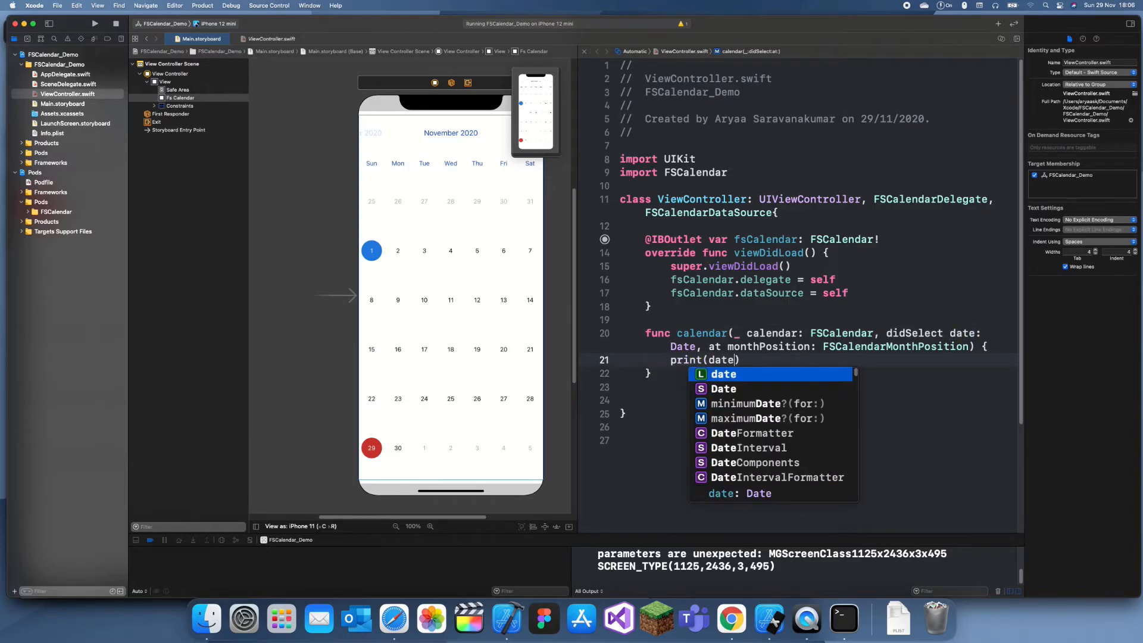
{"action": "key", "text": "Return"}
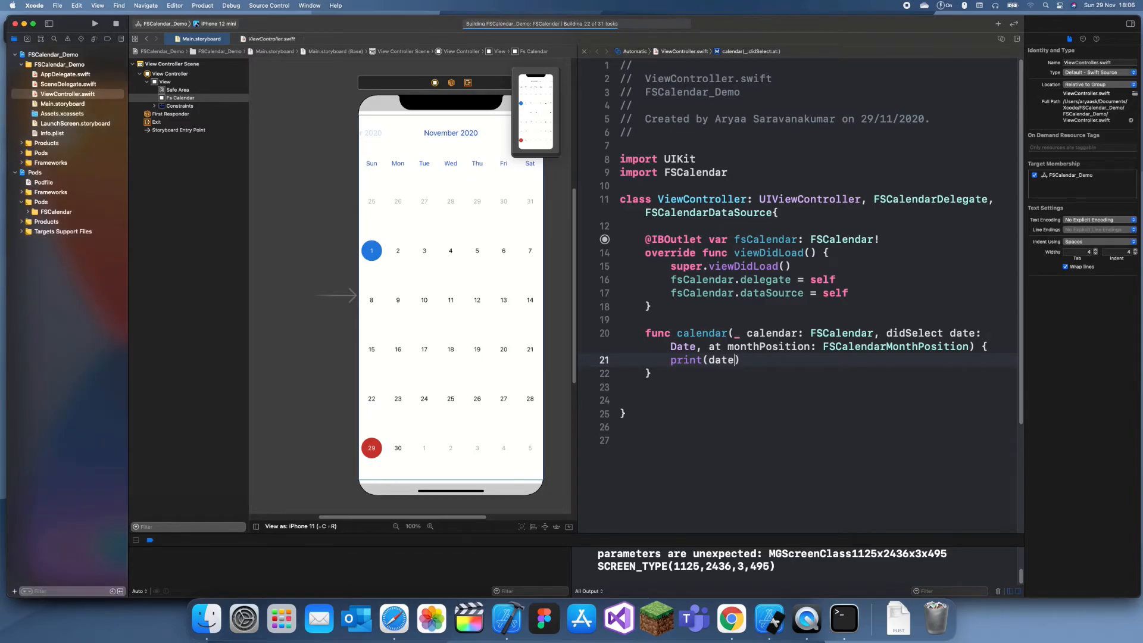
Step: Tap a date in the Simulator to print it to the console, then add a blank line after the dataSource assignment
{"action": "left_click", "coordinate": [94, 22]}
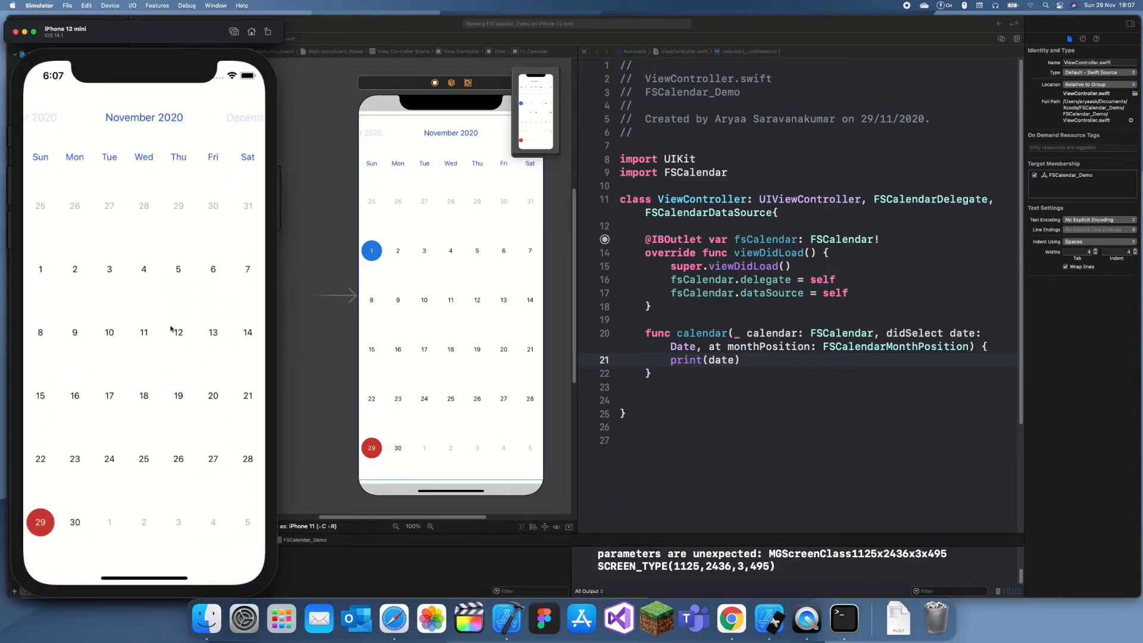
{"action": "left_click", "coordinate": [144, 332]}
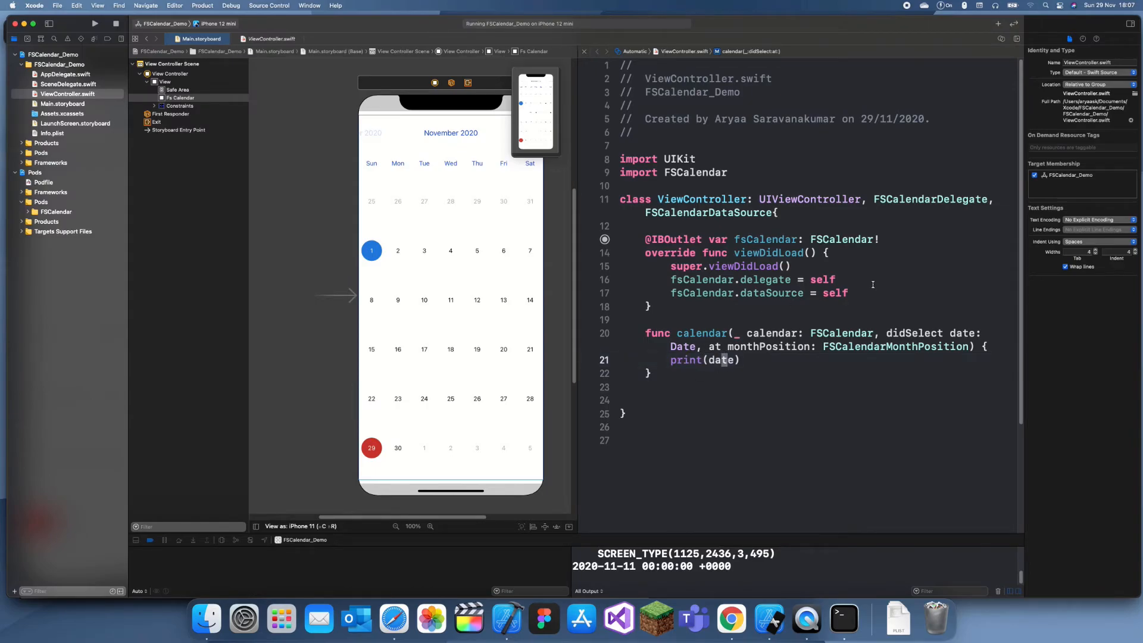
{"action": "left_click", "coordinate": [847, 293]}
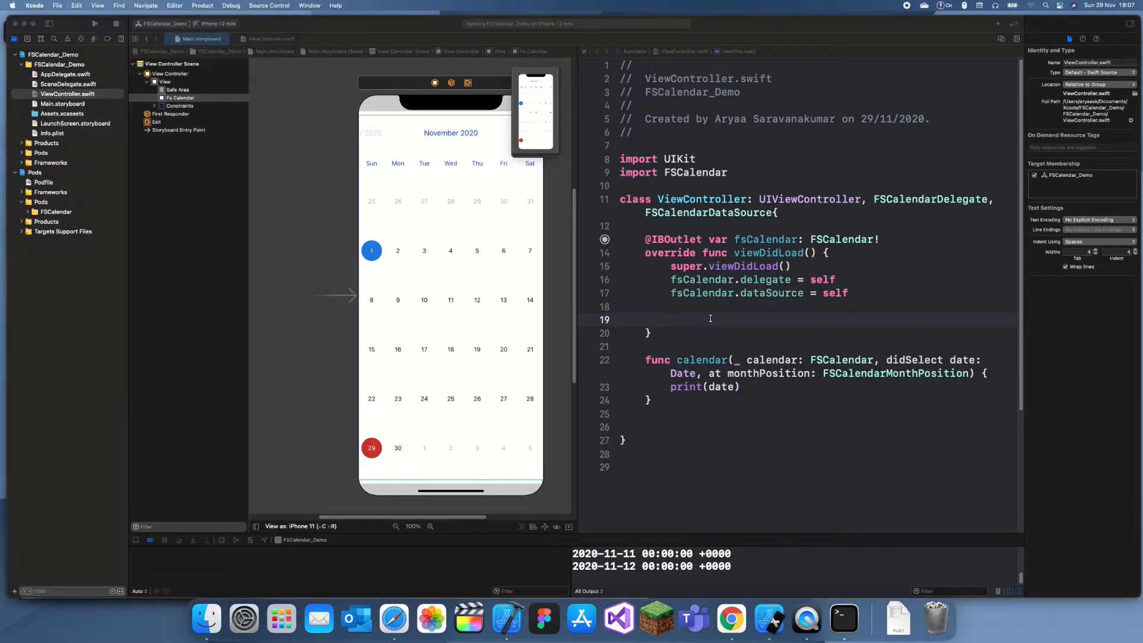
Step: Type fsCalendar.appearance.cellStyle = .Rec on the new line in viewDidLoad
{"action": "left_click", "coordinate": [670, 319]}
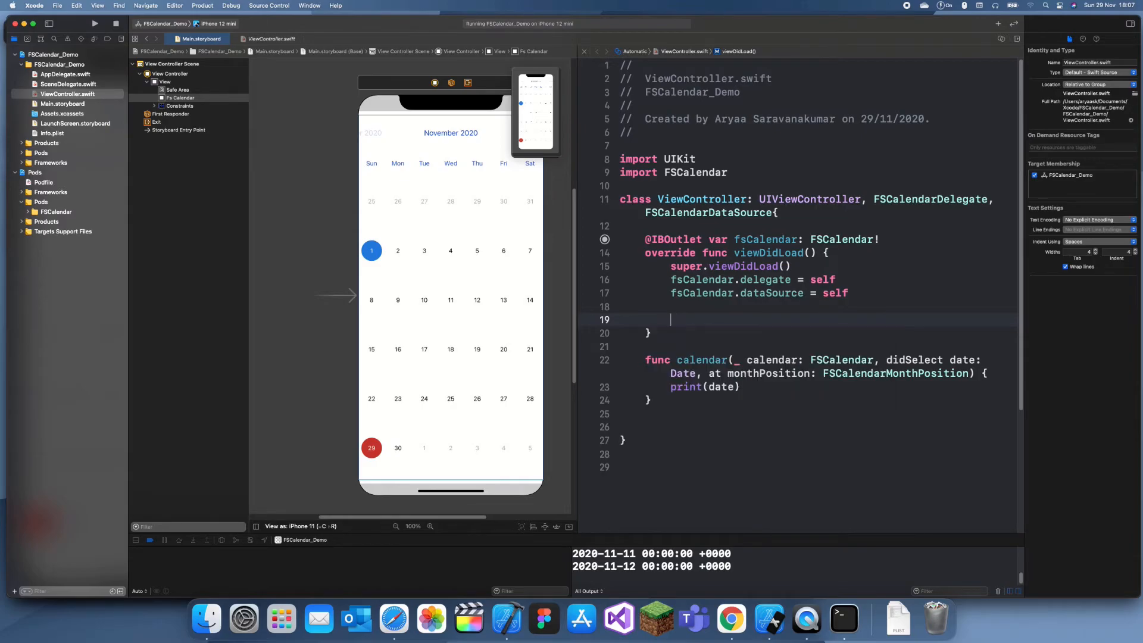
{"action": "type", "text": "FSCalenda"}
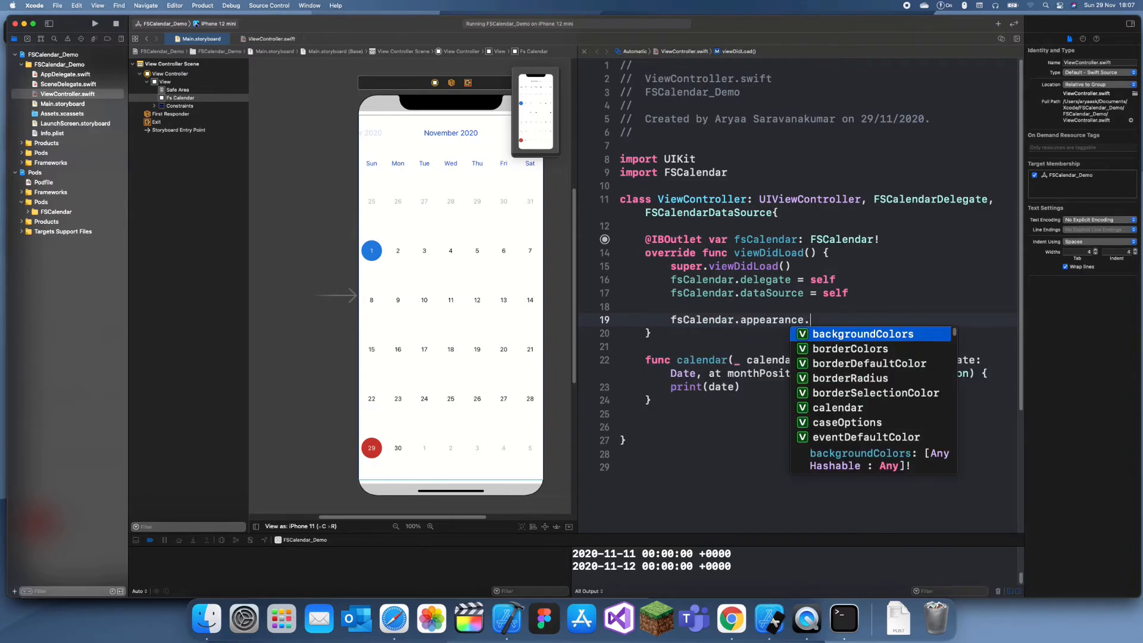
{"action": "key", "text": "down"}
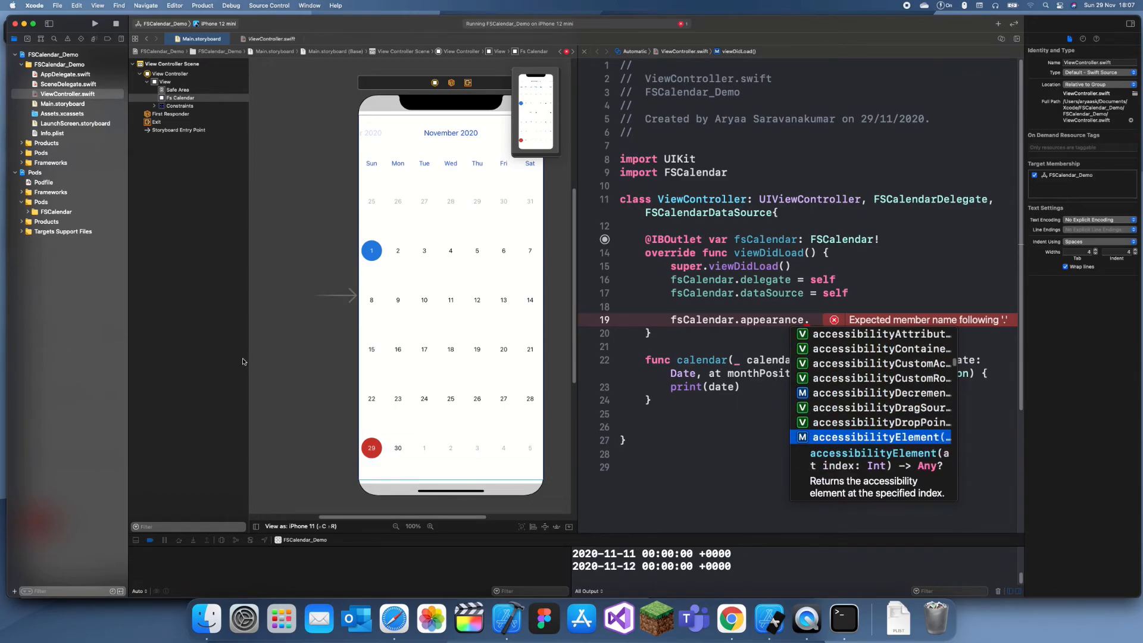
{"action": "type", "text": "c"}
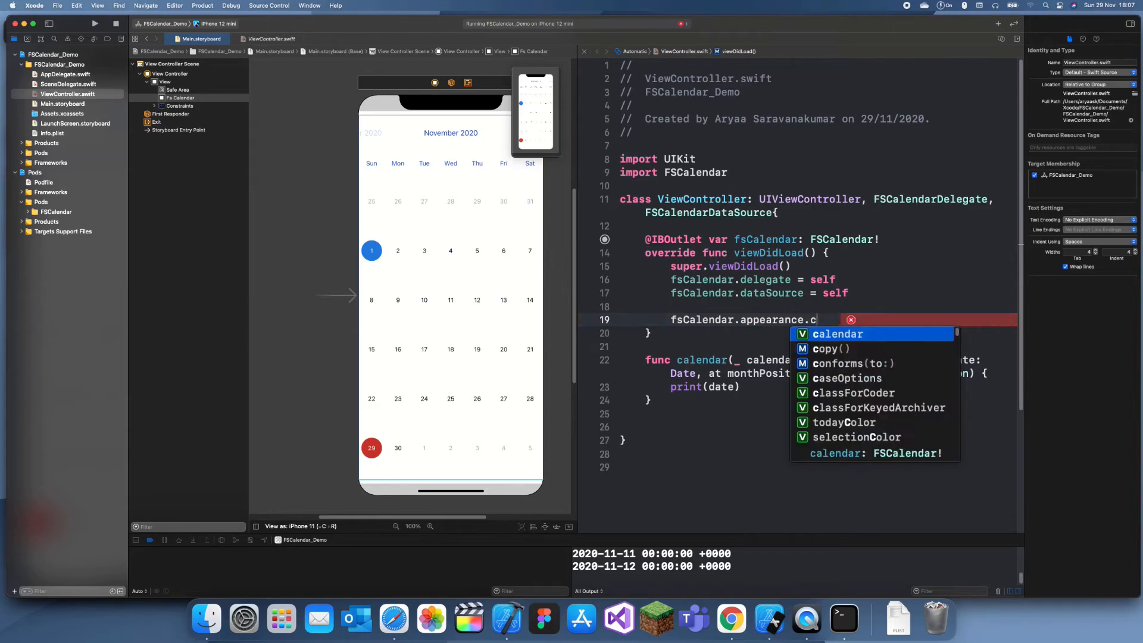
{"action": "type", "text": "ellStyle"}
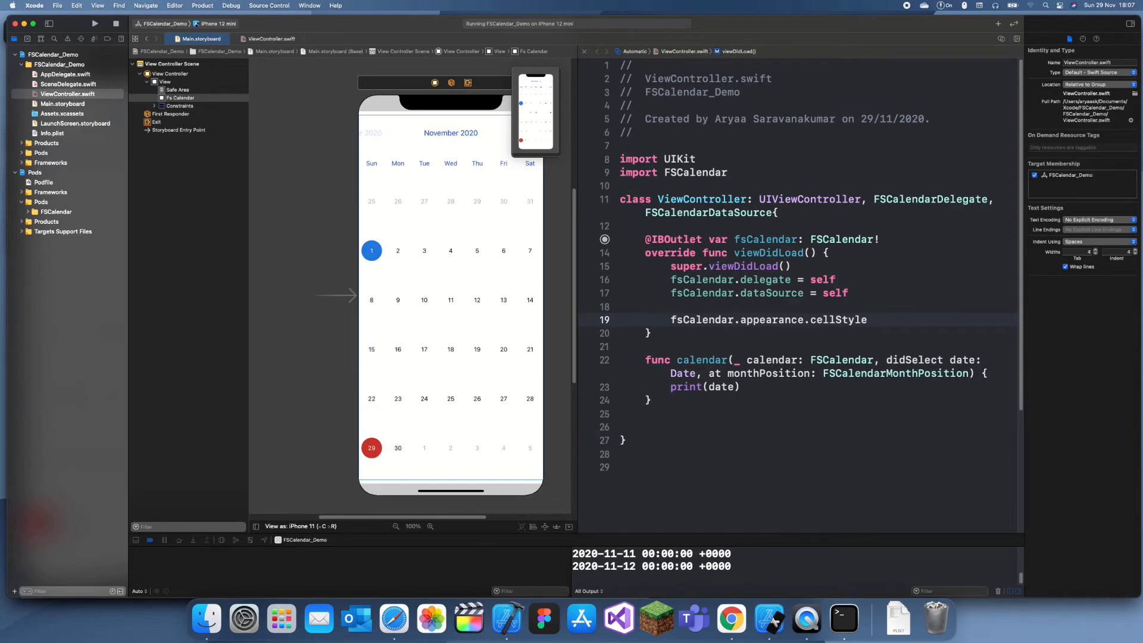
{"action": "type", "text": "= .Rec"}
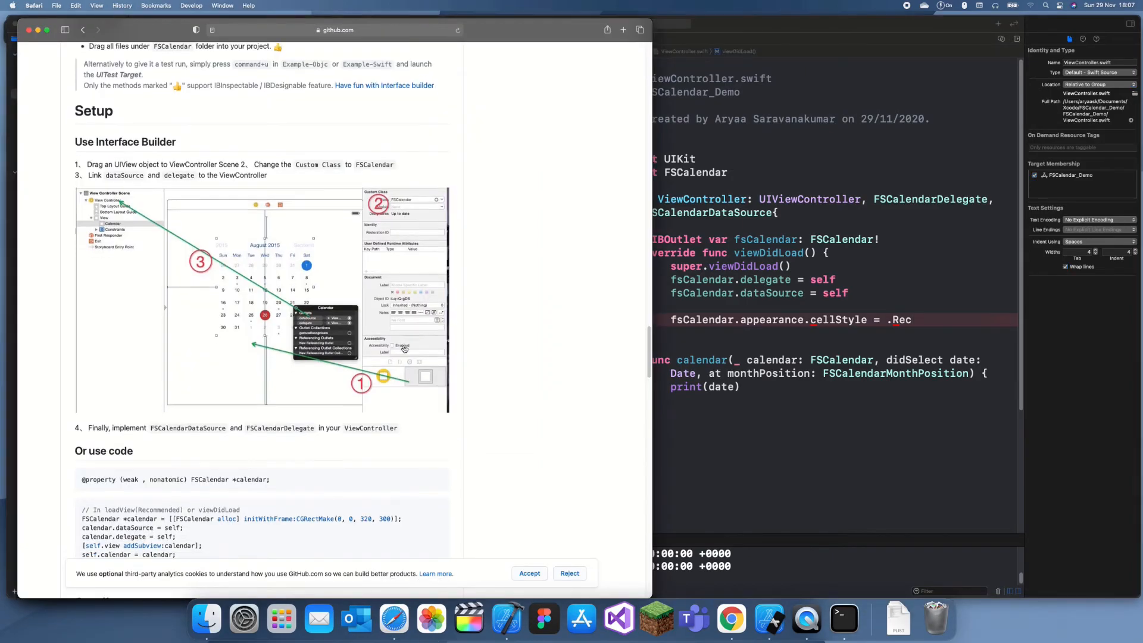
Step: Scroll through the FSCalendar README setup documentation on GitHub
{"action": "scroll", "scroll_direction": "down", "scroll_amount": 3}
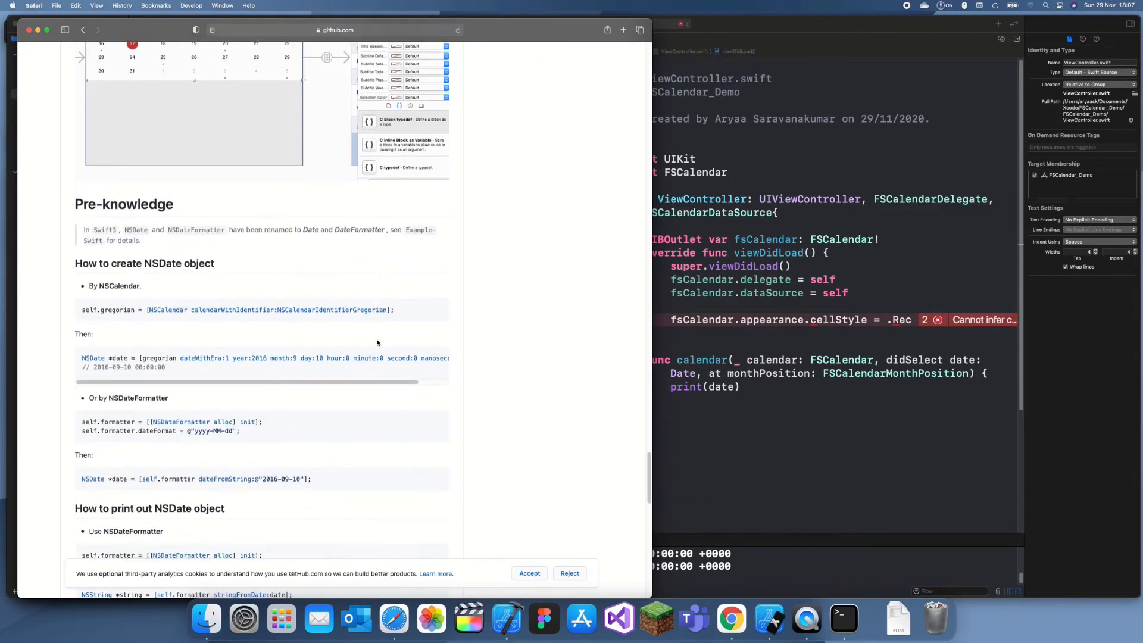
{"action": "scroll", "scroll_direction": "down", "scroll_amount": 3}
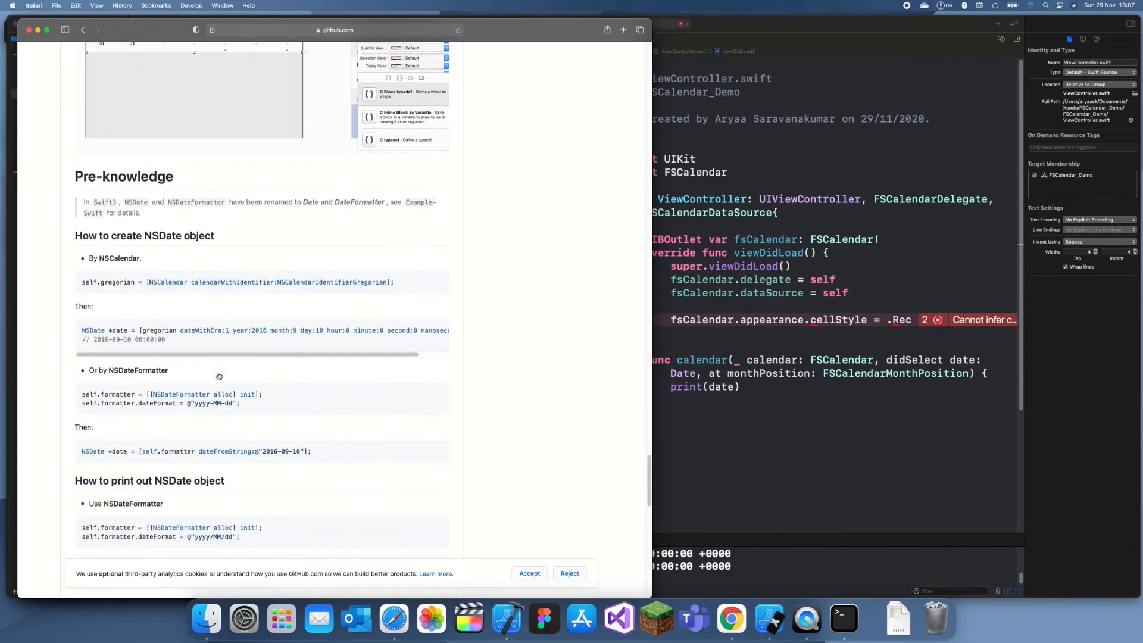
{"action": "scroll", "scroll_direction": "down", "scroll_amount": 3}
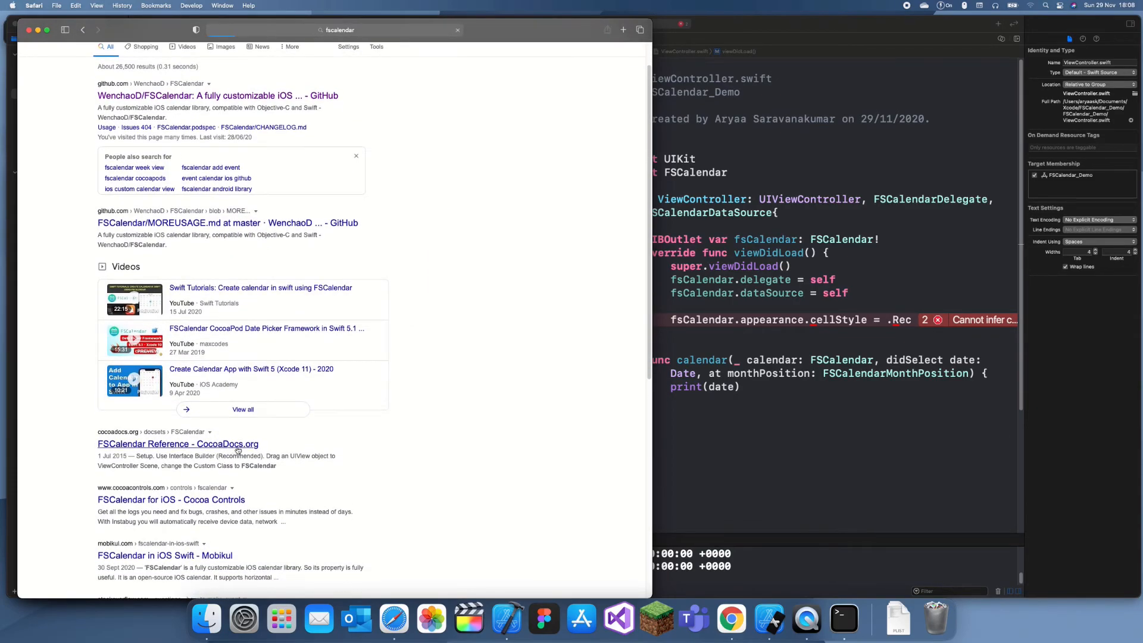
Step: Browse the CocoaDocs FSCalendar reference down to the appearance customisation examples
{"action": "left_click", "coordinate": [178, 443]}
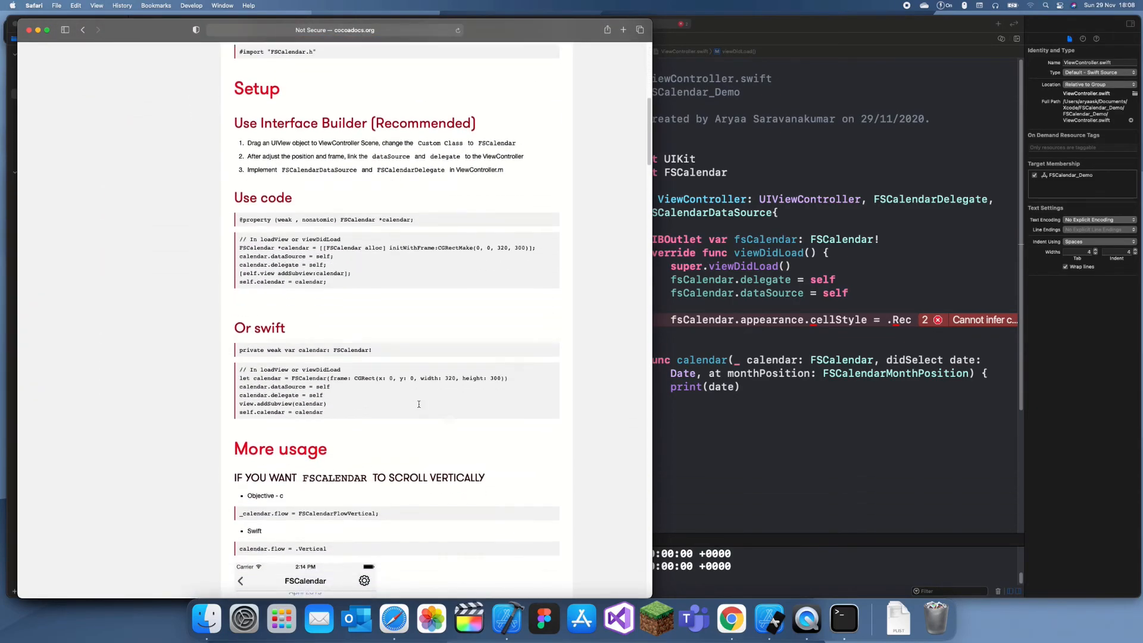
{"action": "scroll", "scroll_direction": "down", "scroll_amount": 3}
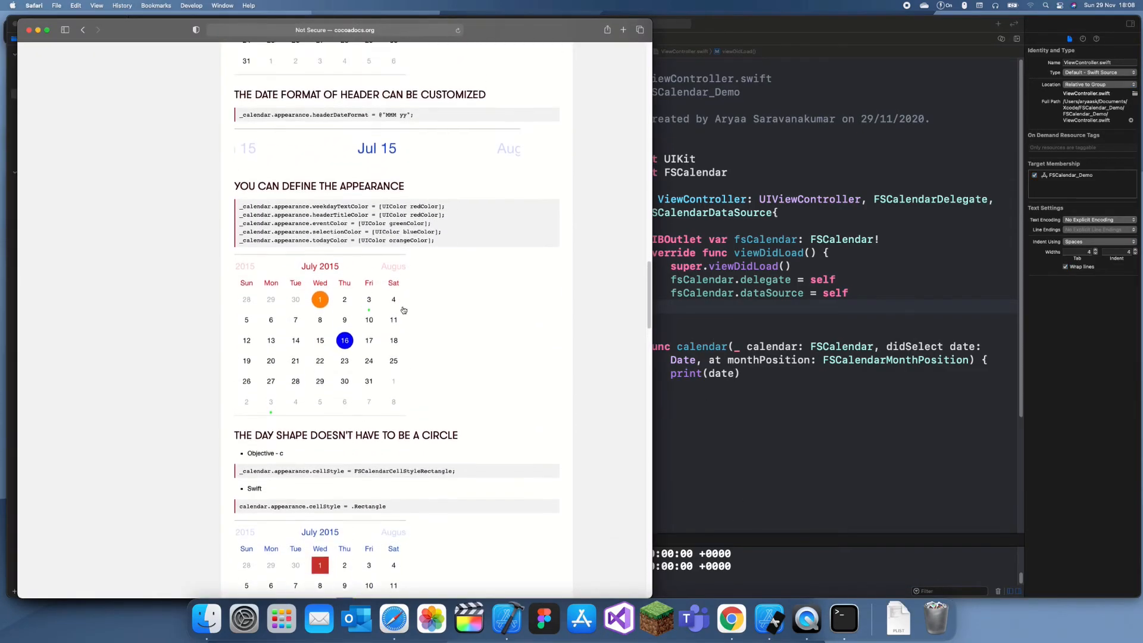
{"action": "scroll", "scroll_direction": "down", "scroll_amount": 3}
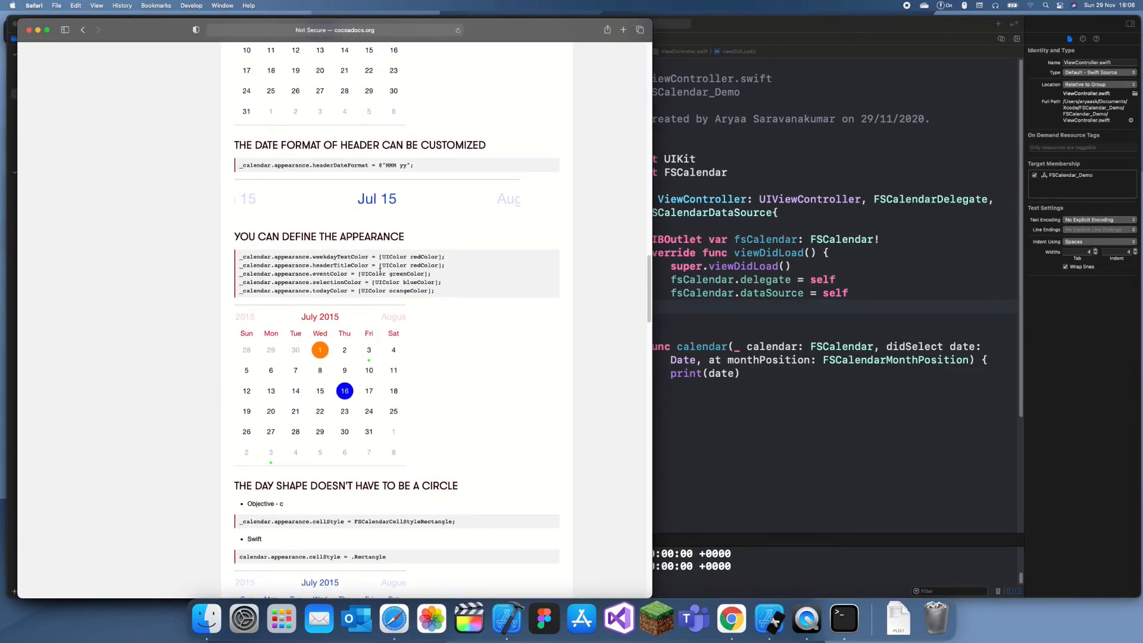
{"action": "scroll", "scroll_direction": "down", "scroll_amount": 3}
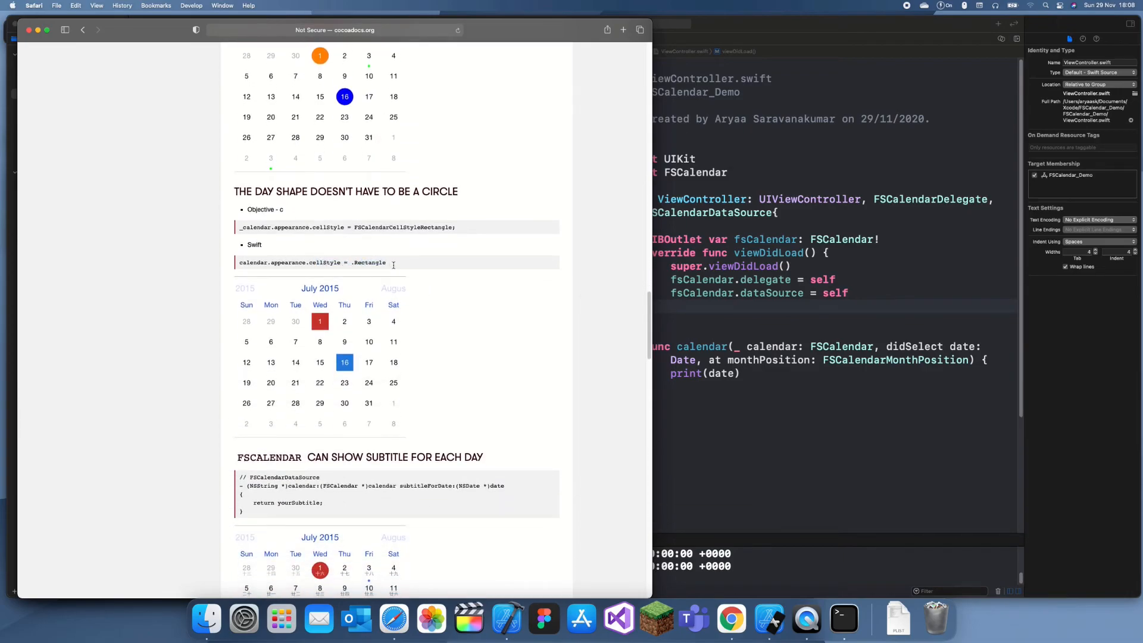
Step: Select the Rectangle cellStyle value in the Swift example and read further examples
{"action": "double_click", "coordinate": [370, 262]}
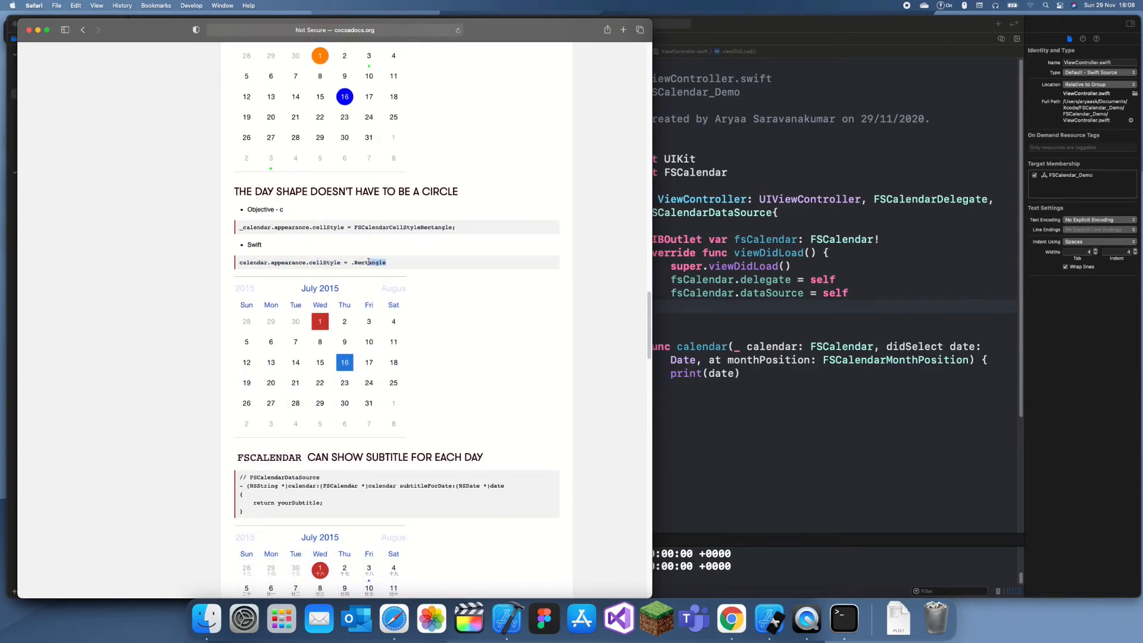
{"action": "scroll", "scroll_direction": "down", "scroll_amount": 3}
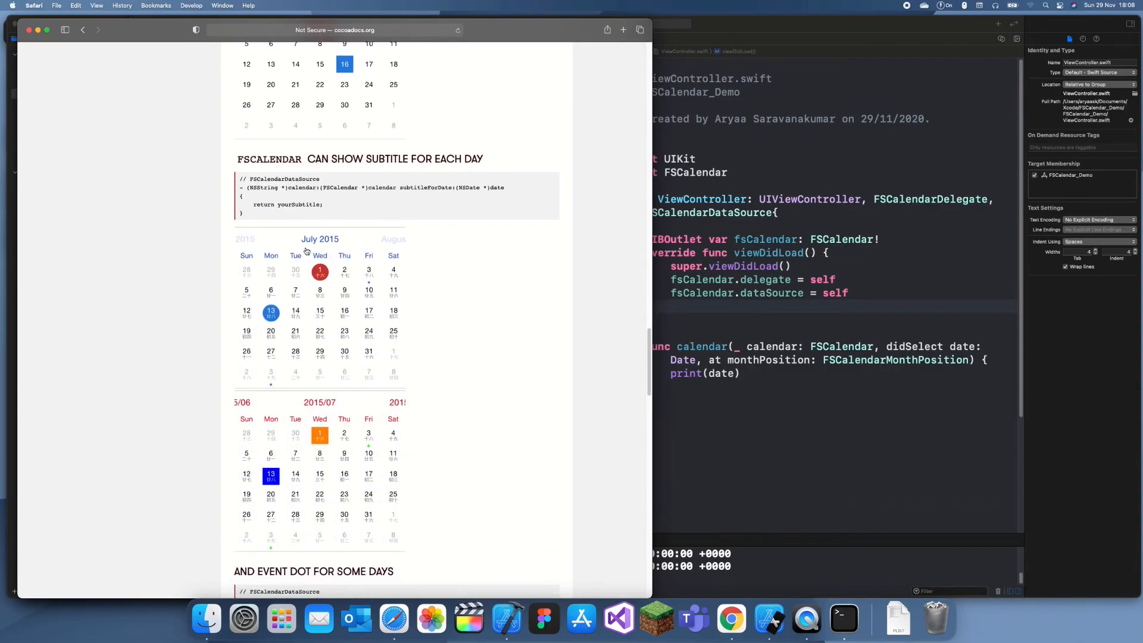
{"action": "scroll", "scroll_direction": "down", "scroll_amount": 3}
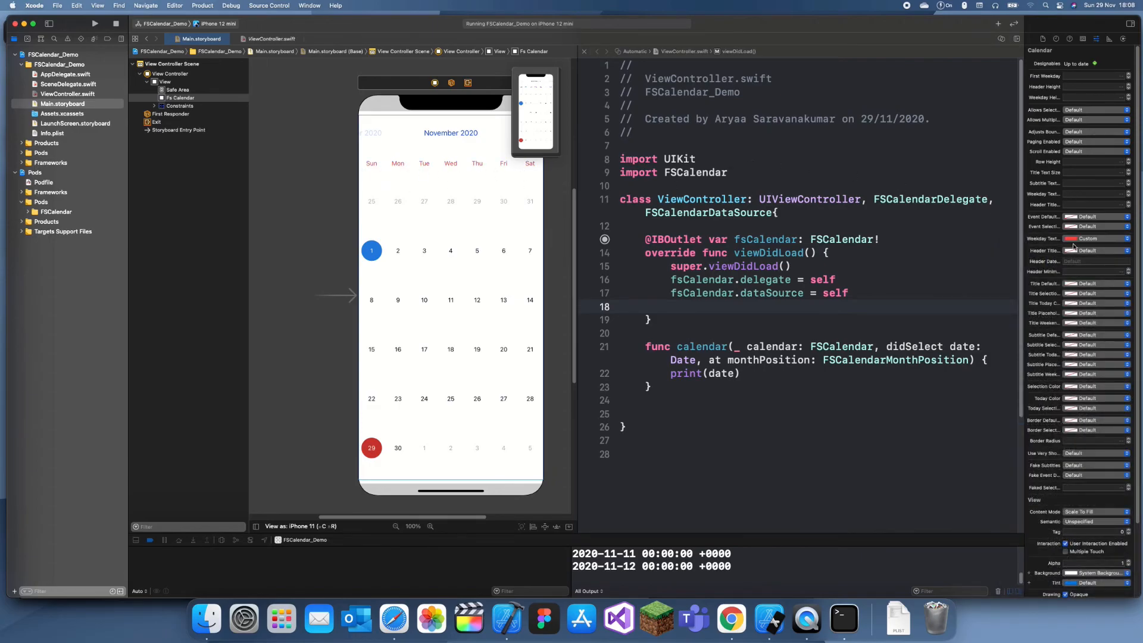
Step: Reset Weekday Text Color, set Selection Color to System Green and Use Very Short Weekday On
{"action": "left_click", "coordinate": [1074, 238]}
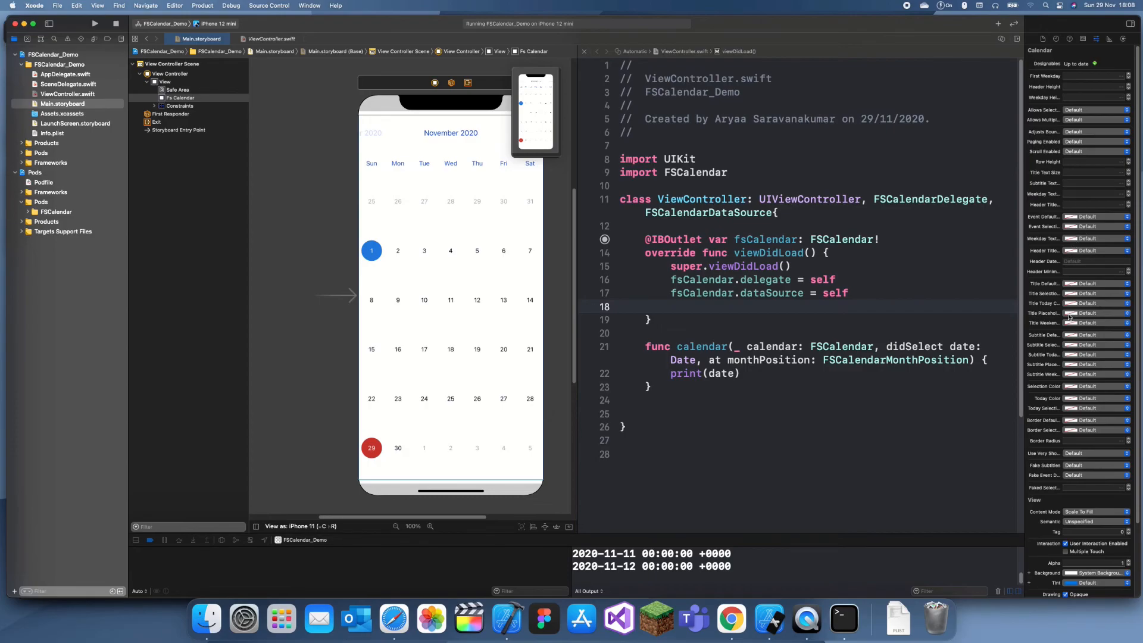
{"action": "left_click", "coordinate": [1097, 313]}
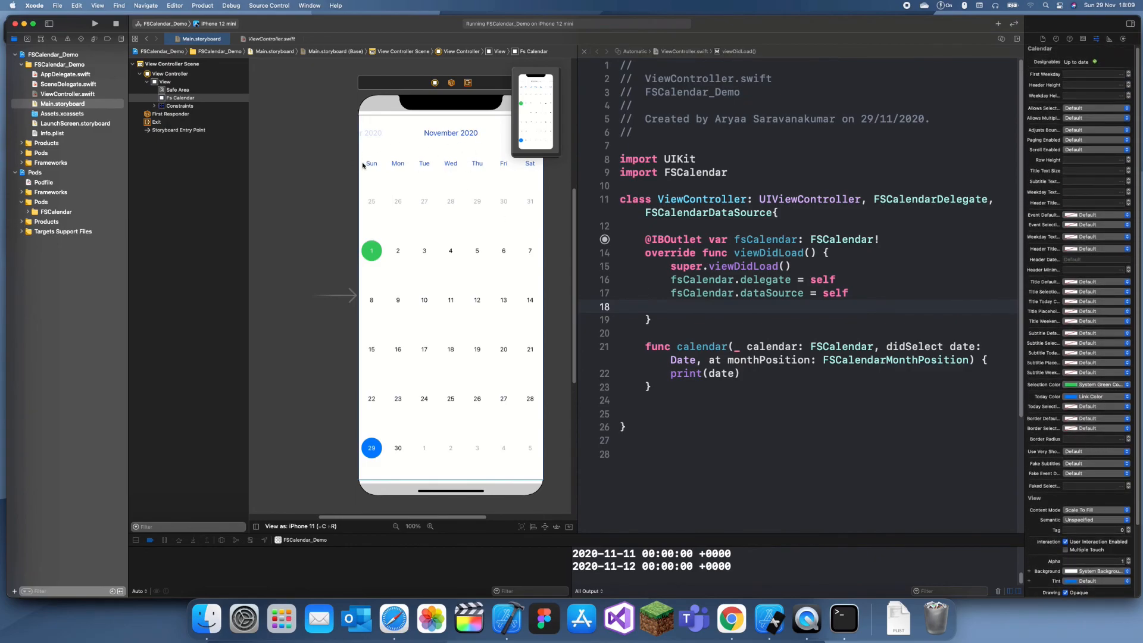
{"action": "left_click", "coordinate": [1093, 450]}
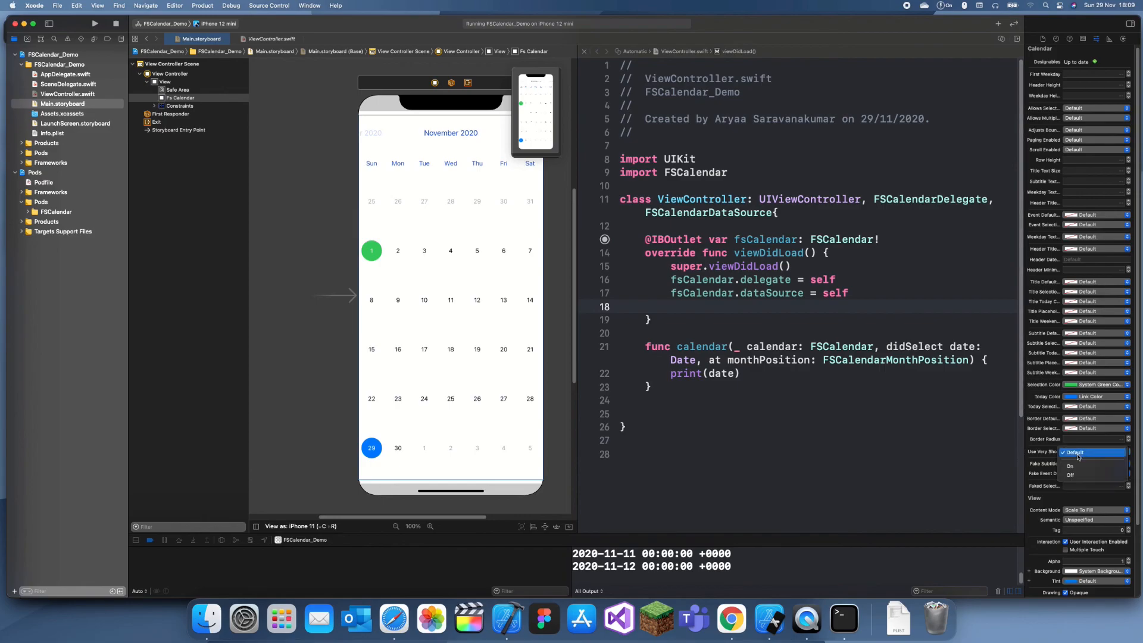
{"action": "left_click", "coordinate": [1069, 463]}
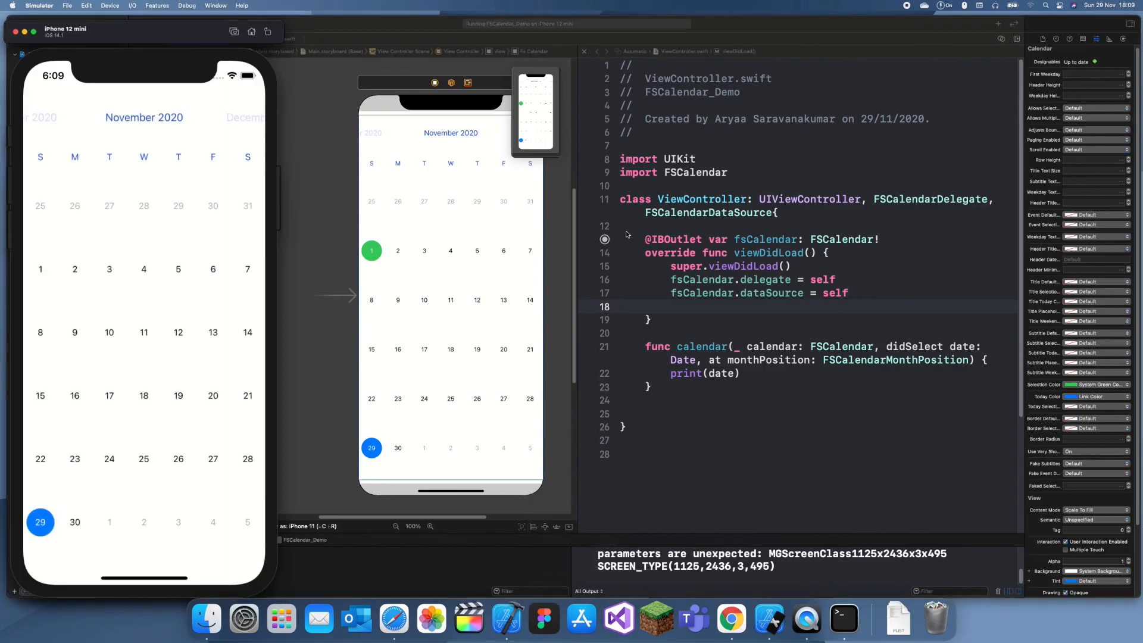
Step: Tap 12 November, swipe to December and tap the 24th and another date, watching console prints
{"action": "left_click", "coordinate": [177, 332]}
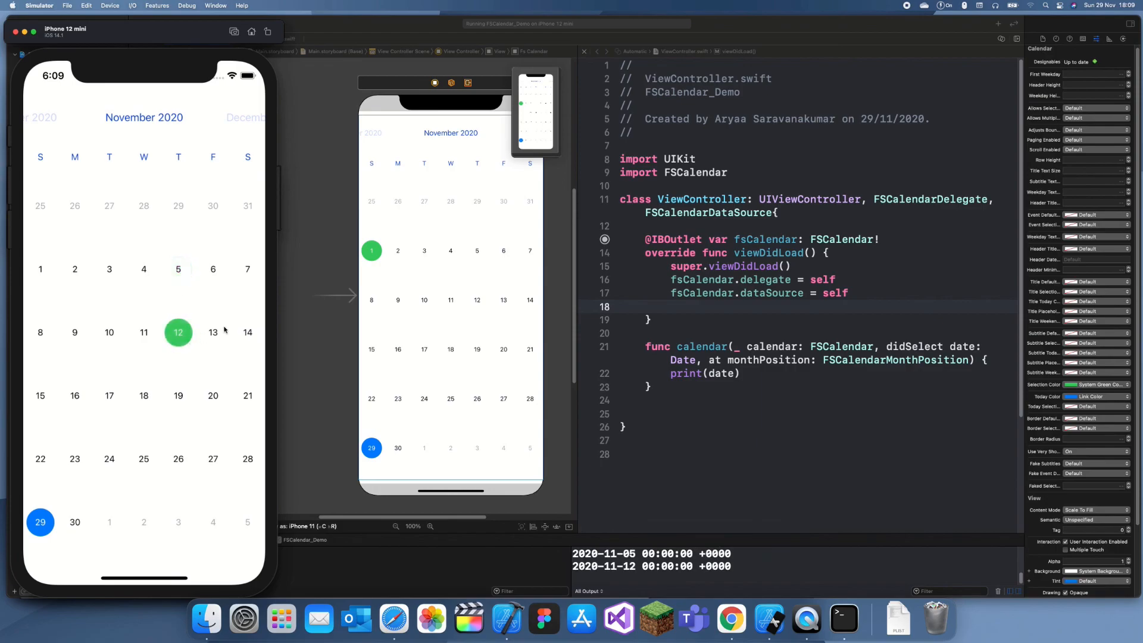
{"action": "scroll", "scroll_direction": "left", "scroll_amount": 3}
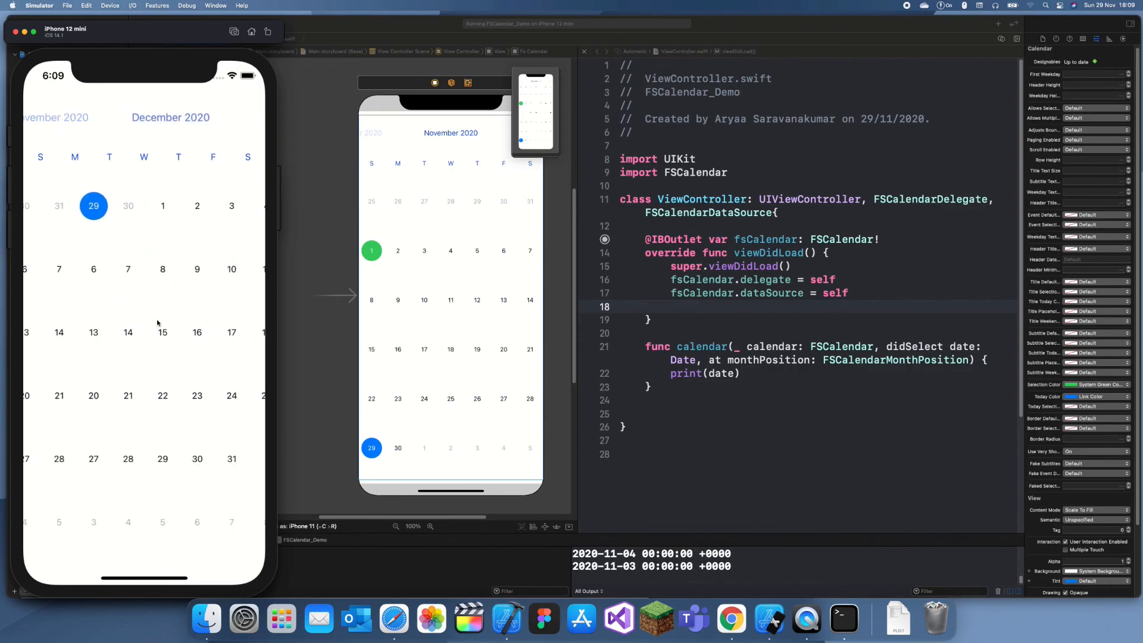
{"action": "left_click", "coordinate": [164, 396]}
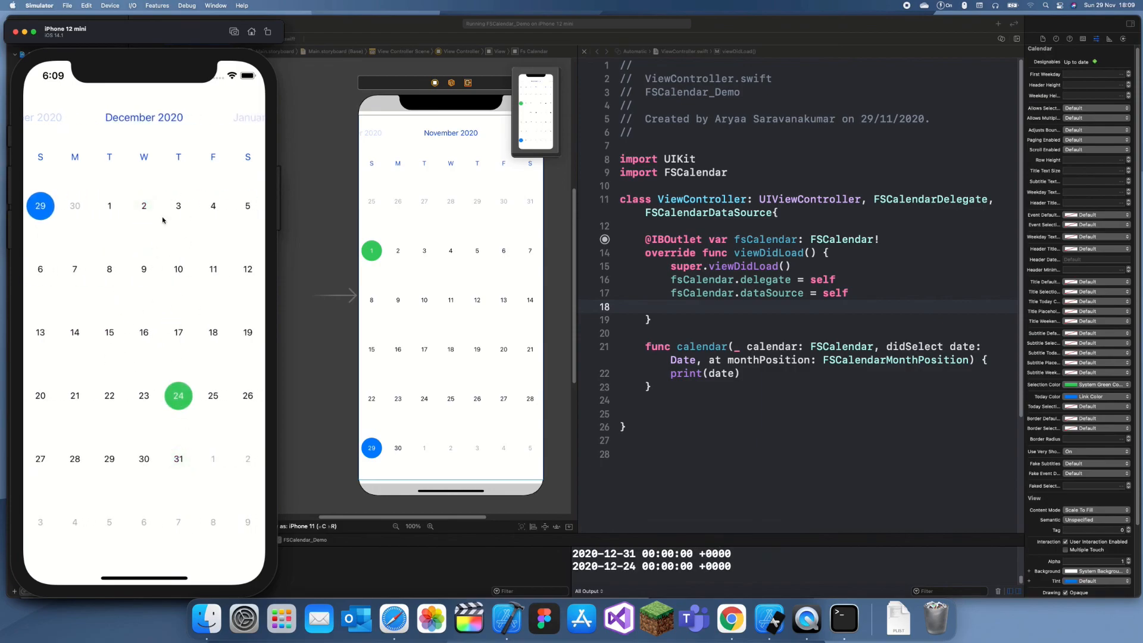
{"action": "left_click", "coordinate": [73, 269]}
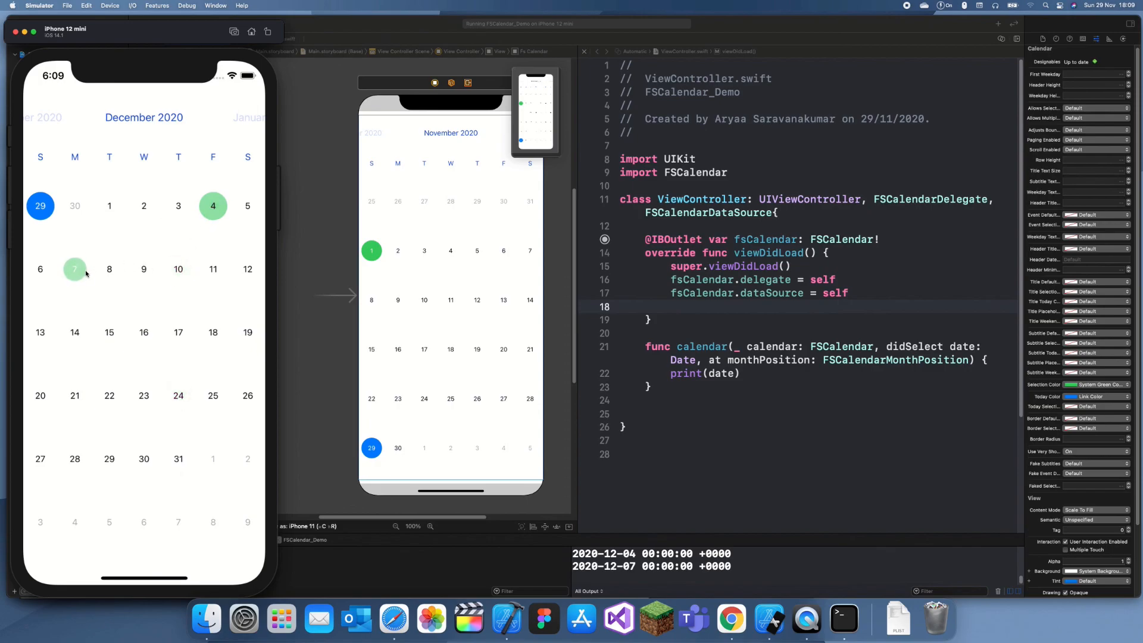